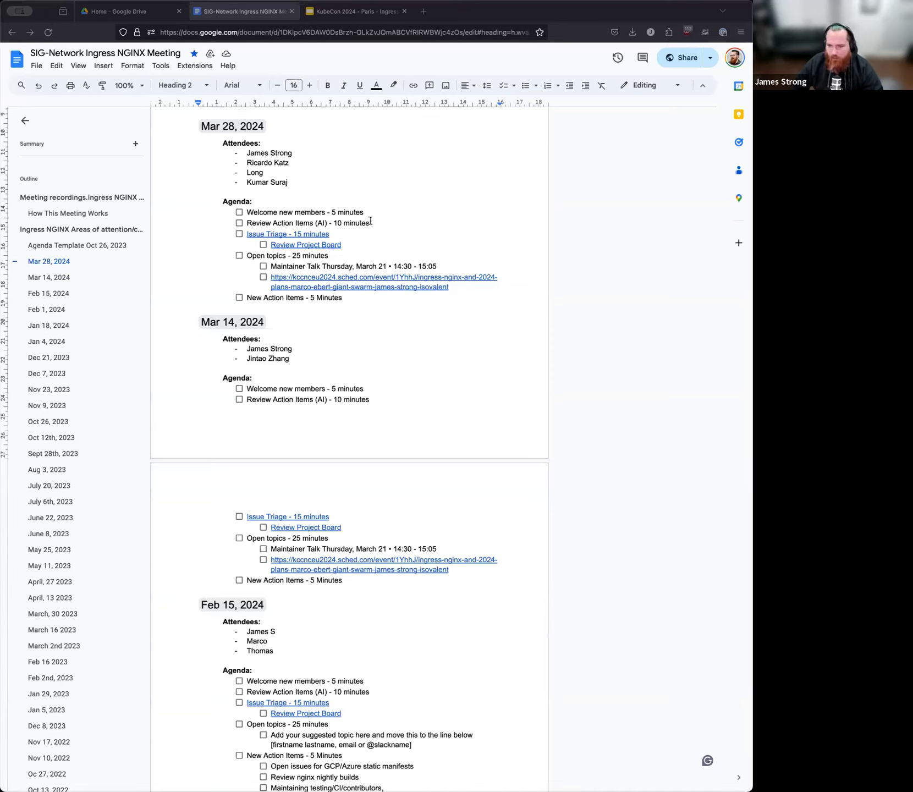
Delete the maintainer talk and schedule lines and enter 'Chunking issue' as the Mar 28 open topic
scroll("up", 3)
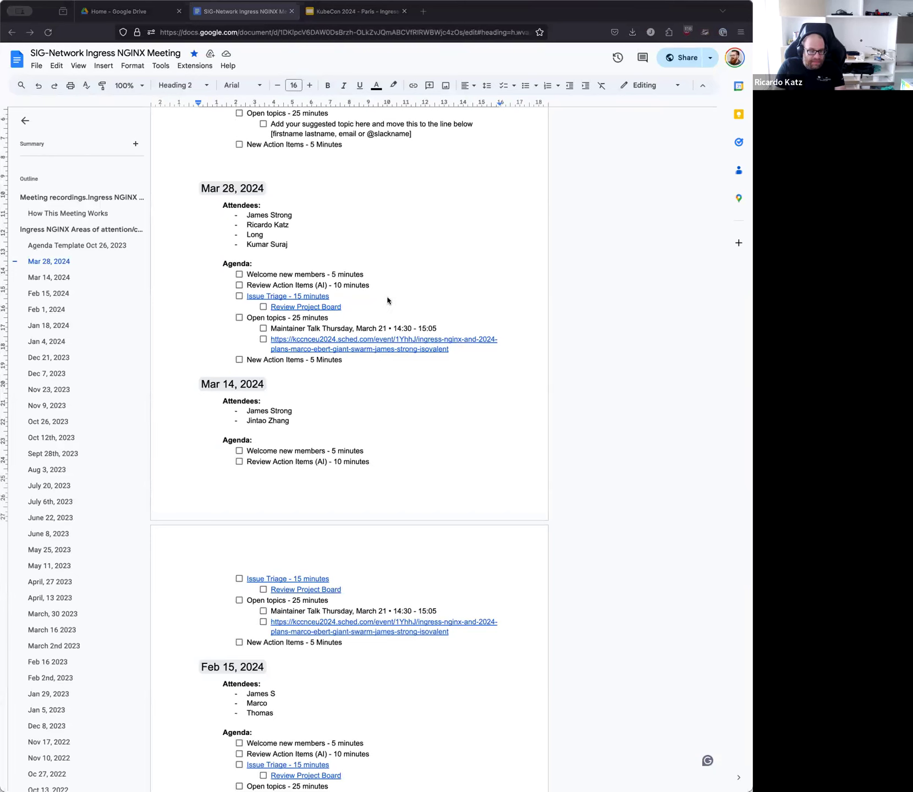
left_click(263, 188)
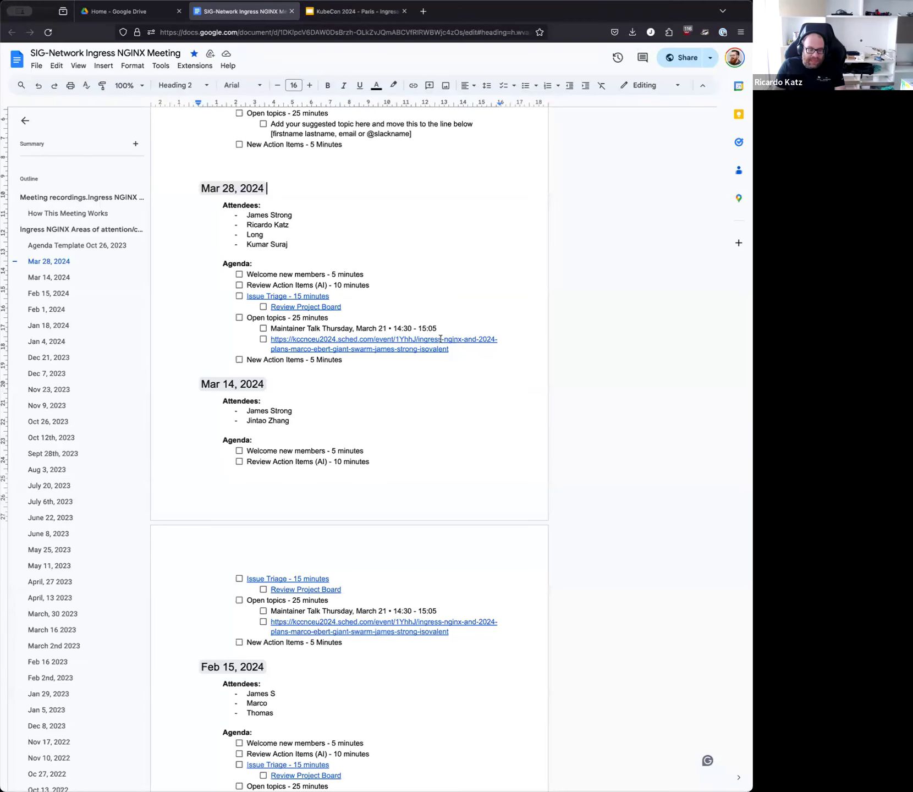
mouse_move(475, 331)
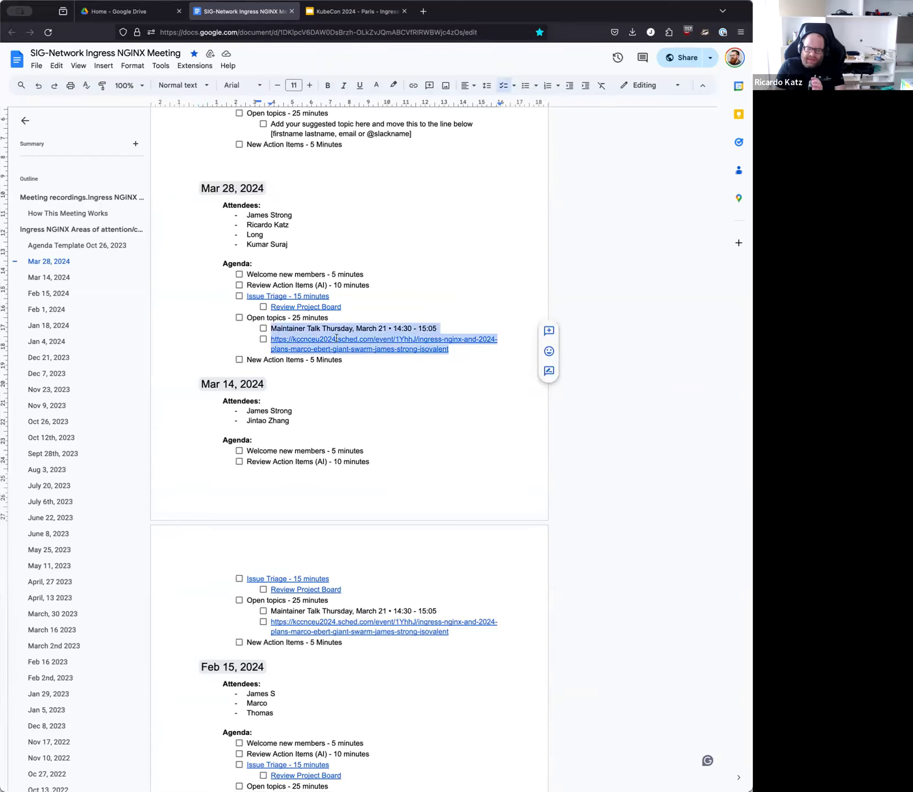
key("Delete")
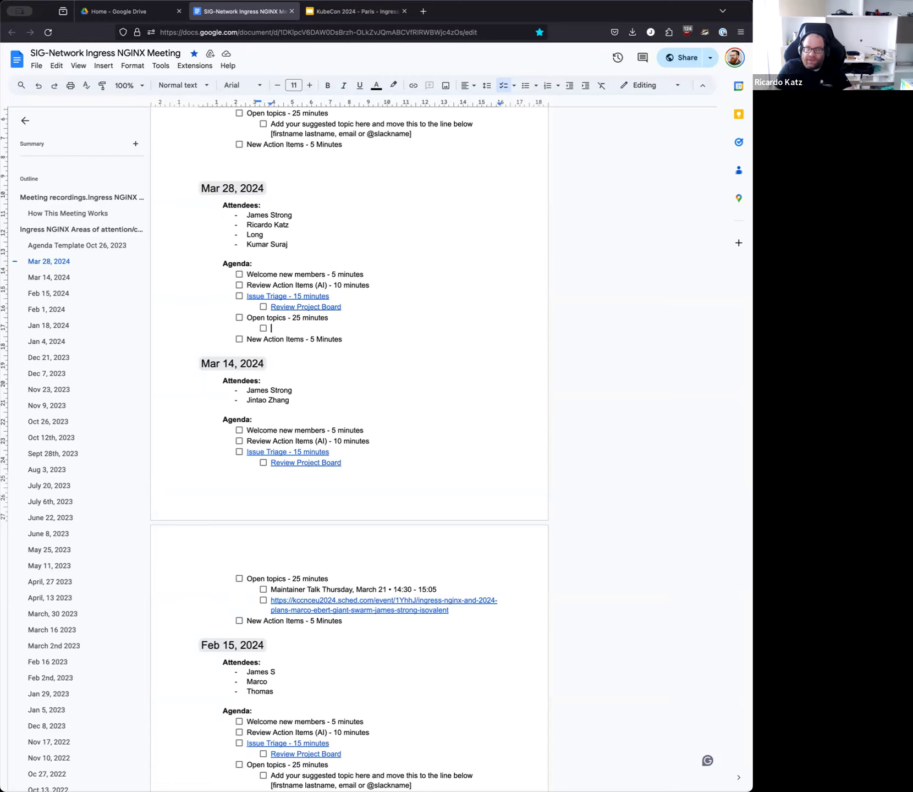
type("Chunking")
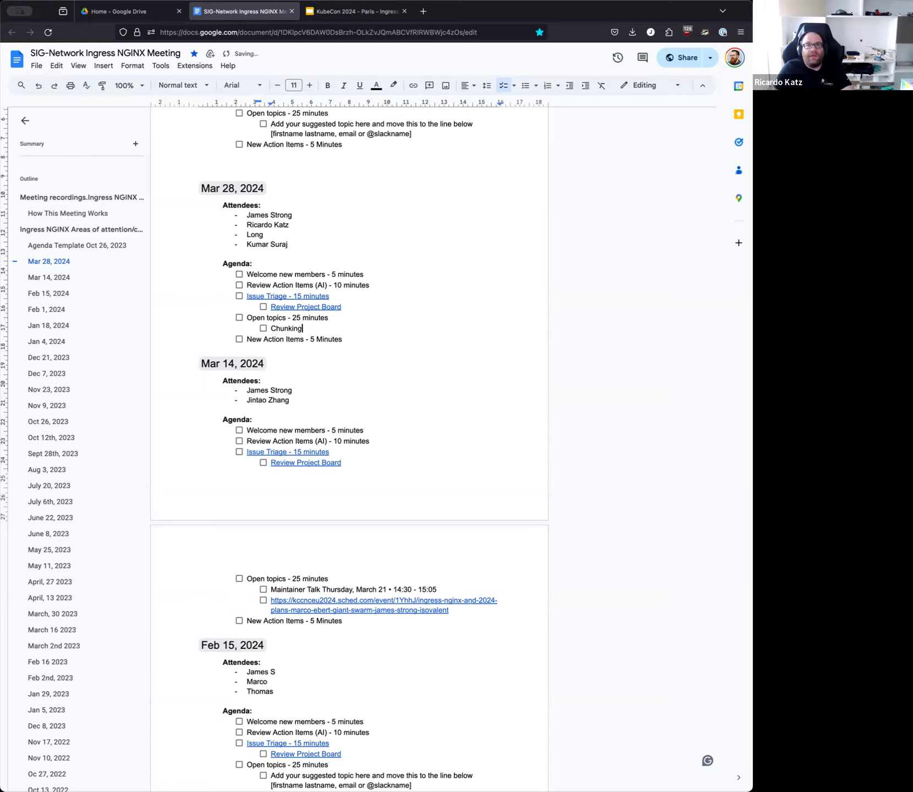
type("issue")
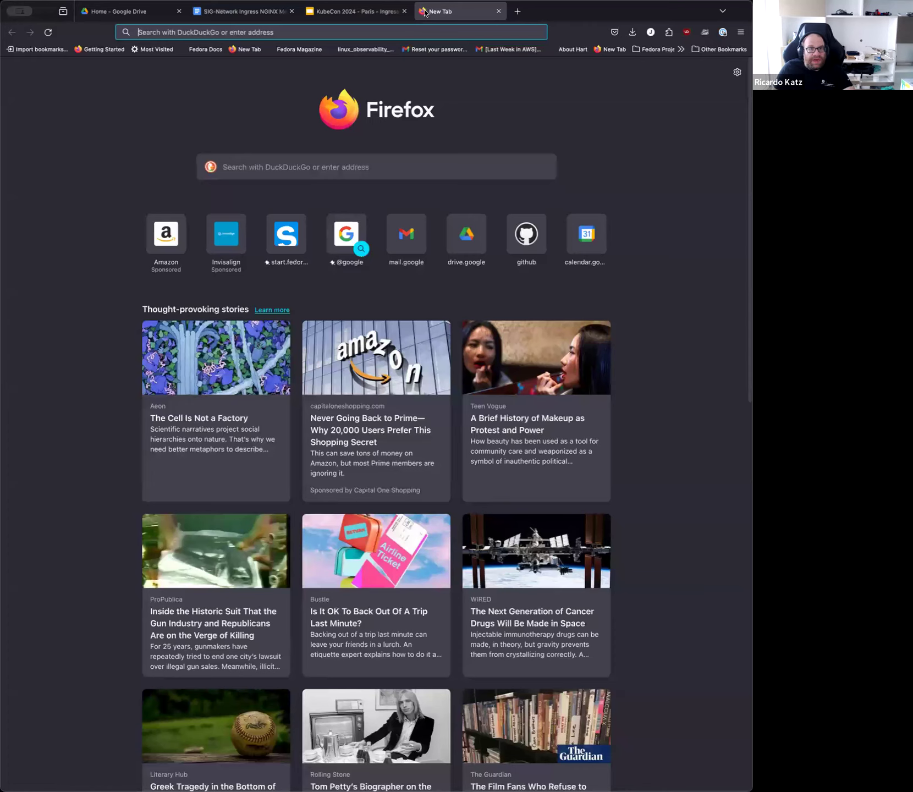
In a new tab, reach kubernetes/ingress-nginx and open pull request #11172 'Add http3 support'
type("u")
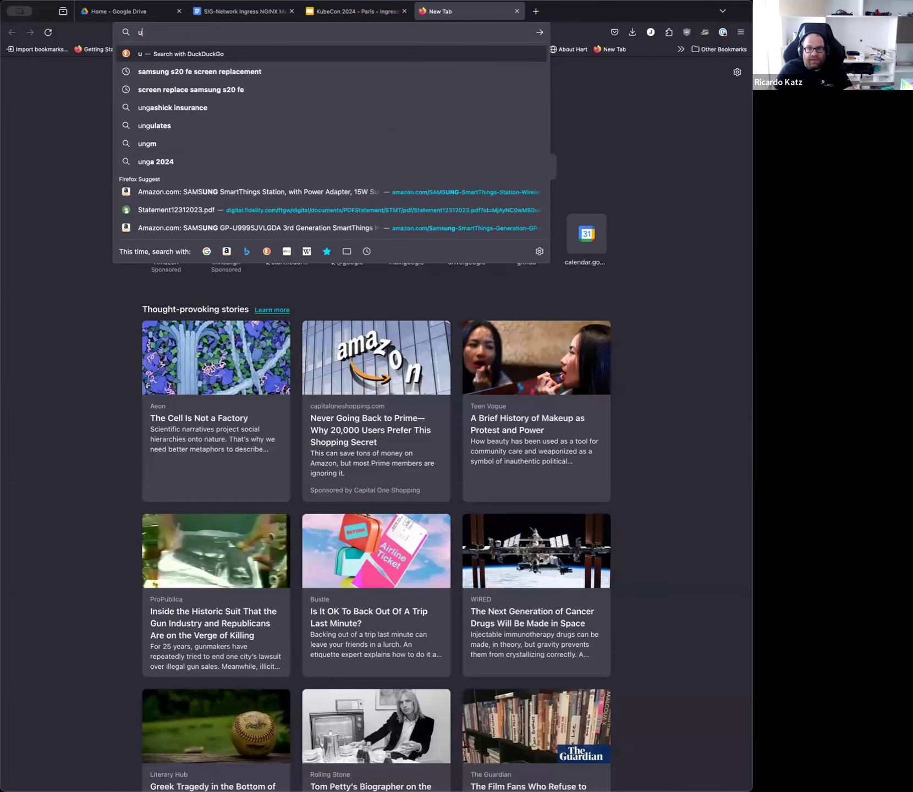
type("ingres")
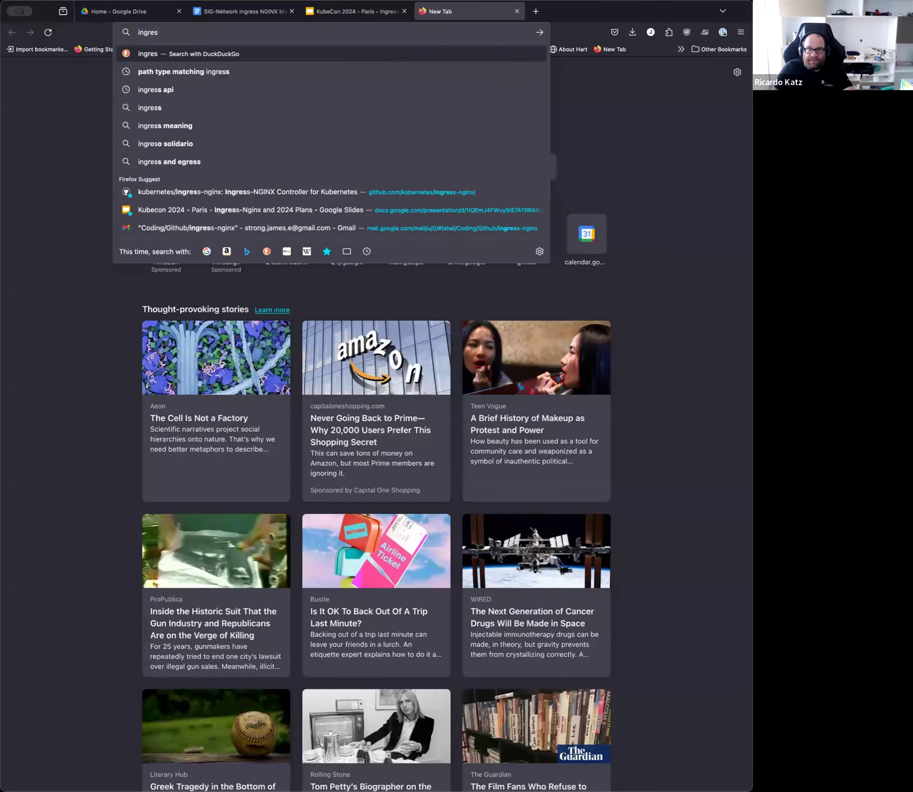
left_click(248, 193)
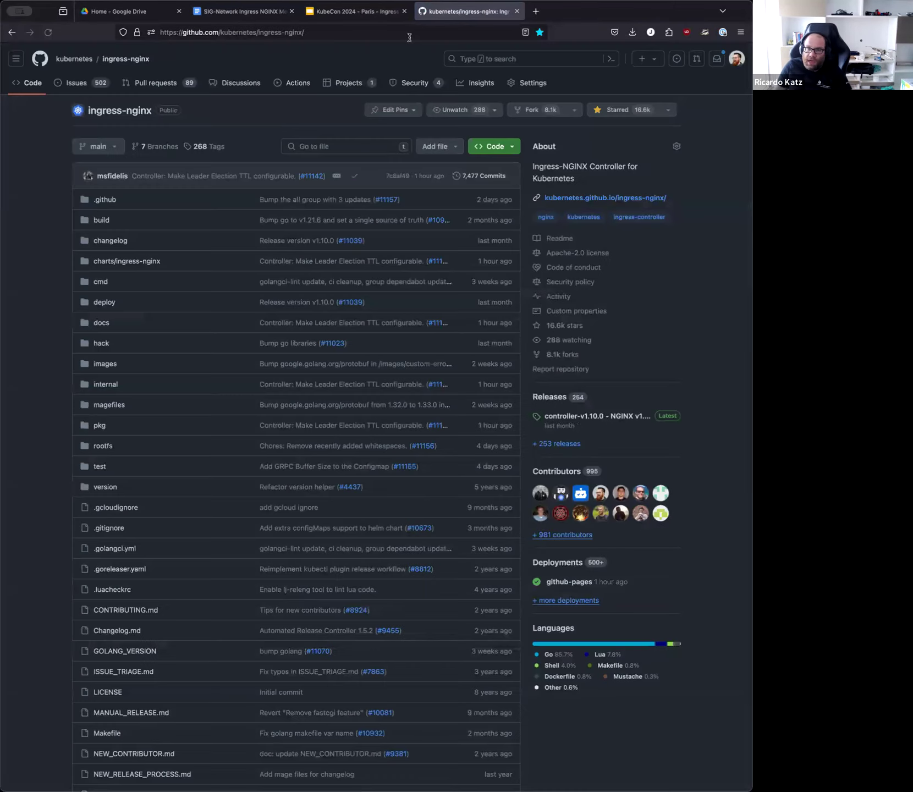
mouse_move(155, 82)
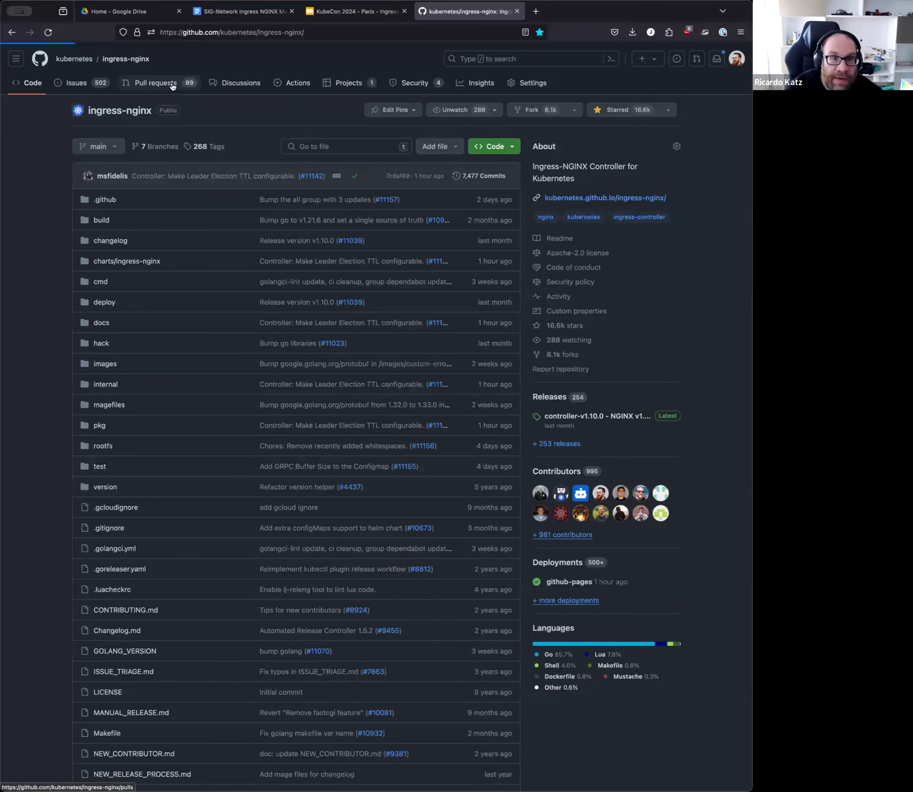
left_click(154, 82)
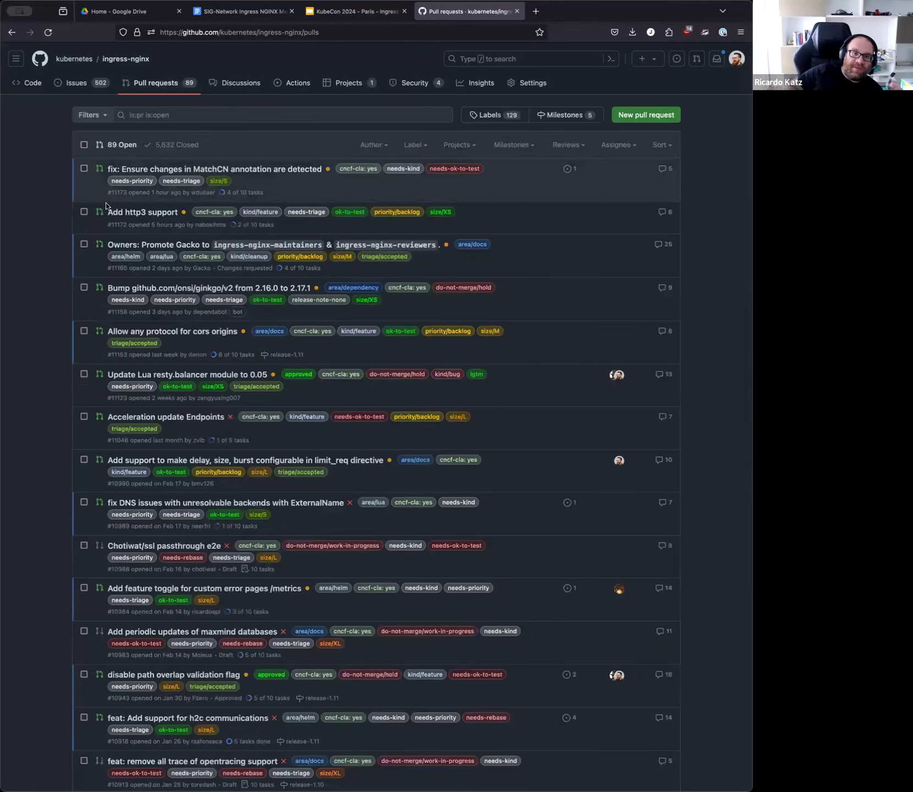
mouse_move(142, 212)
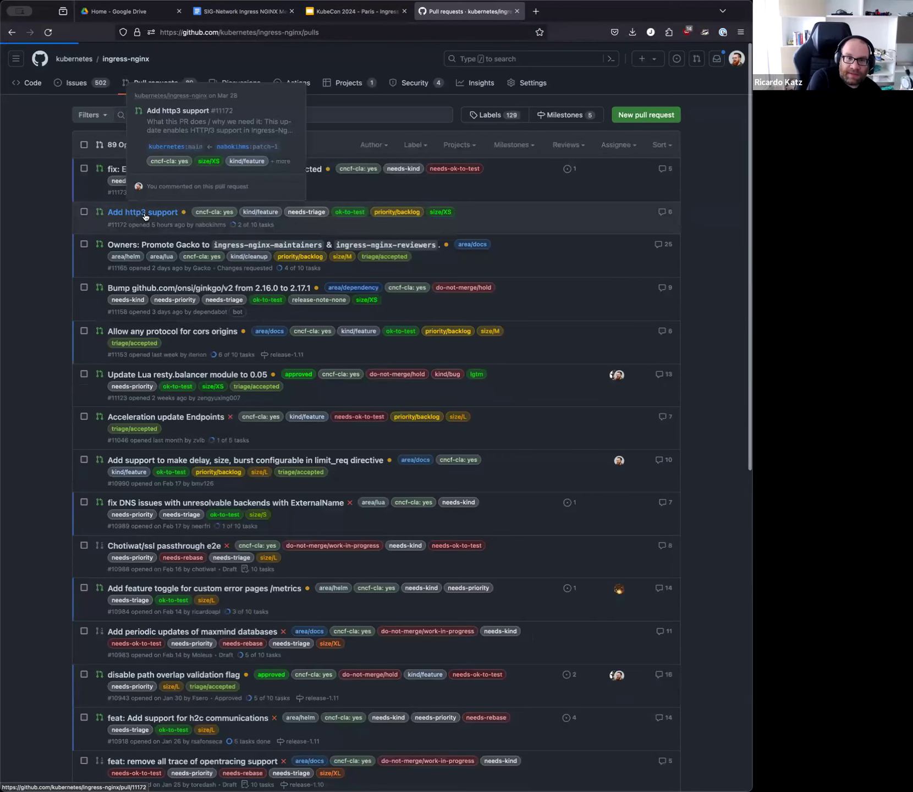
left_click(143, 211)
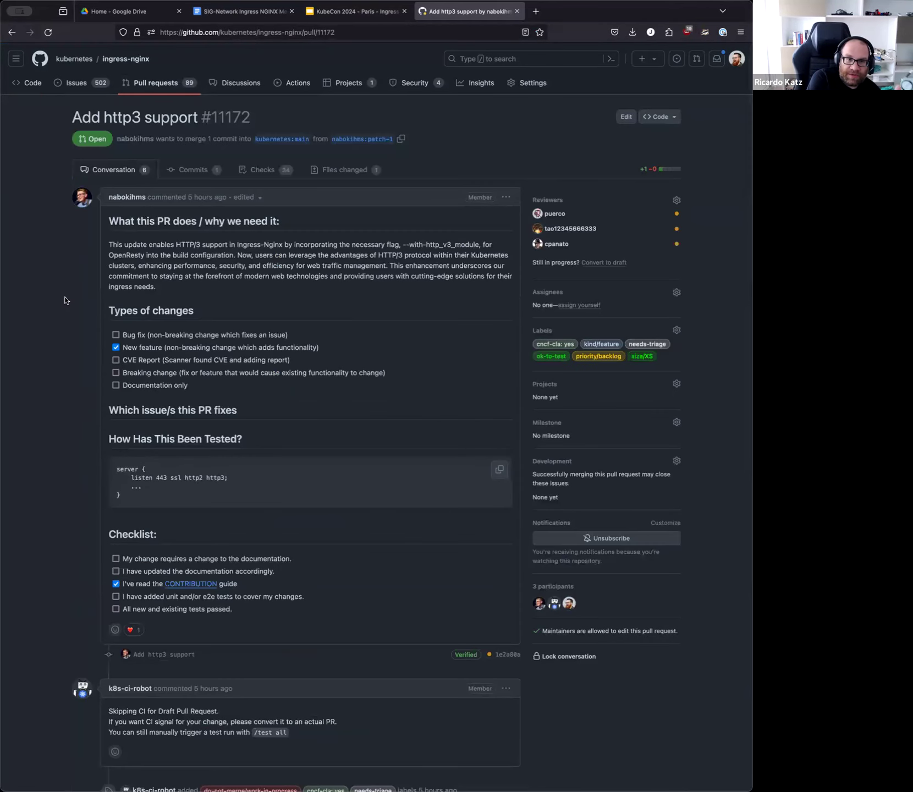
mouse_move(55, 301)
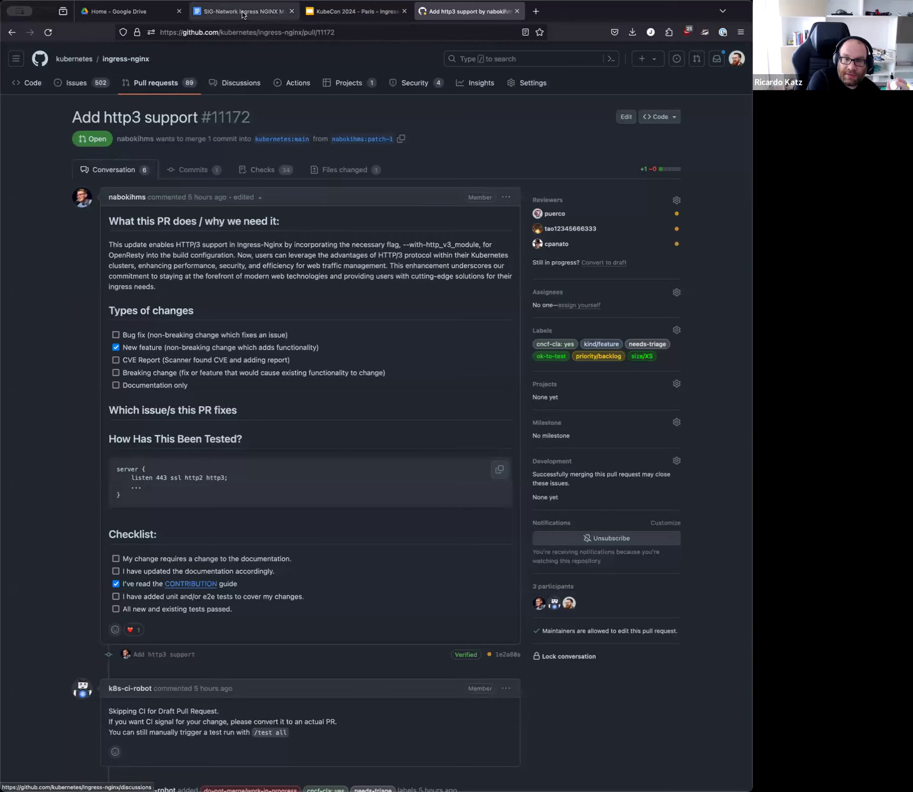
Return to the meeting notes and add a blank checklist line after 'Chunking issue'
left_click(243, 11)
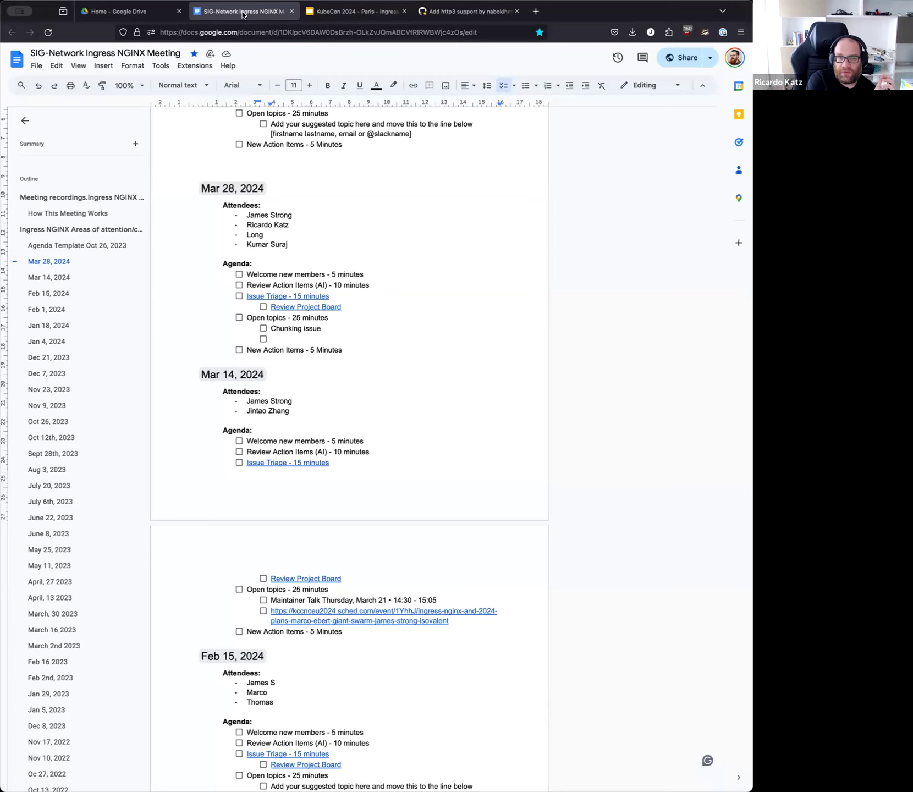
left_click(271, 339)
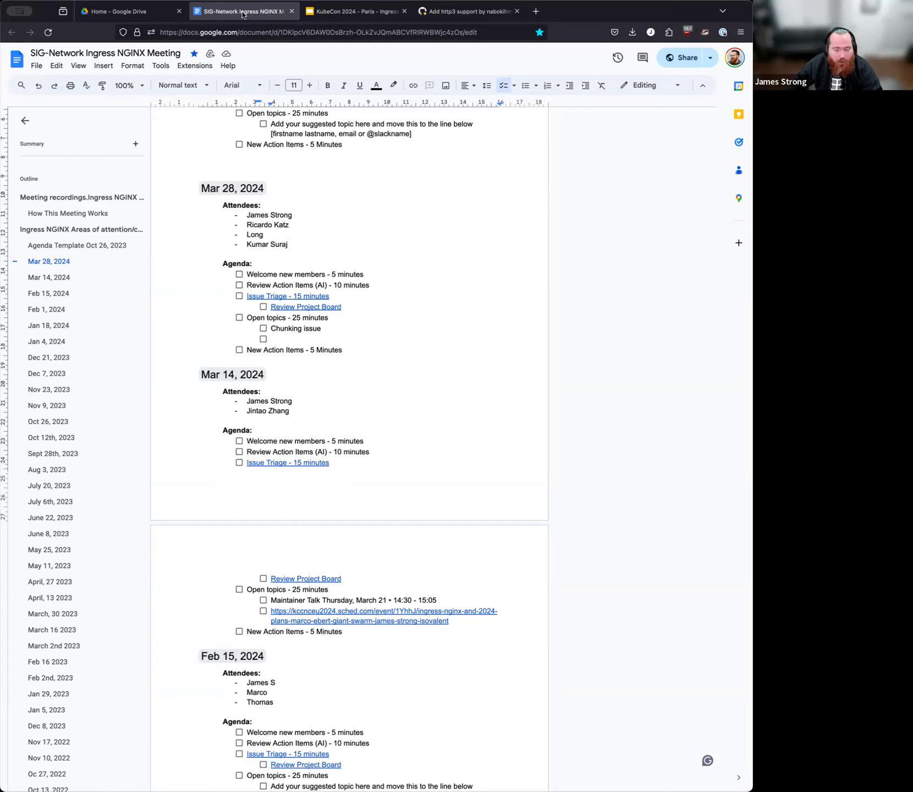
mouse_move(284, 24)
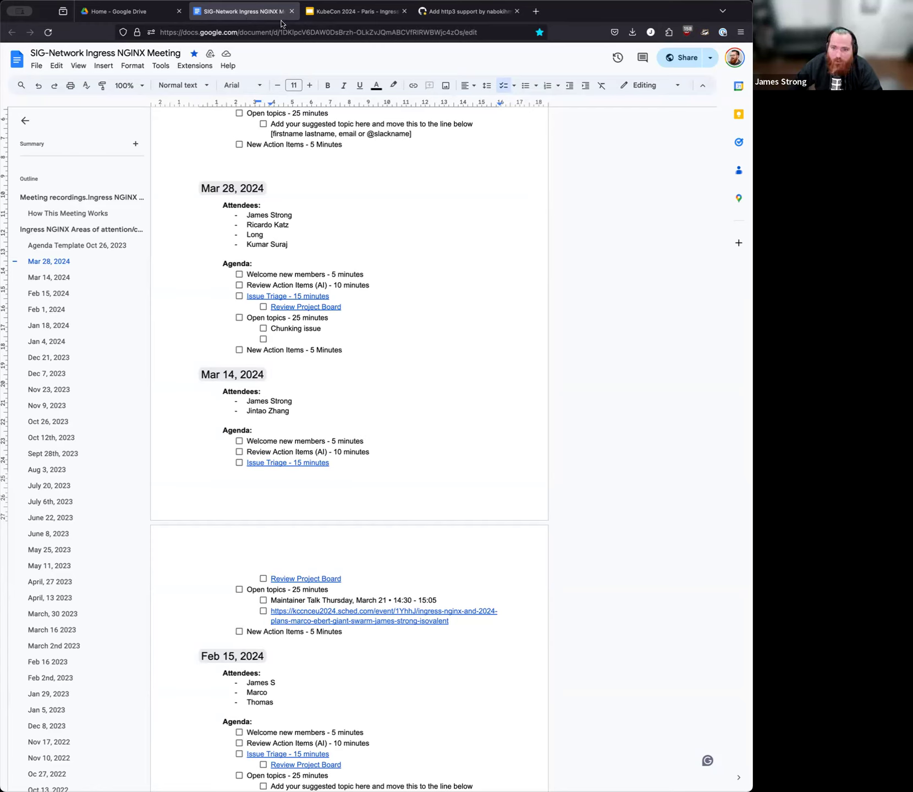
Switch to the GitHub tab and list the ingress-nginx open issues
left_click(464, 11)
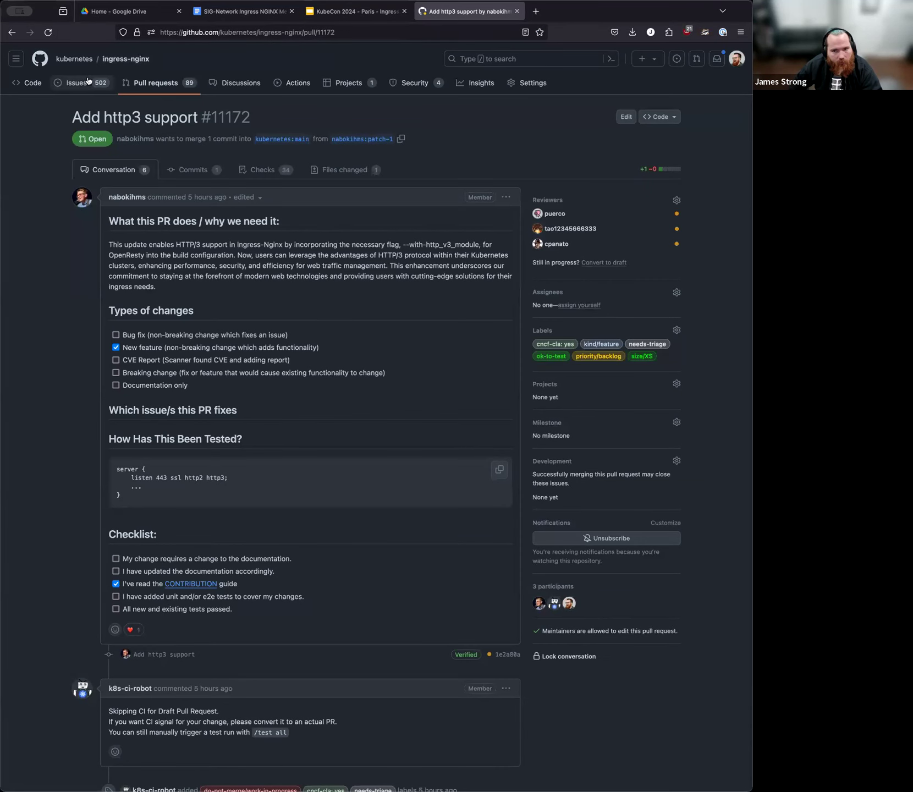
left_click(76, 82)
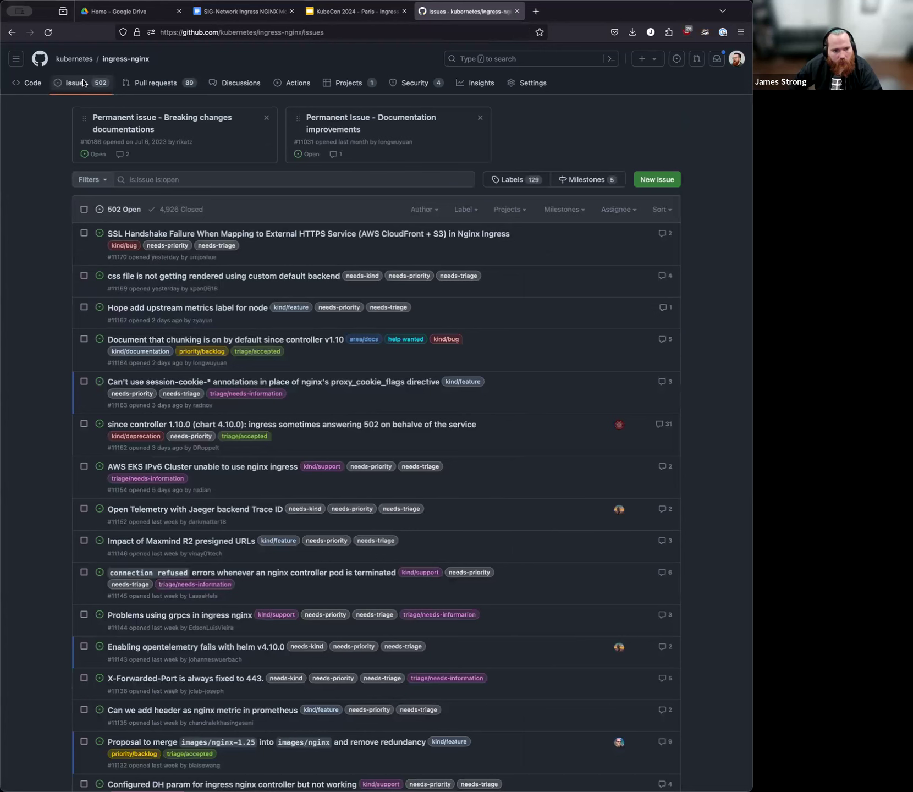
mouse_move(82, 92)
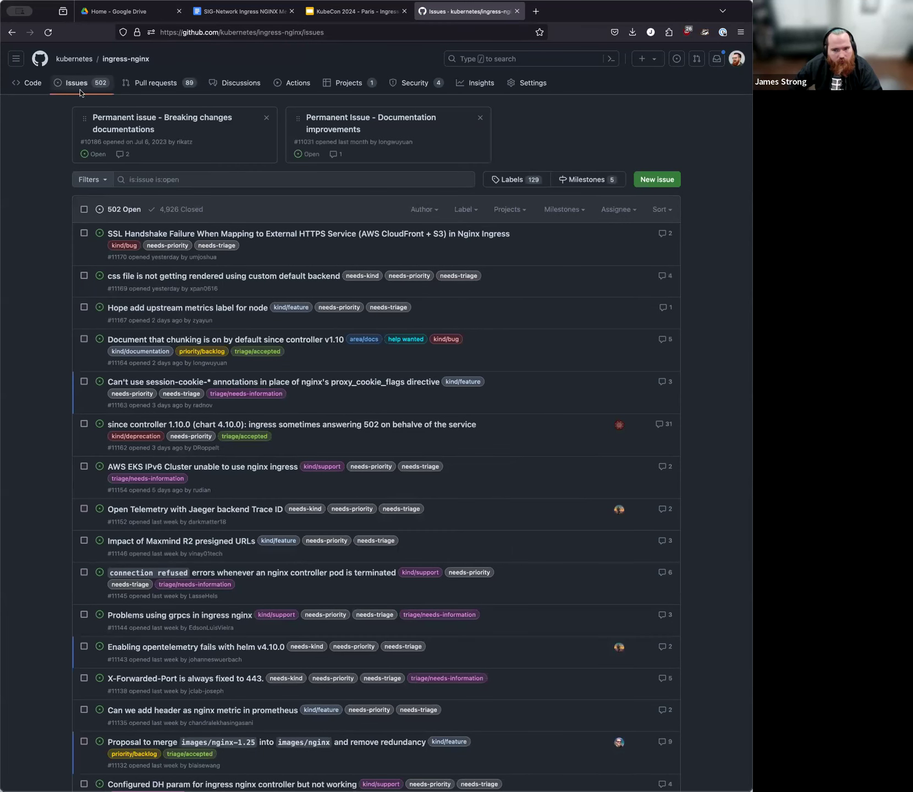
scroll("down", 3)
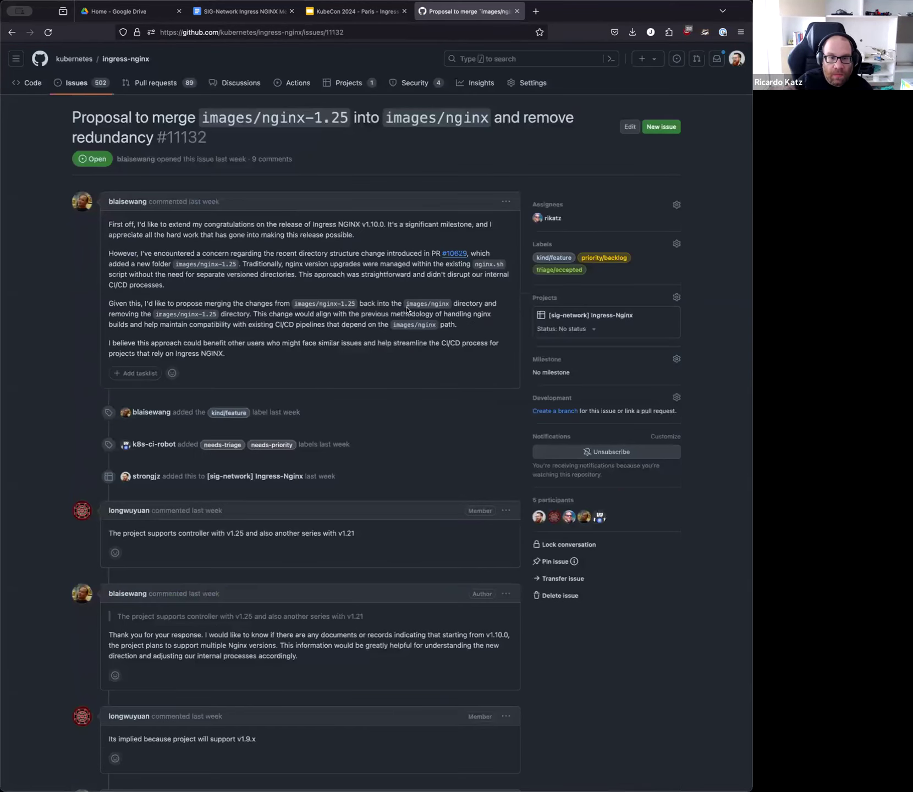
Scroll through issue #11132's comment thread on merging images/nginx-1.25 into images/nginx
scroll("down", 3)
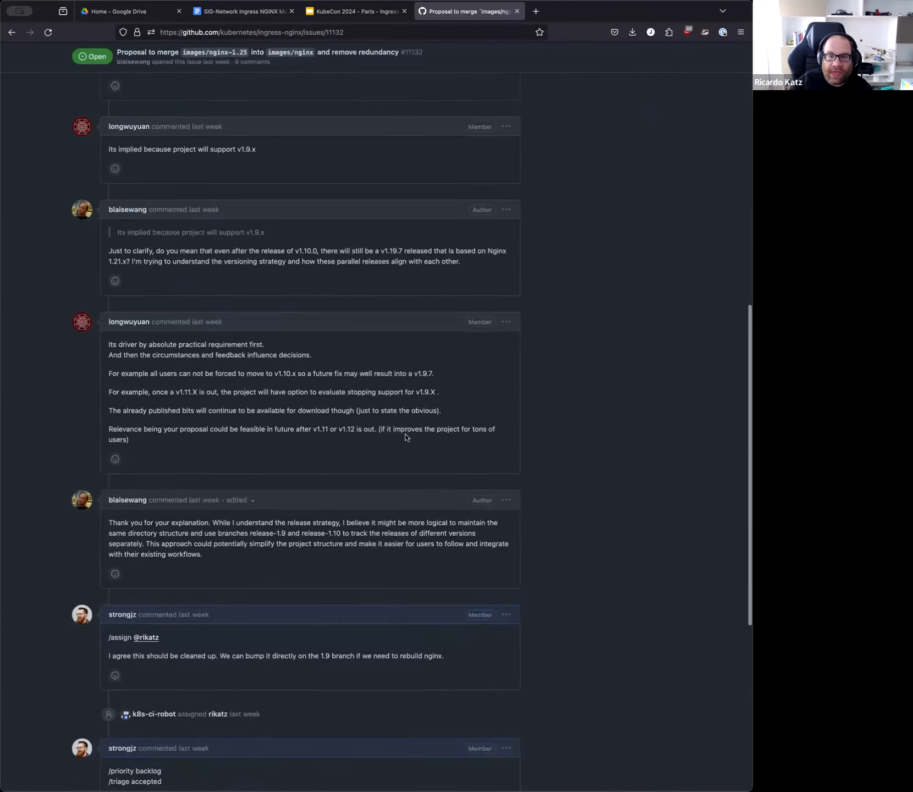
scroll("down", 3)
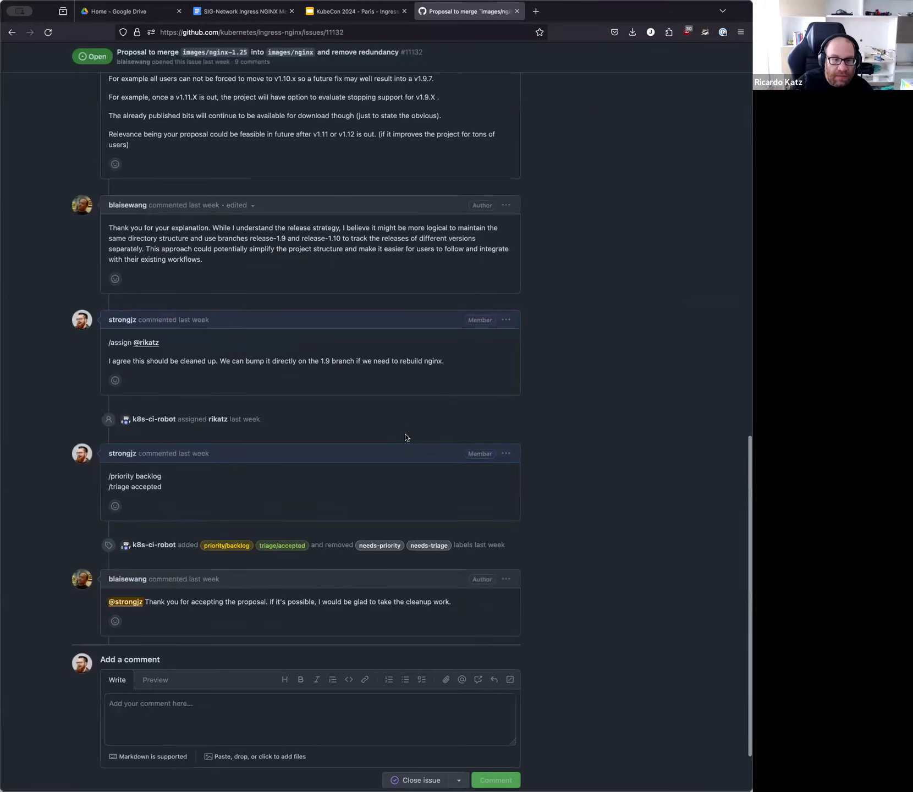
scroll("up", 3)
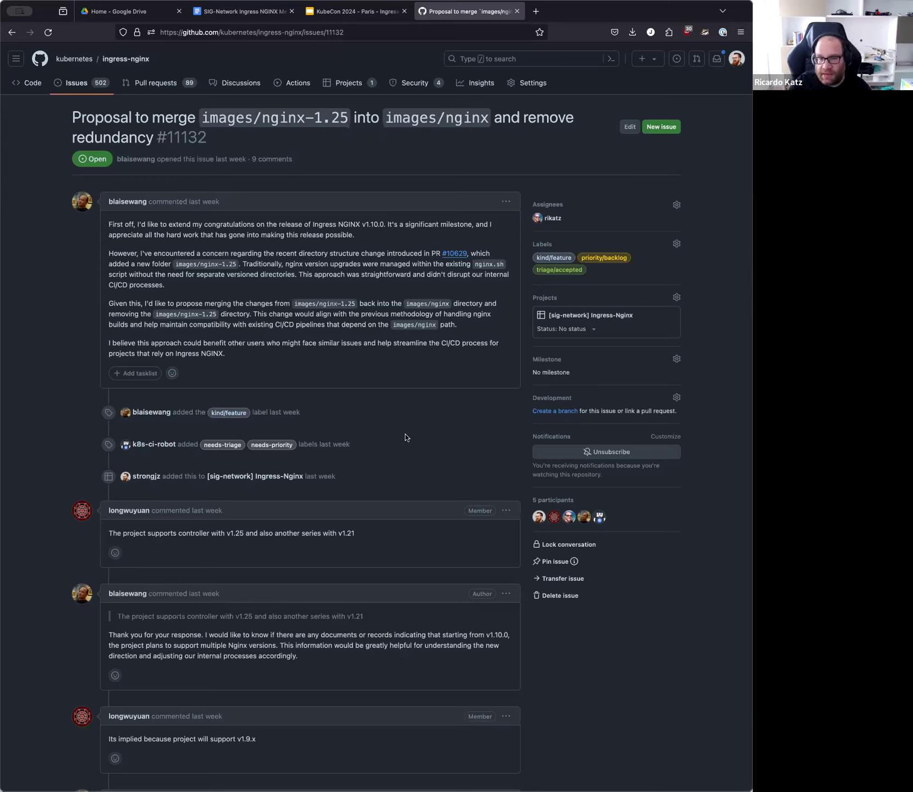
mouse_move(408, 421)
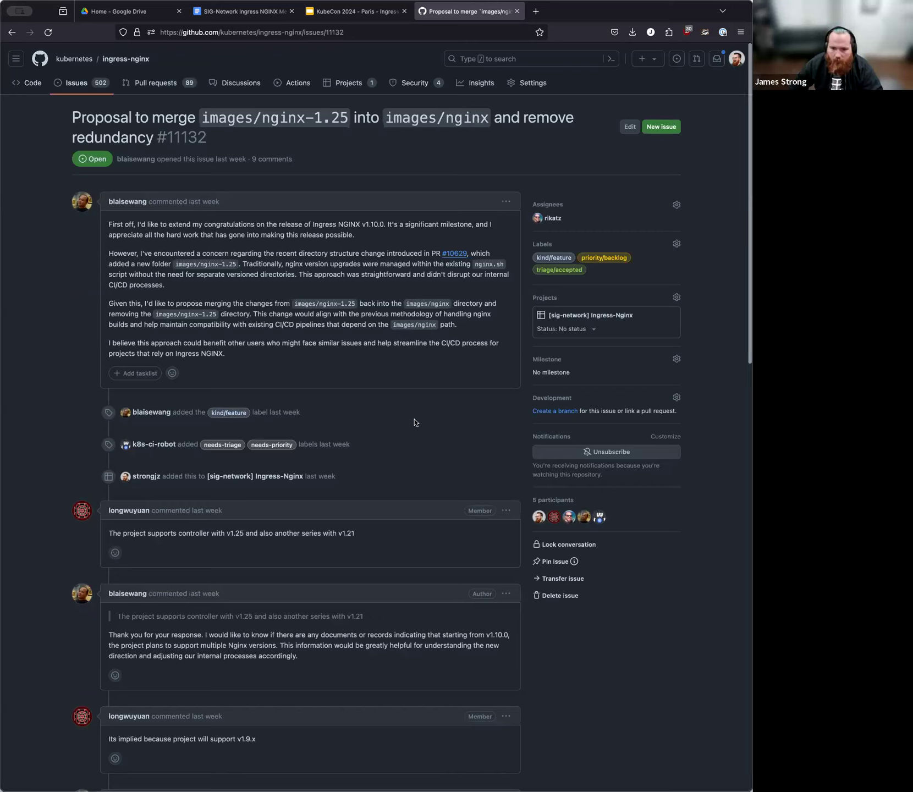
scroll("down", 3)
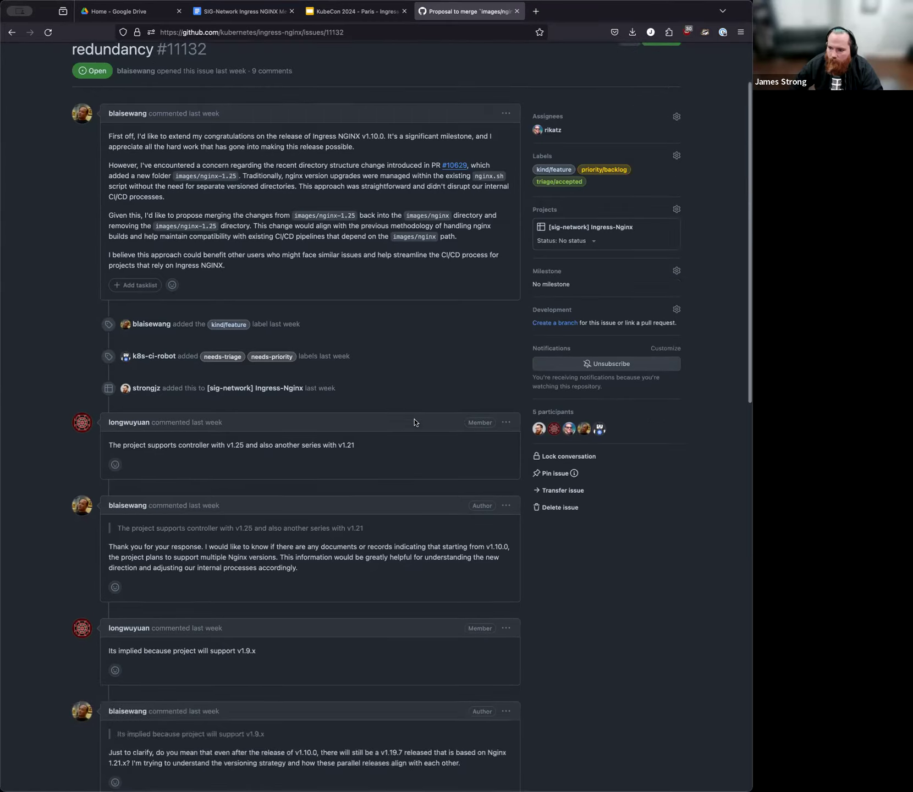
scroll("down", 3)
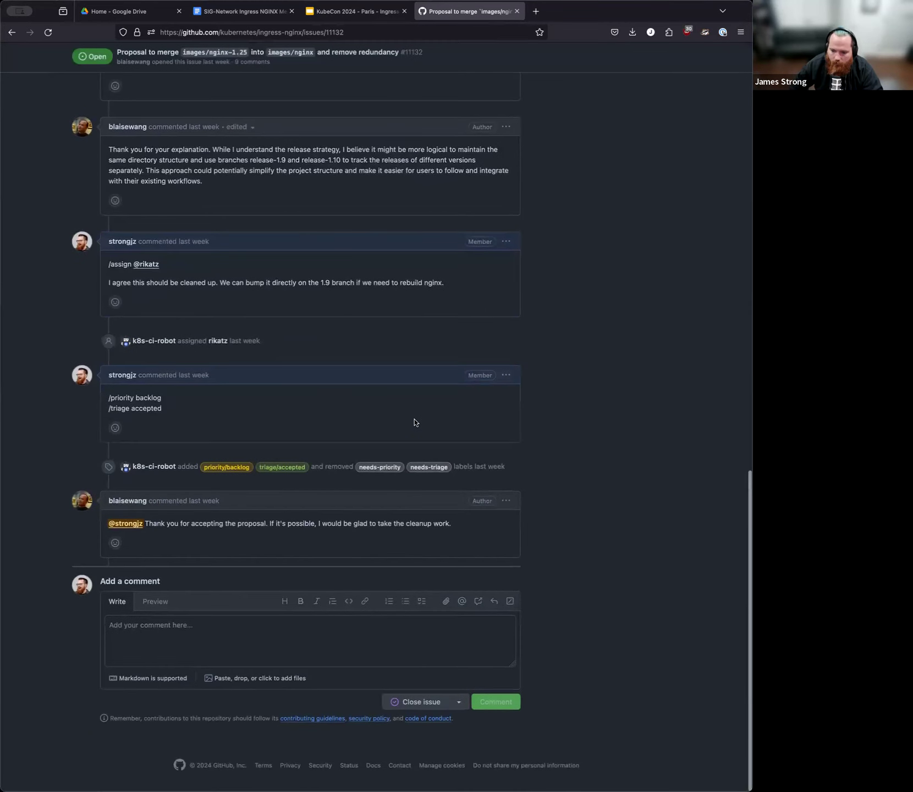
mouse_move(459, 527)
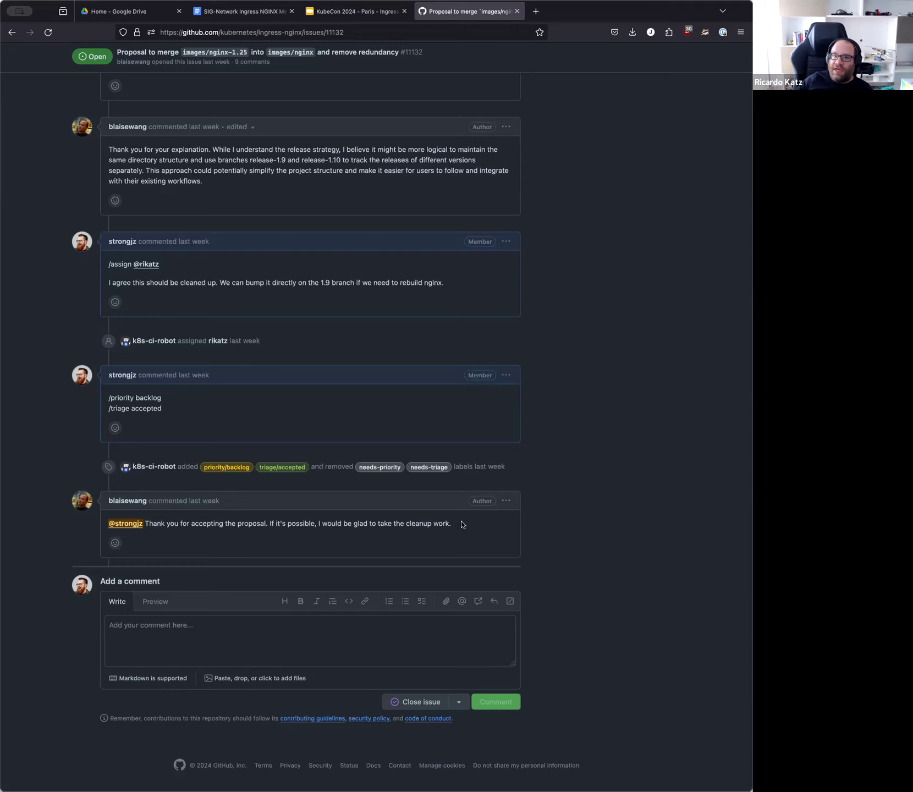
mouse_move(466, 522)
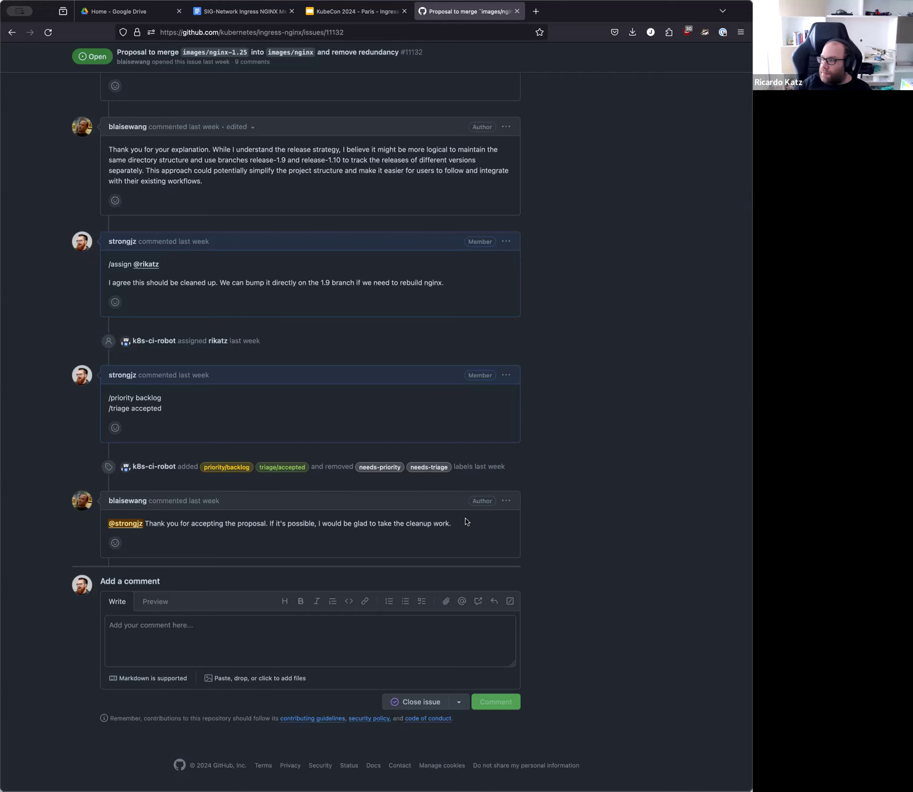
scroll("up", 3)
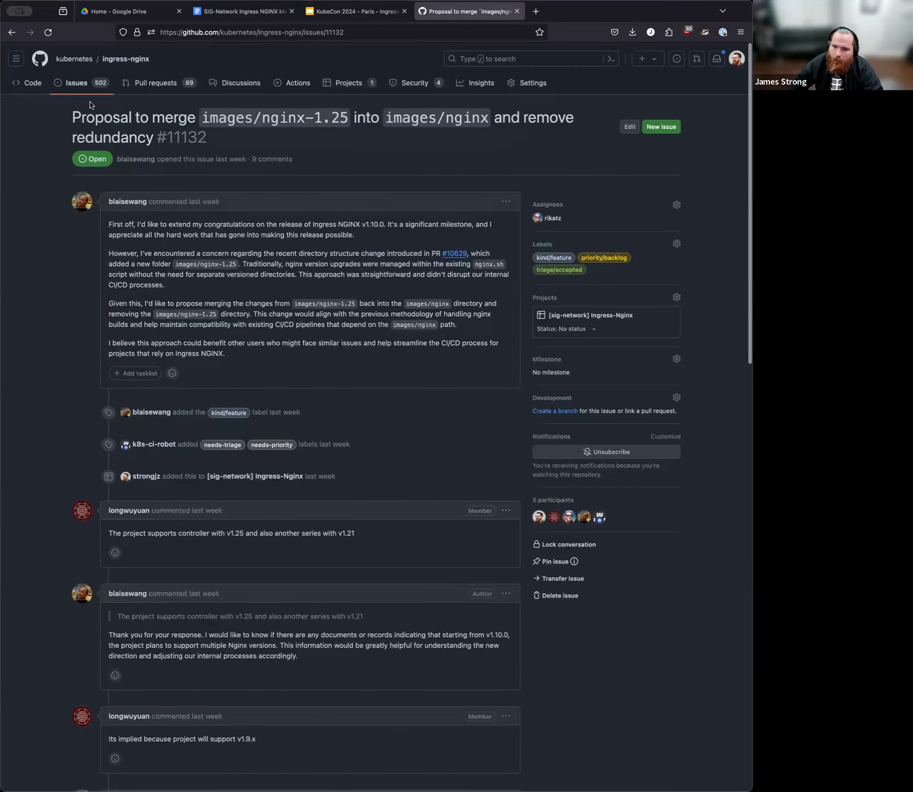
mouse_move(33, 83)
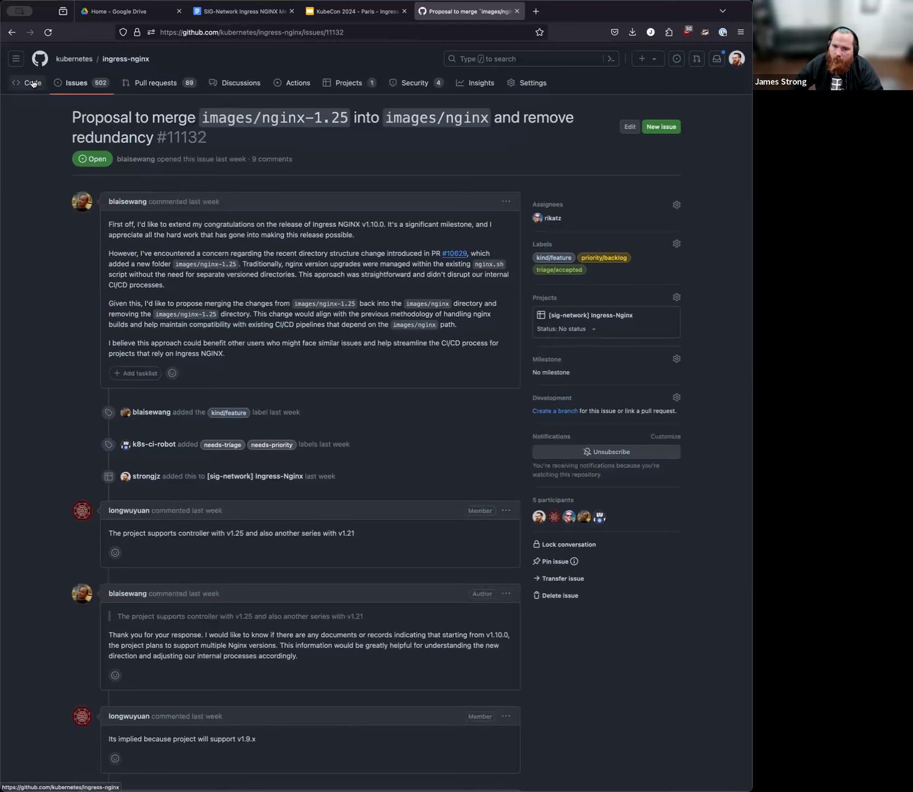
Copy the issue #11132 URL and write 'James - update this one' with the link under New Action Items
left_click(262, 32)
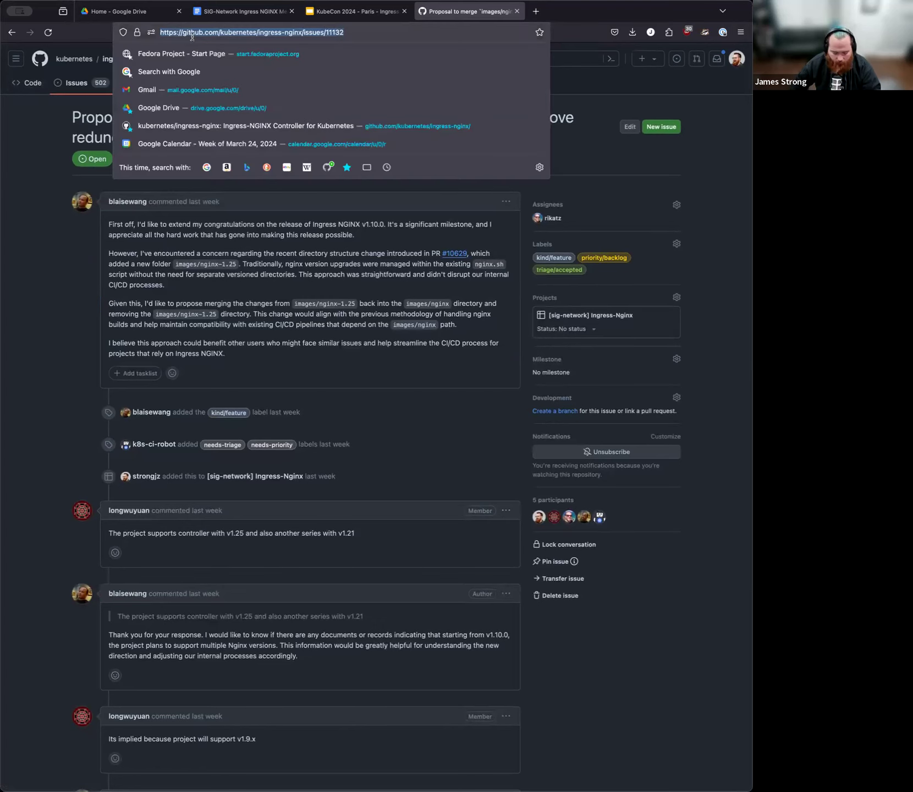
left_click(239, 11)
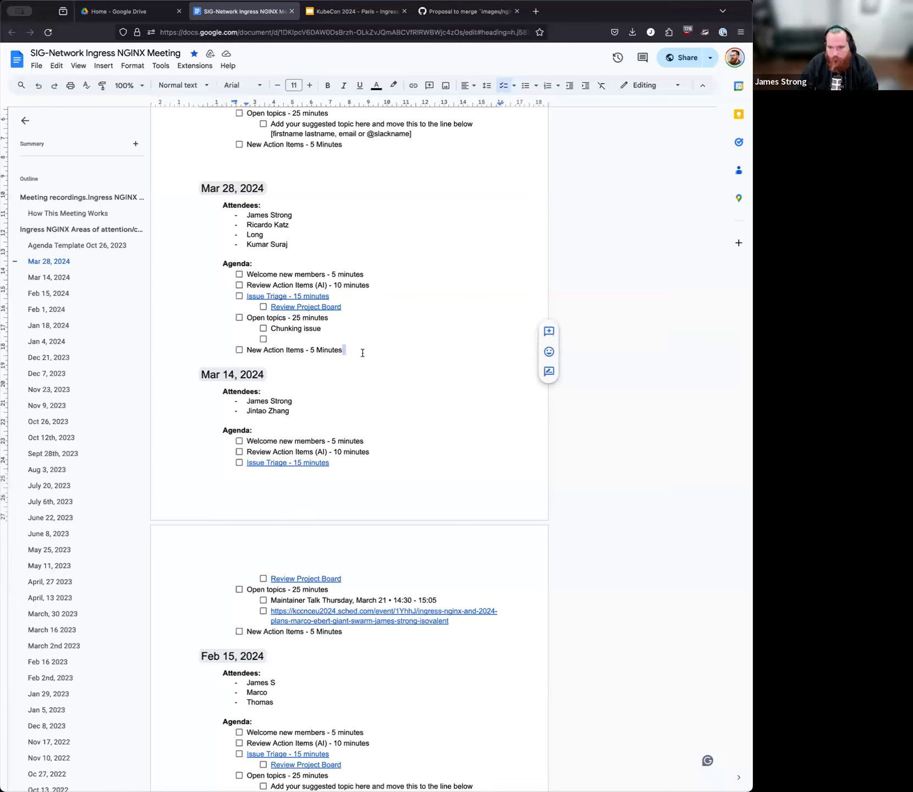
type("Jm")
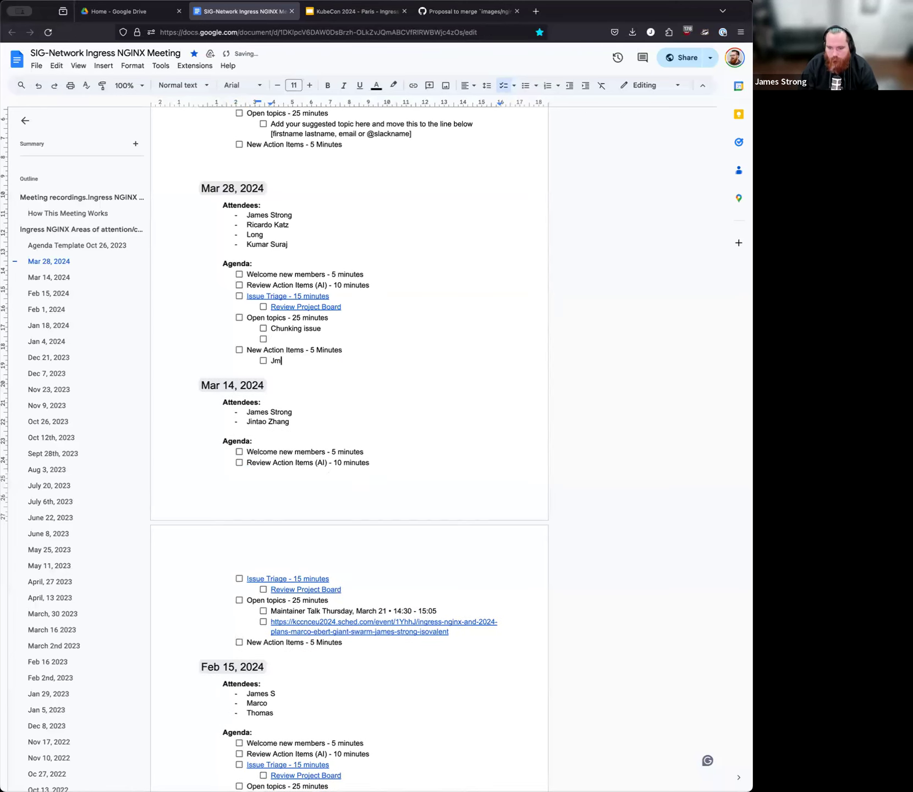
type("ames -")
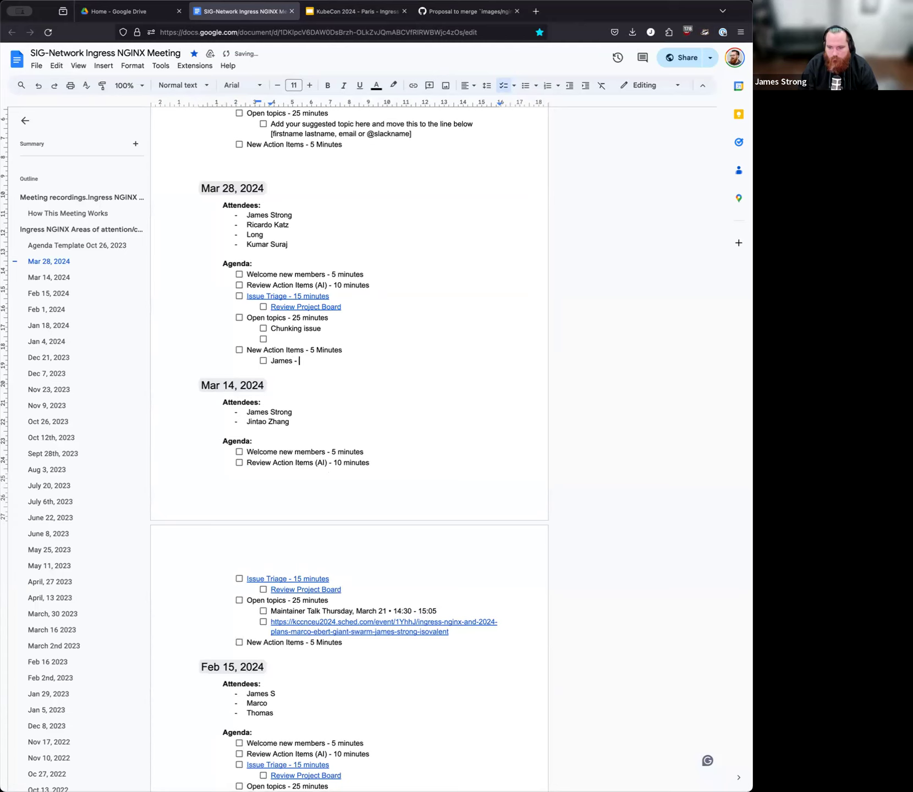
type("update this one https://github.com/kubernetes/ingress-nginx/issues/11132")
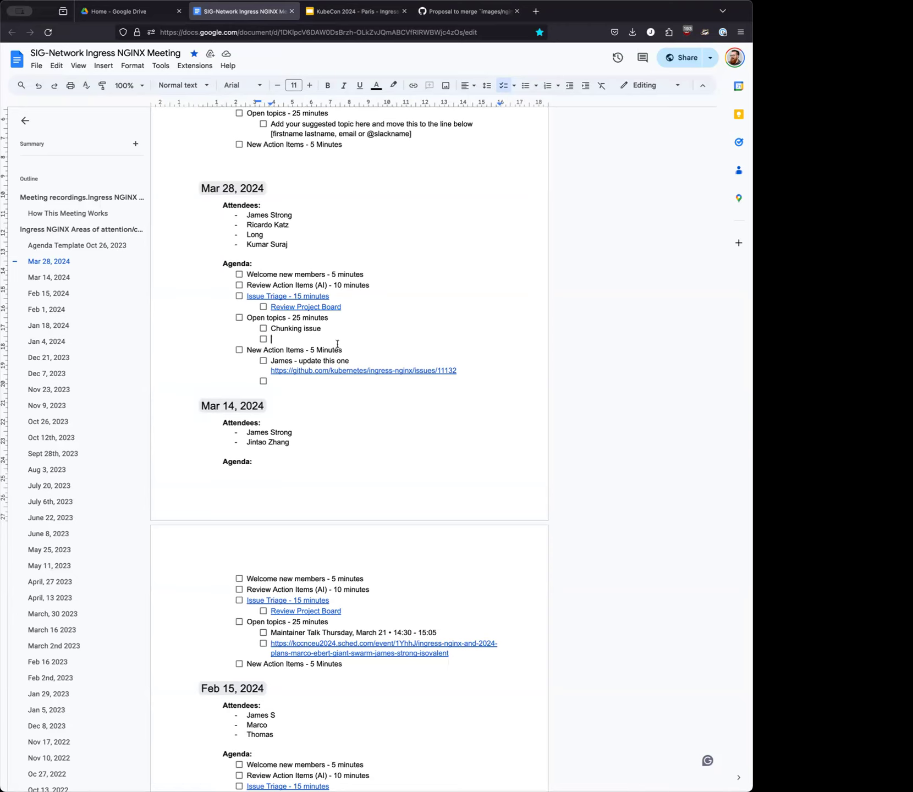
mouse_move(435, 256)
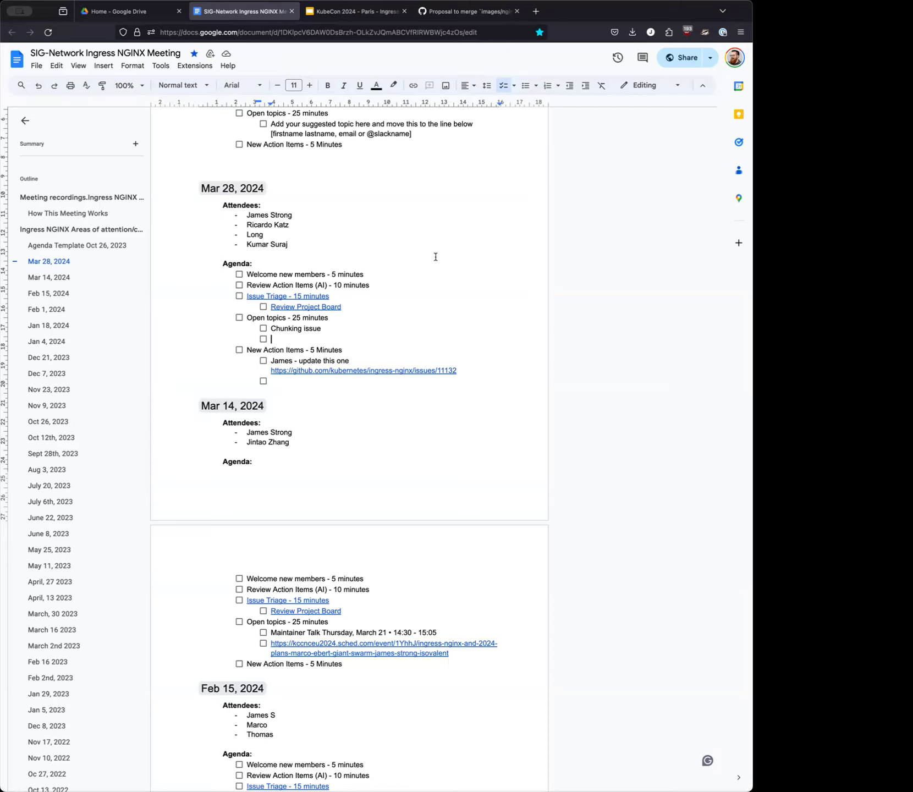
mouse_move(489, 225)
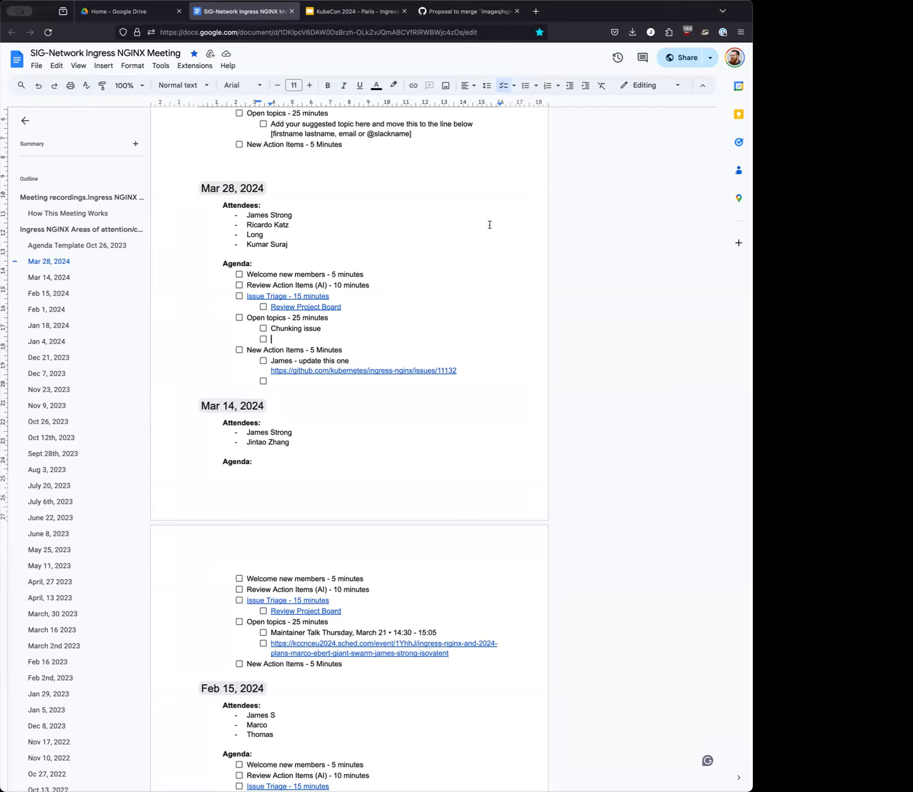
mouse_move(509, 68)
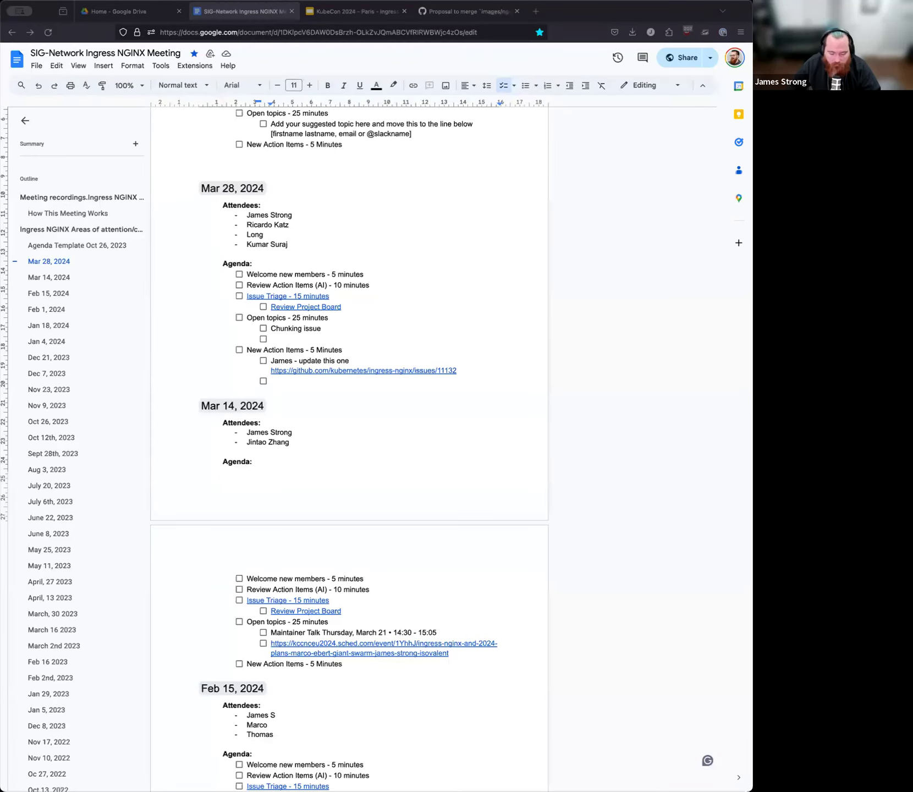
mouse_move(472, 25)
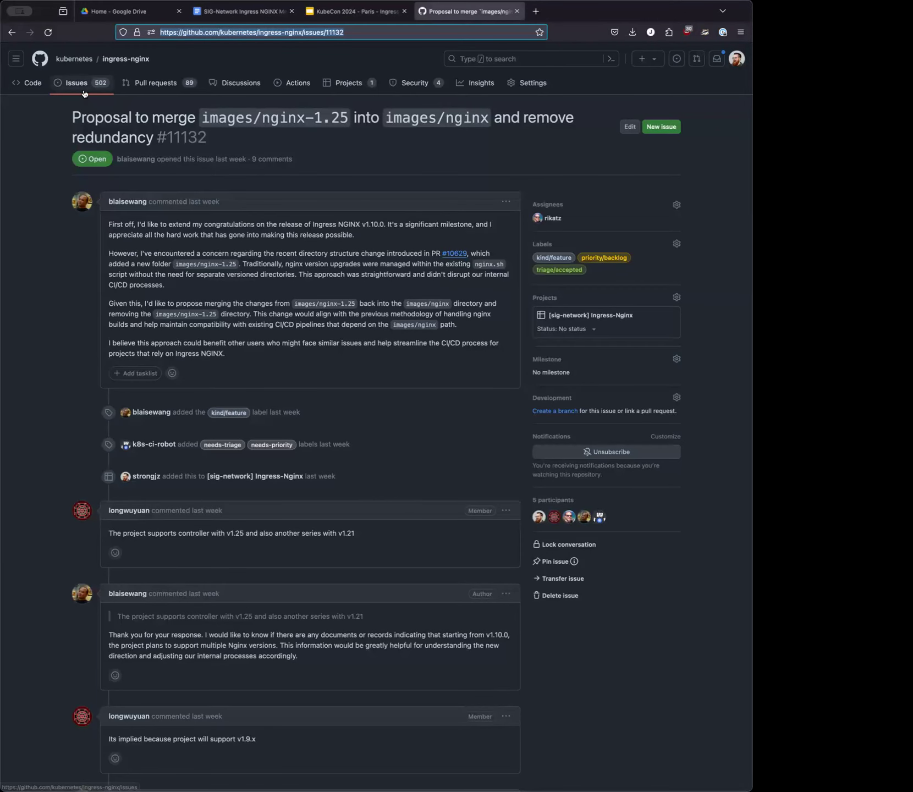
List the ingress-nginx open issues, scan them, and start a 'redirect' search
left_click(76, 82)
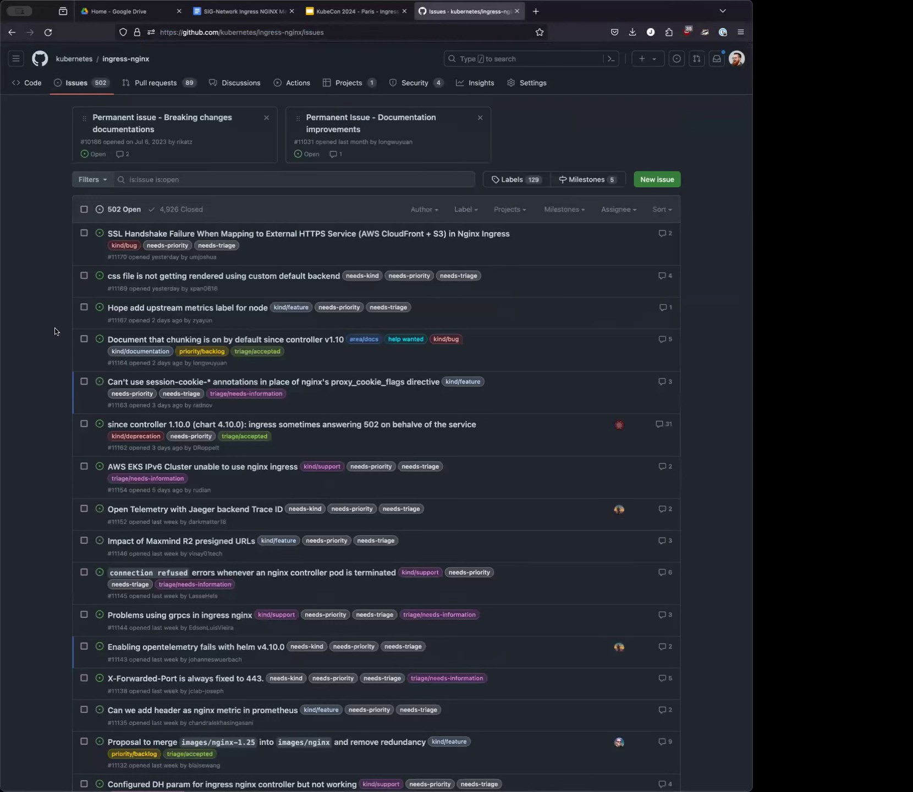
mouse_move(257, 351)
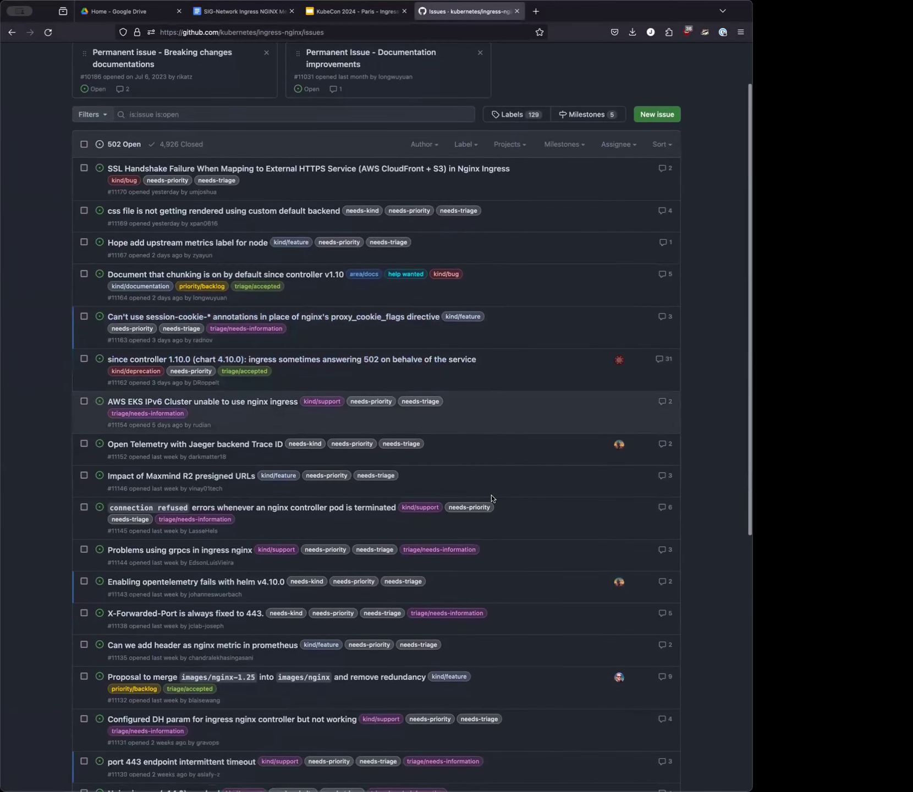
scroll("down", 3)
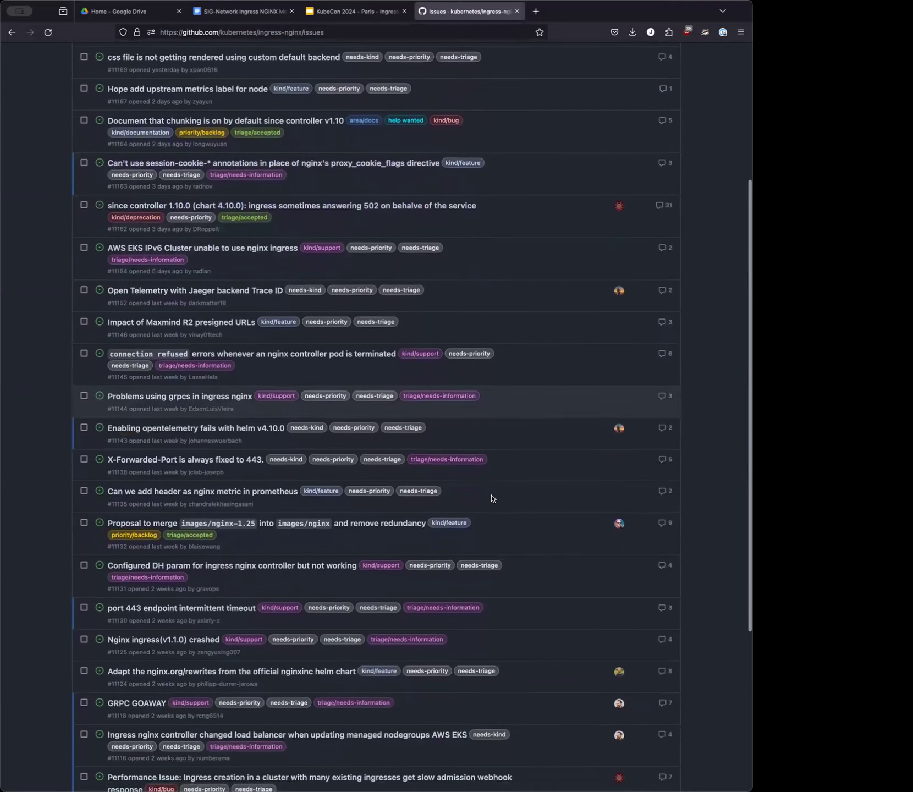
scroll("down", 3)
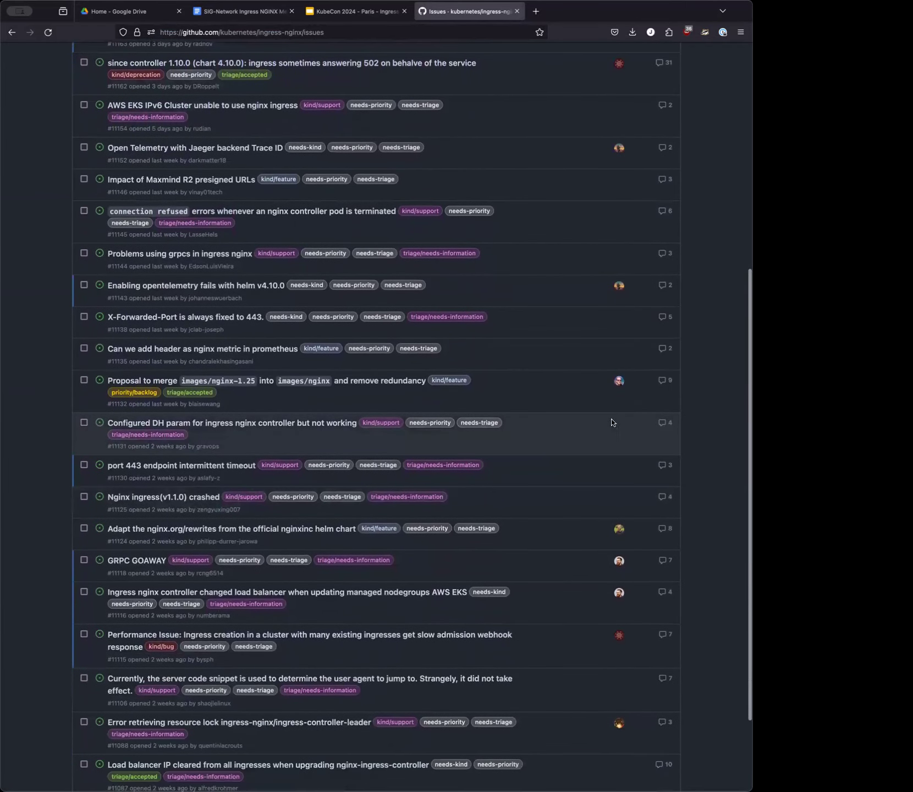
mouse_move(393, 391)
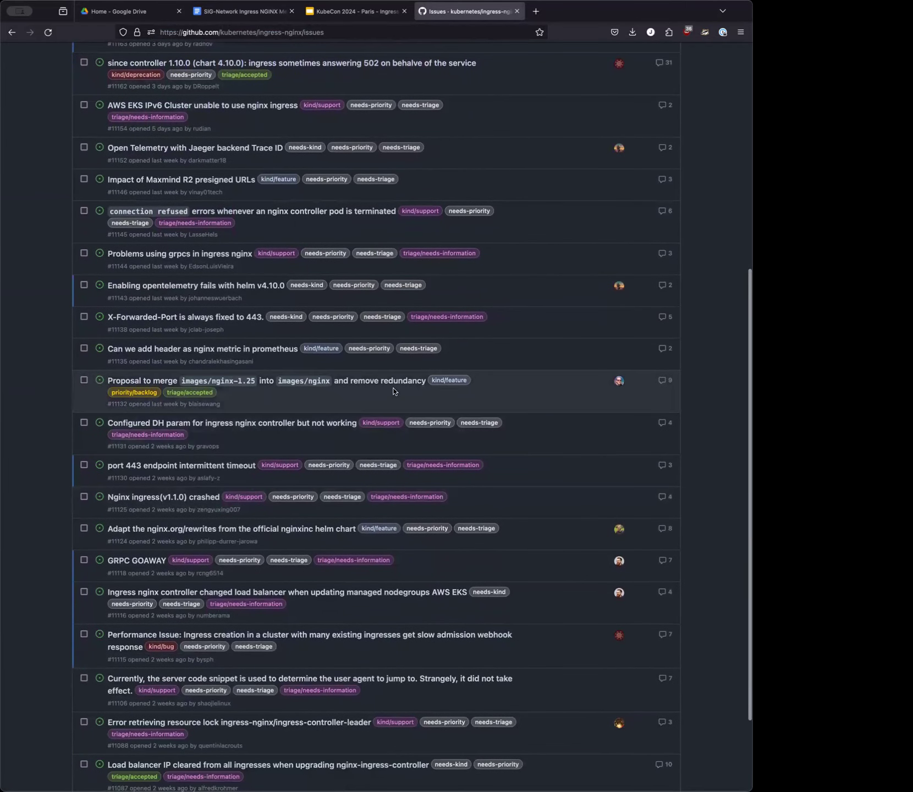
scroll("up", 3)
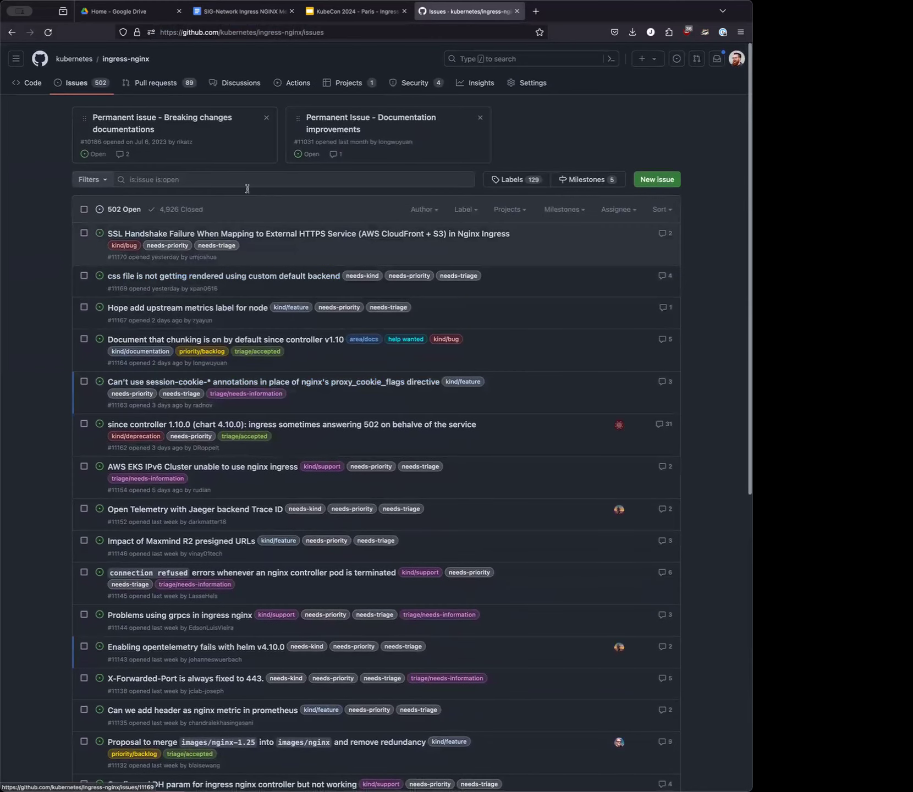
type("redirect")
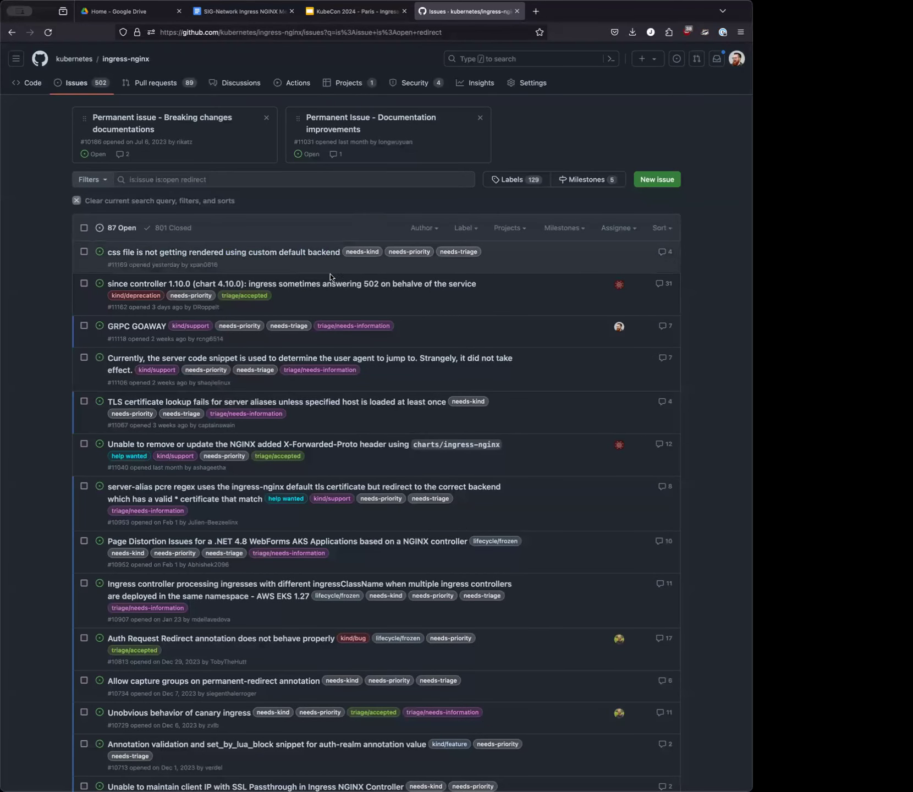
mouse_move(326, 292)
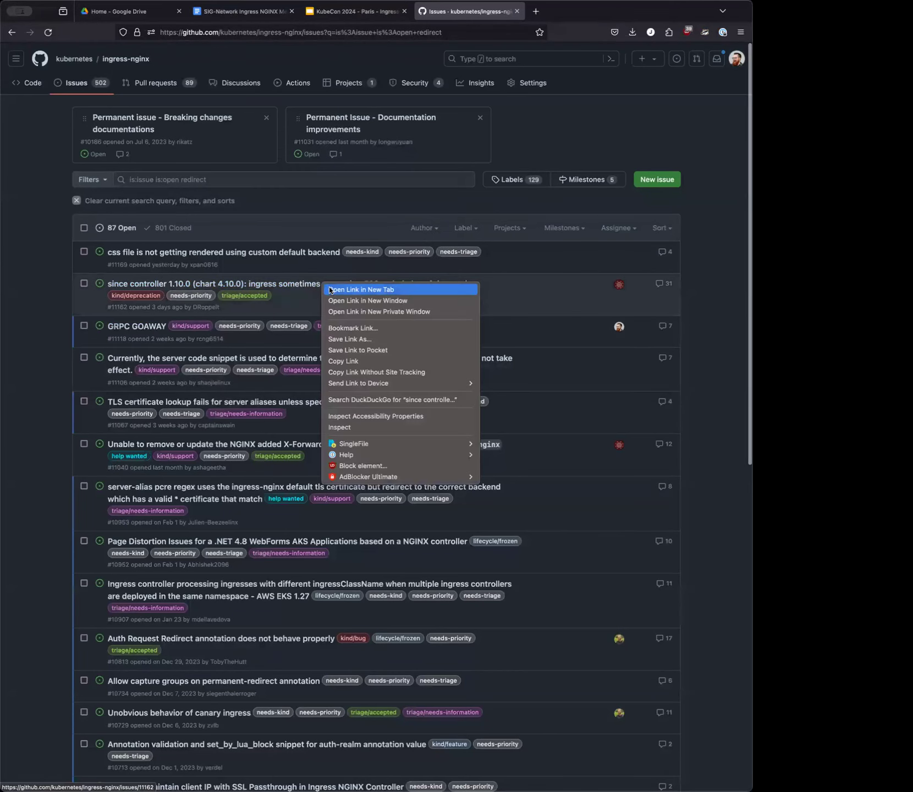
Open the controller 1.10.0 502-response issue #11162 in a new tab from the redirect results
left_click(362, 289)
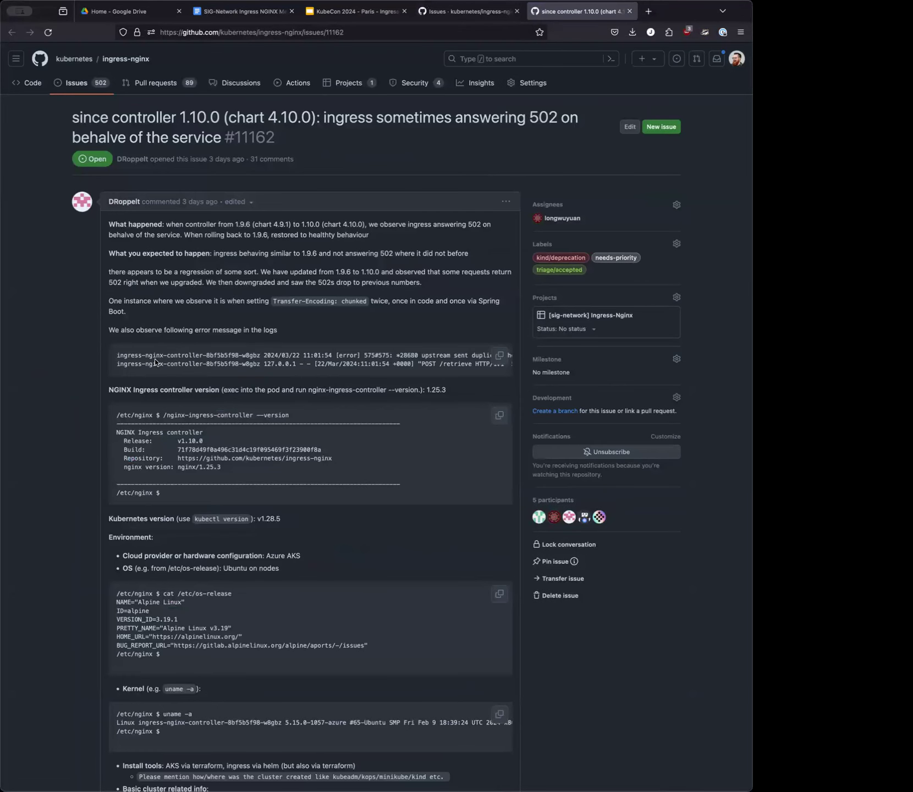
Read issue #11162 through its reproduction steps, then return to the redirect search results
scroll("down", 3)
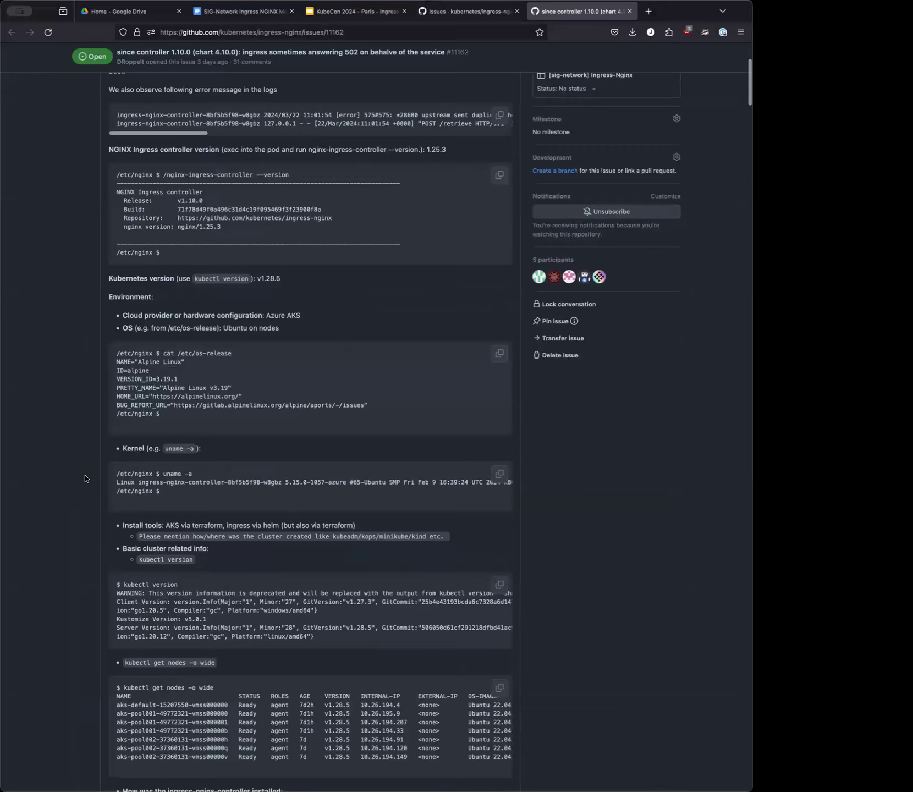
scroll("down", 3)
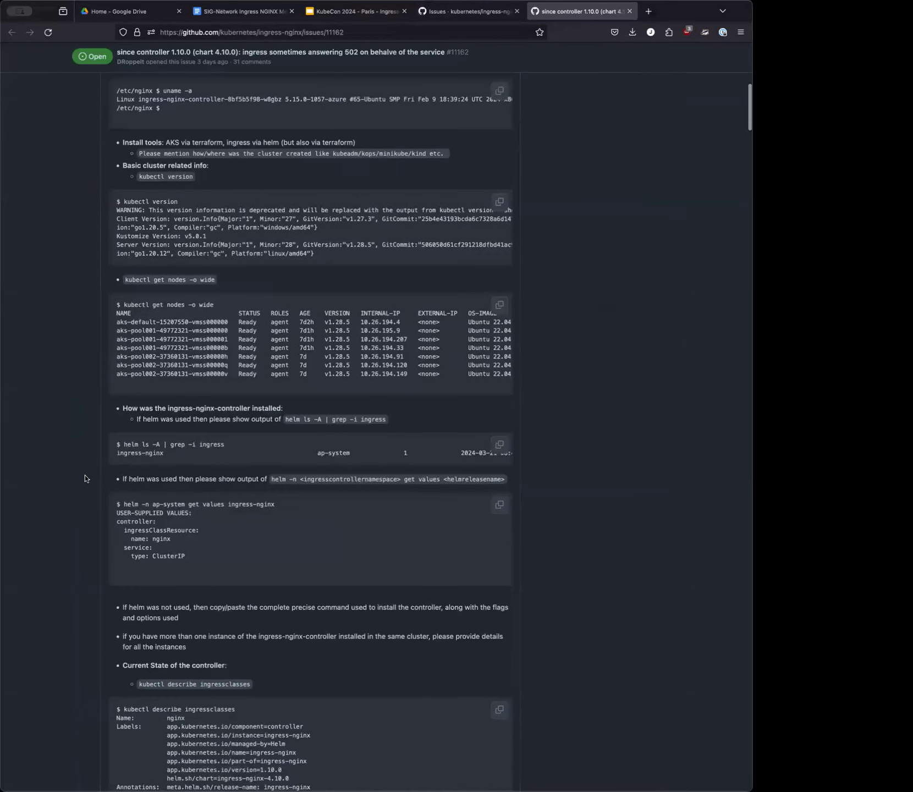
scroll("down", 3)
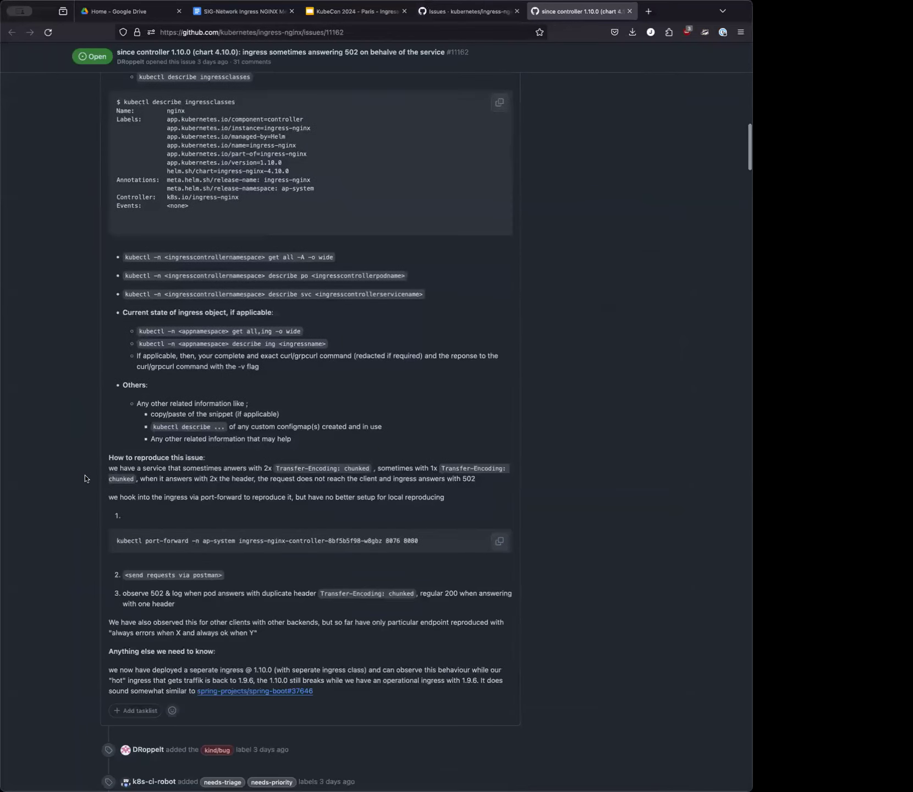
scroll("up", 3)
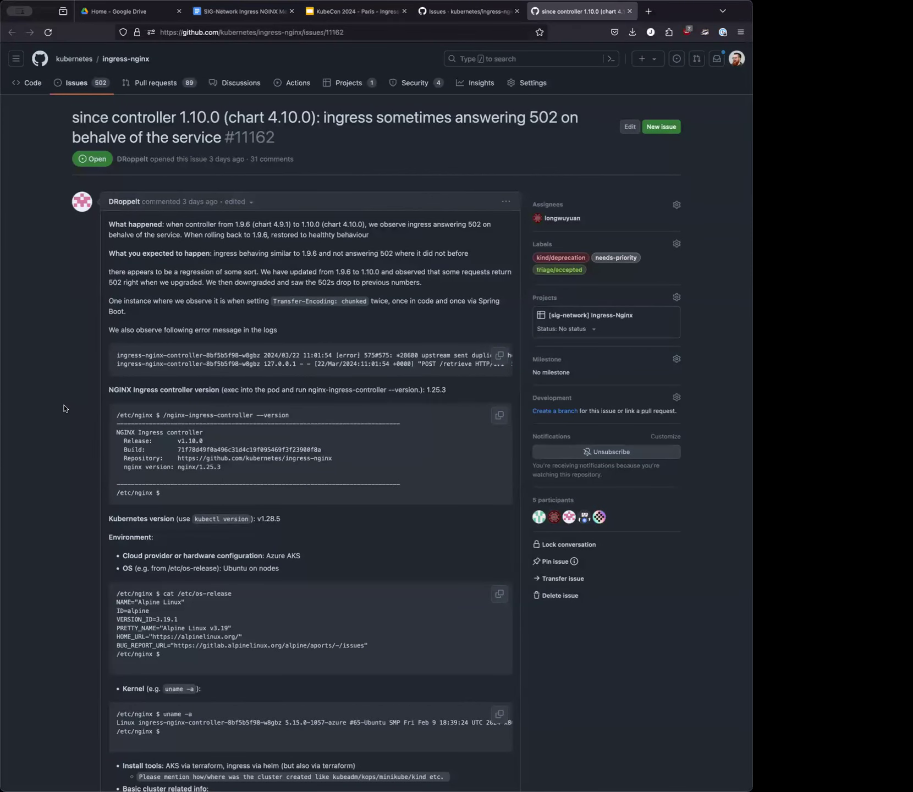
mouse_move(353, 317)
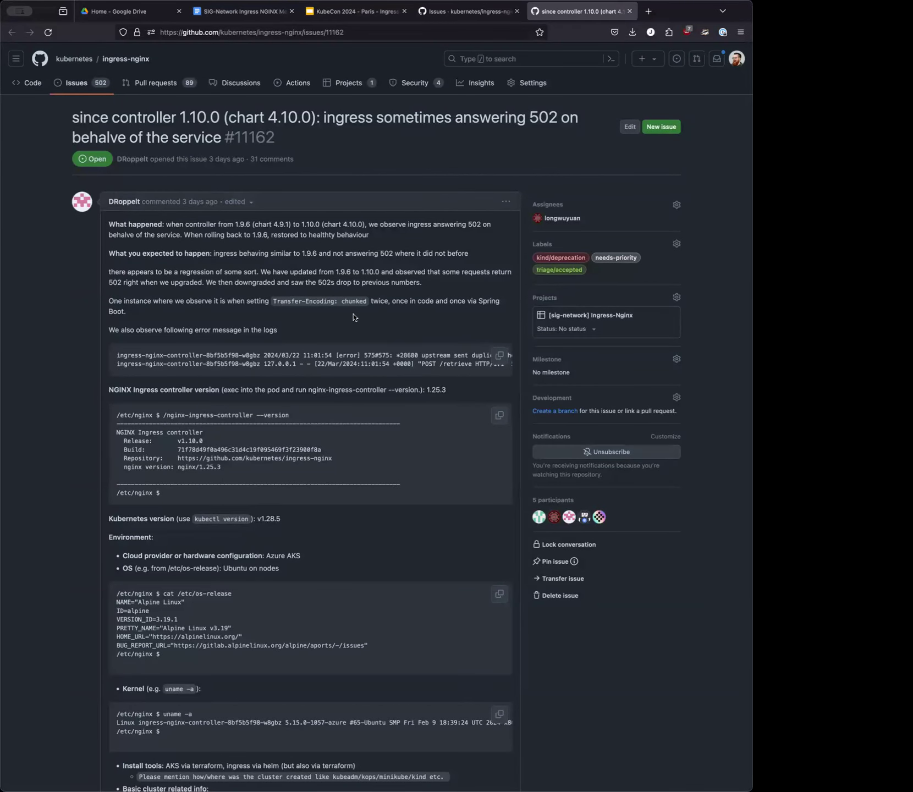
left_click(262, 32)
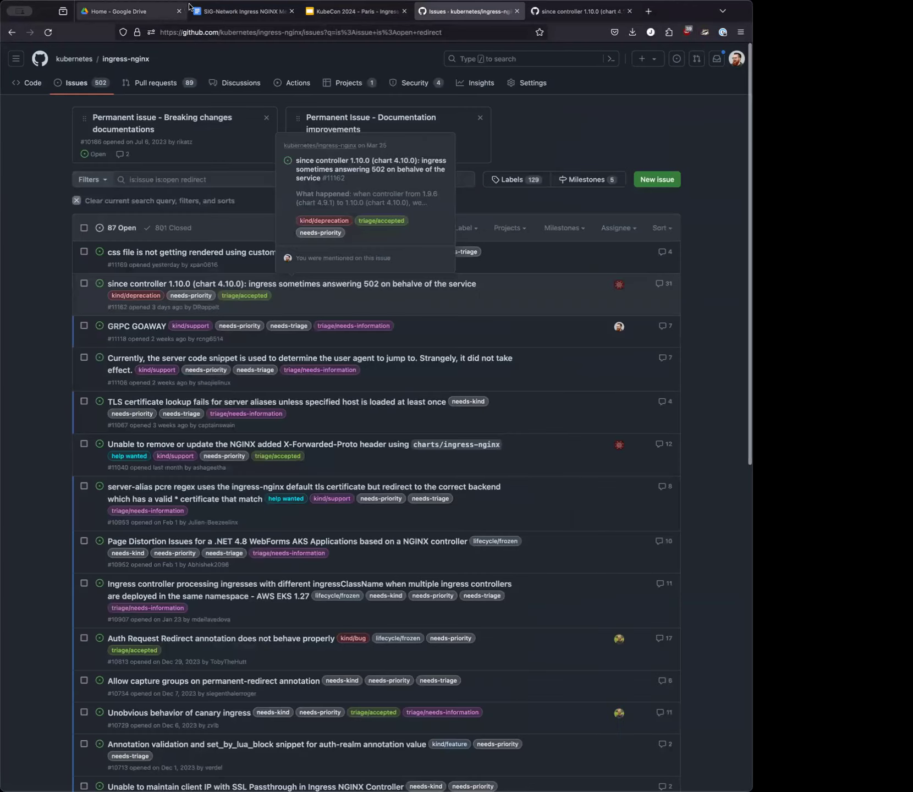
Go back to the unfiltered list of all 502 open ingress-nginx issues
left_click(239, 11)
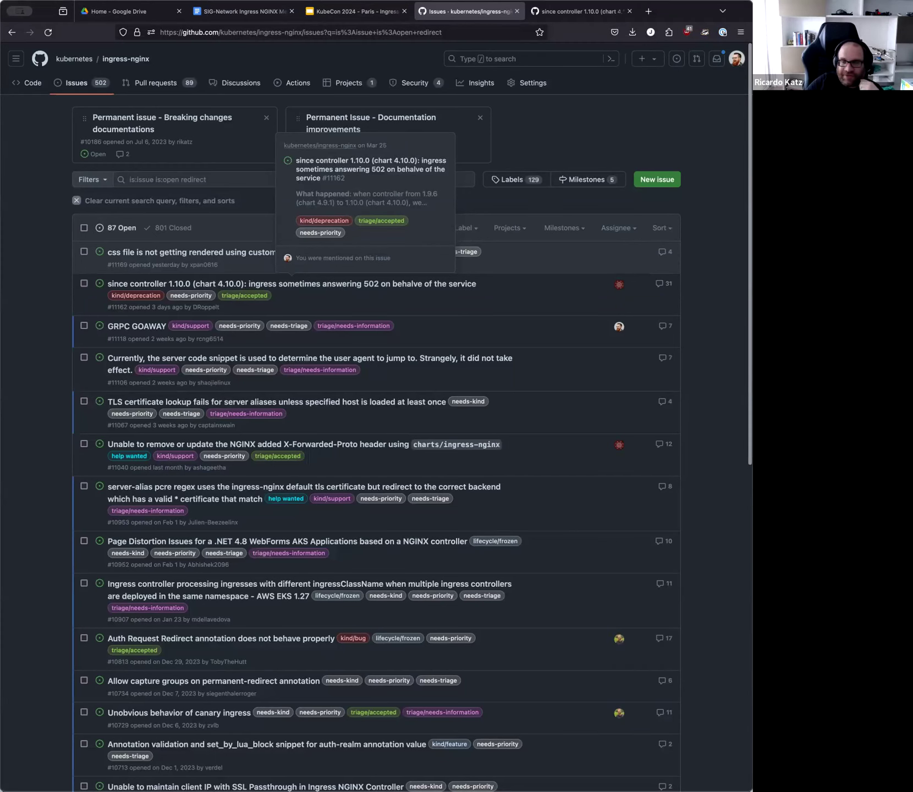
mouse_move(21, 112)
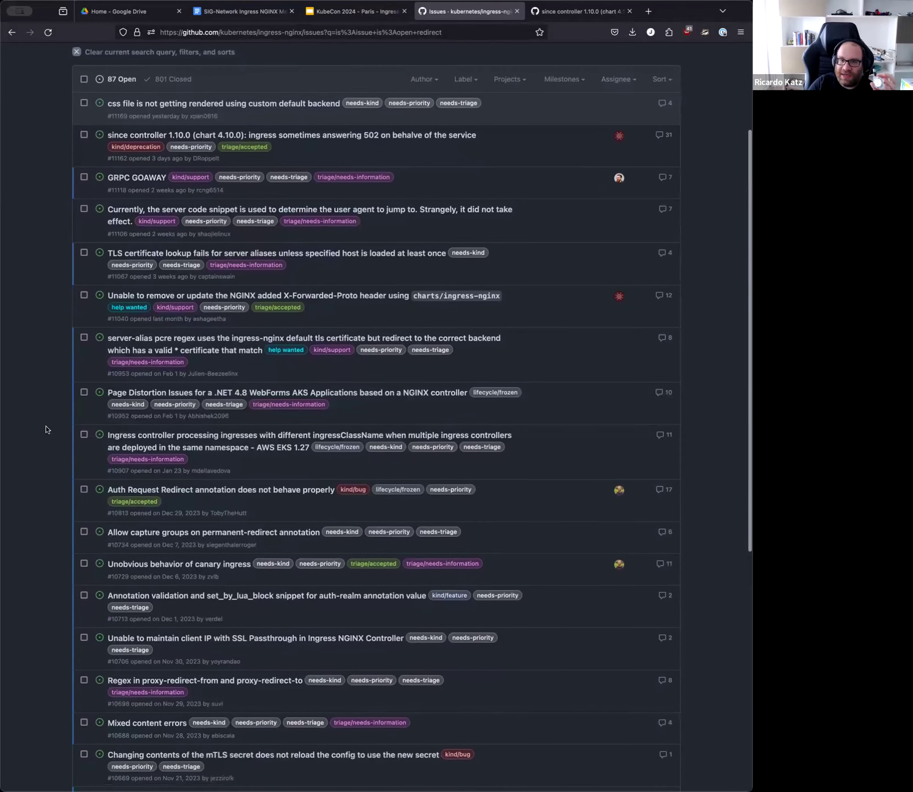
left_click(80, 52)
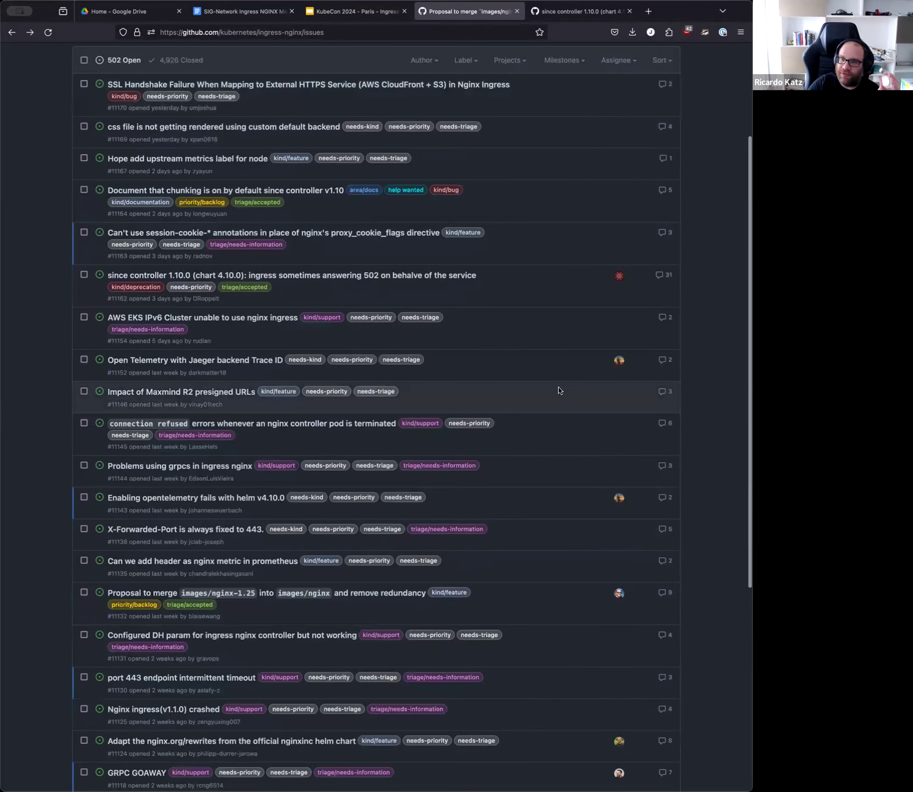
scroll("up", 3)
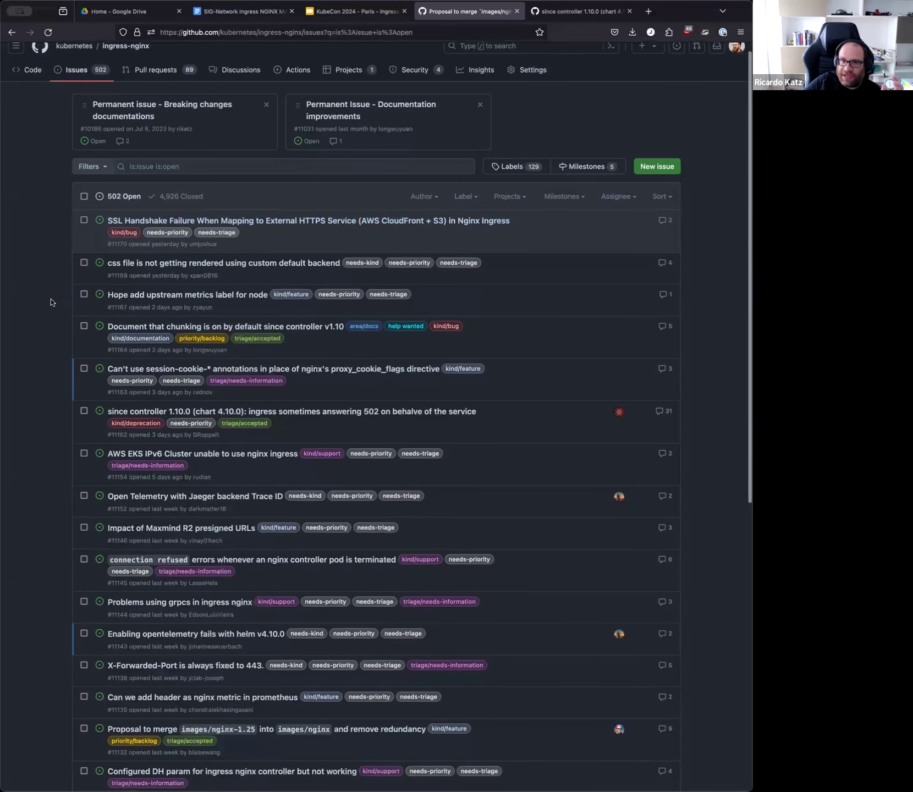
scroll("down", 3)
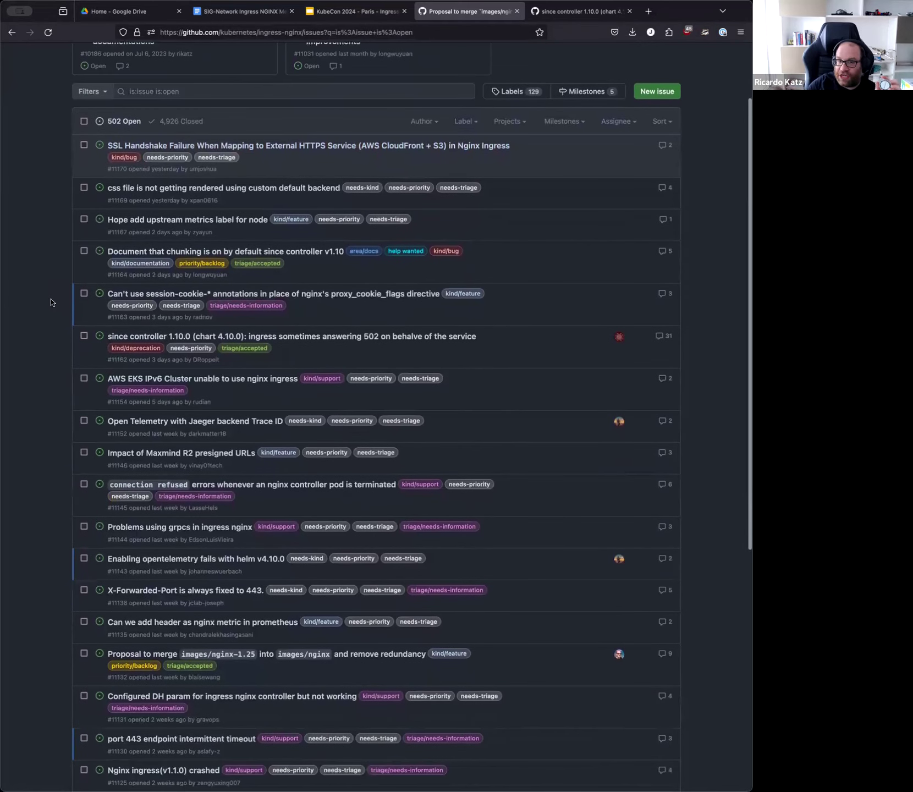
scroll("down", 3)
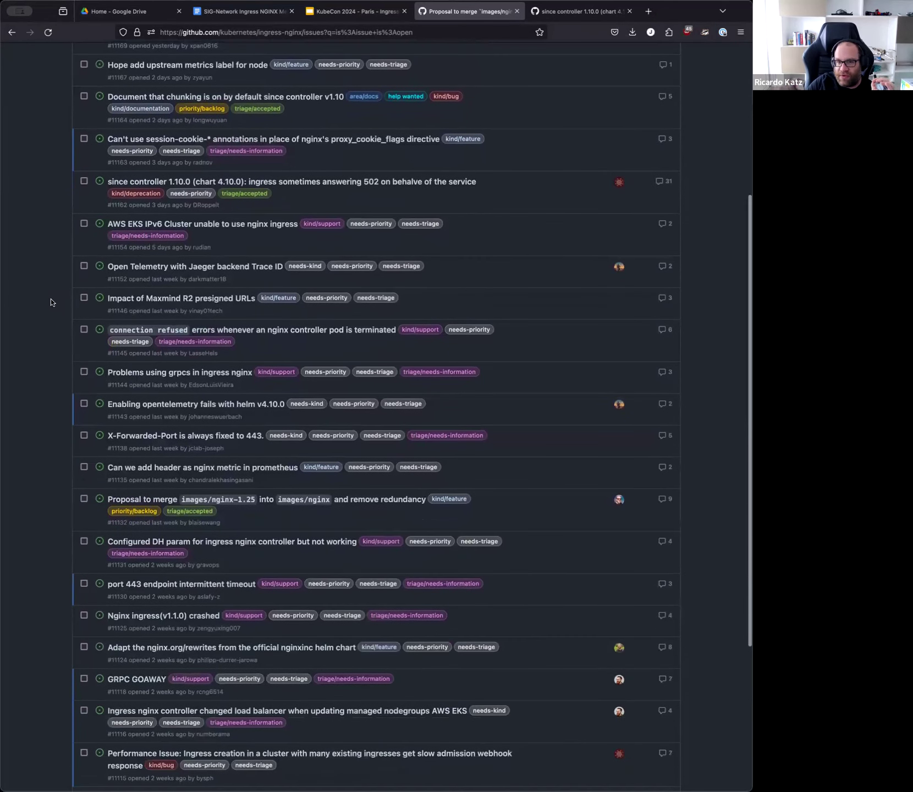
scroll("down", 3)
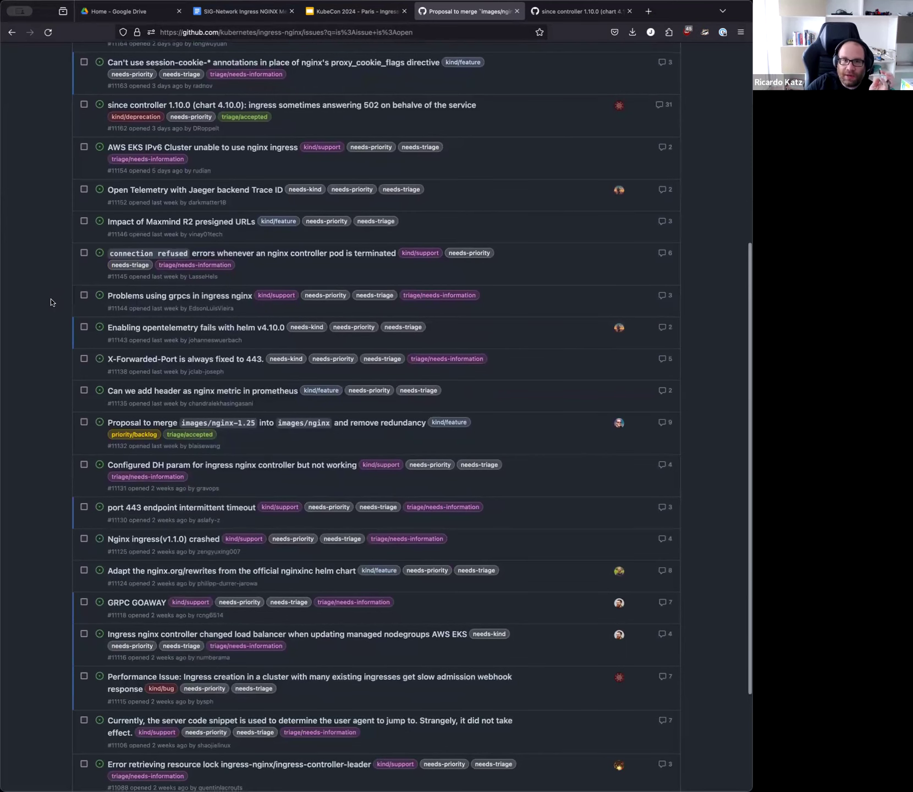
scroll("down", 3)
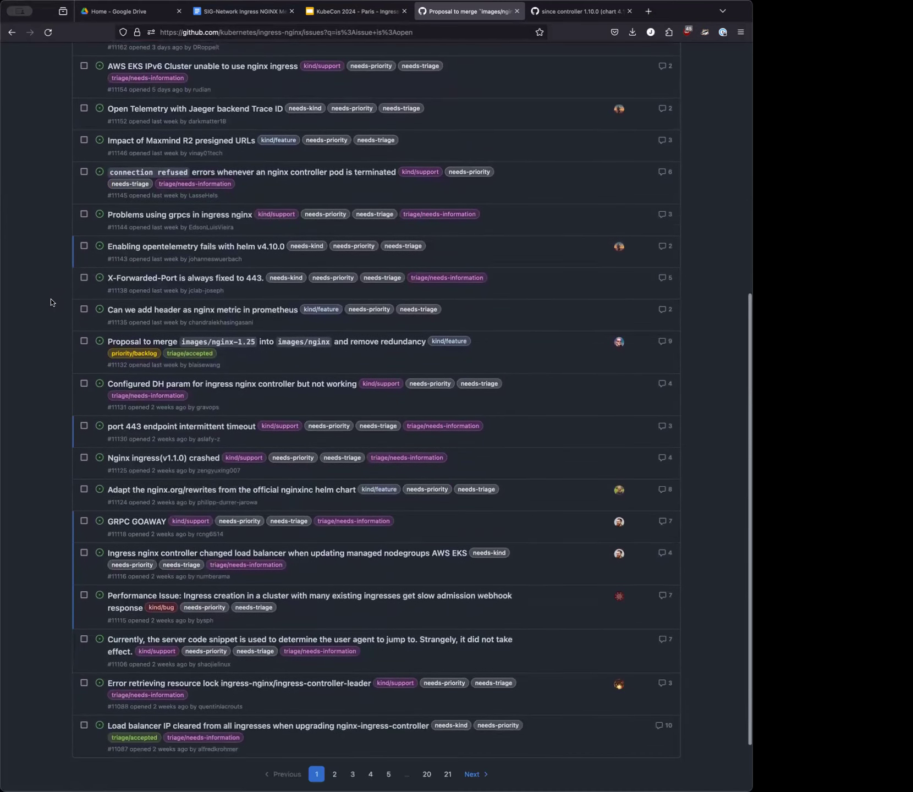
scroll("down", 3)
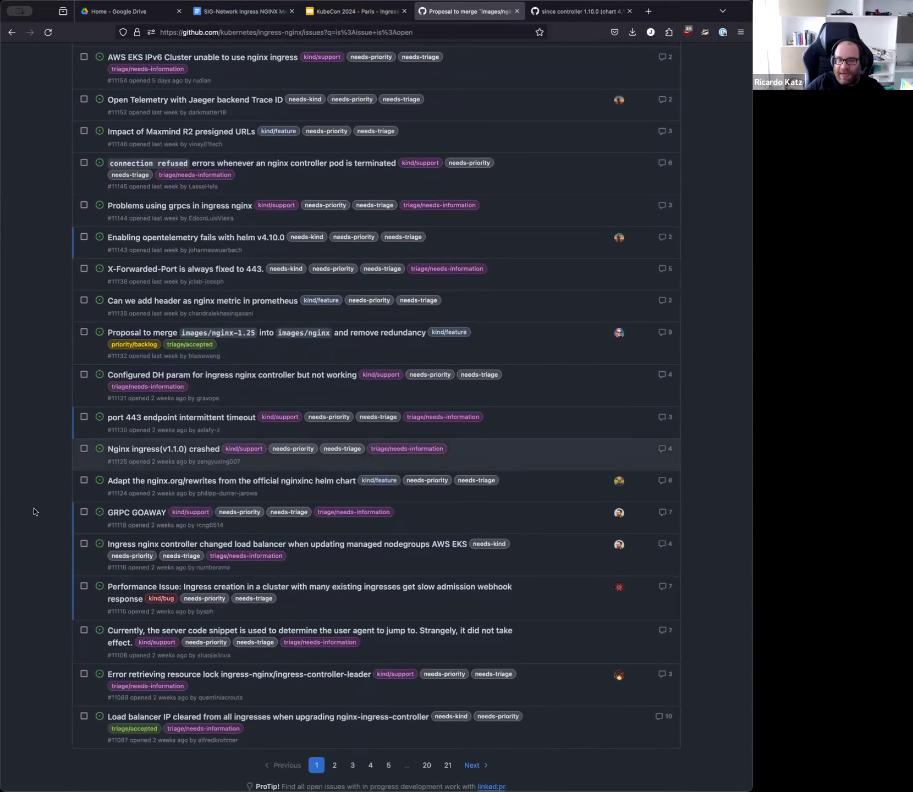
scroll("down", 3)
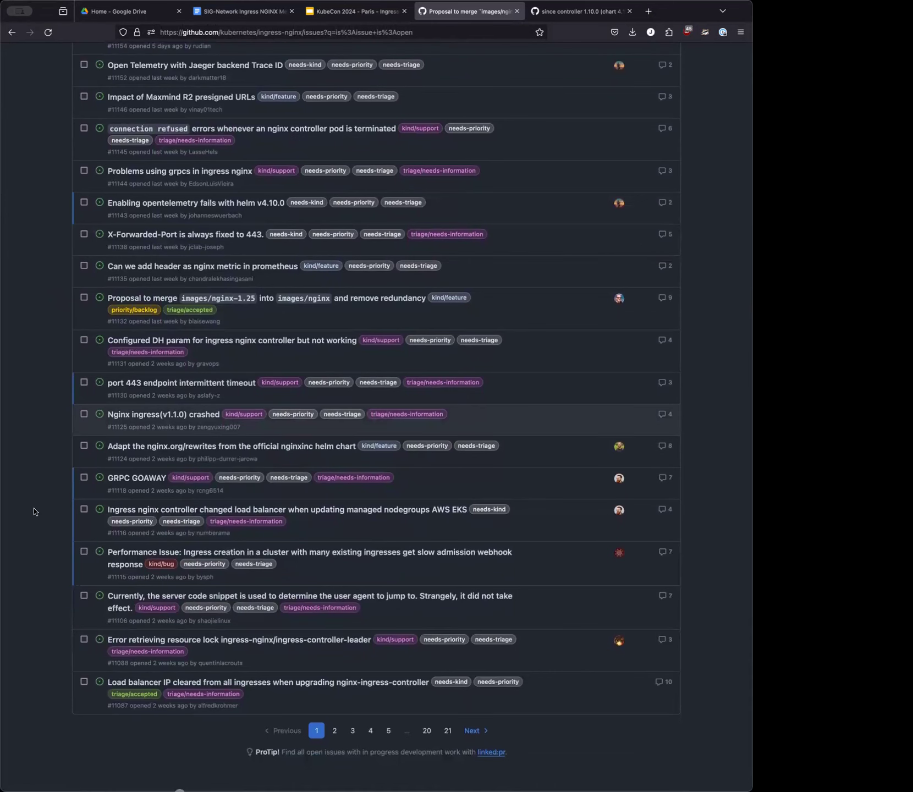
scroll("down", 3)
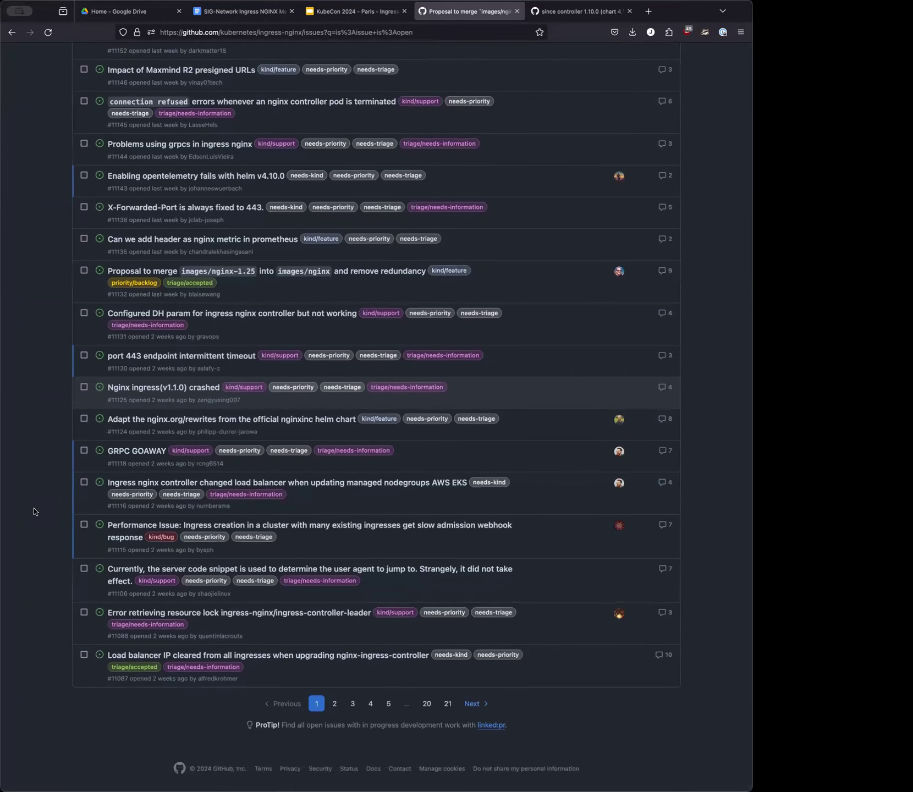
mouse_move(35, 483)
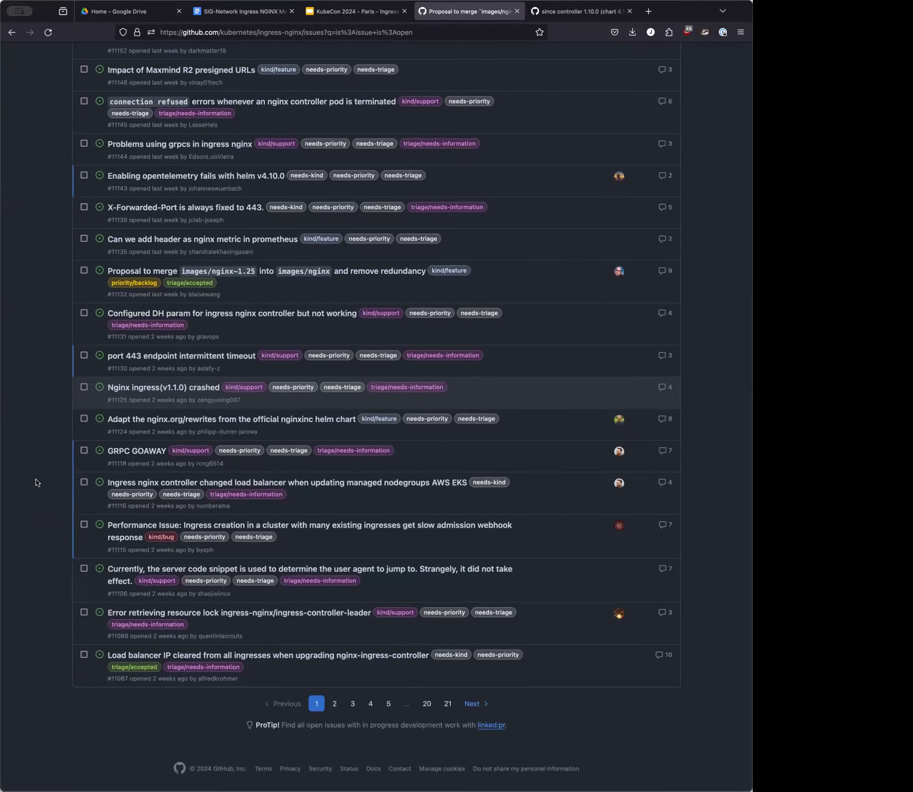
scroll("up", 3)
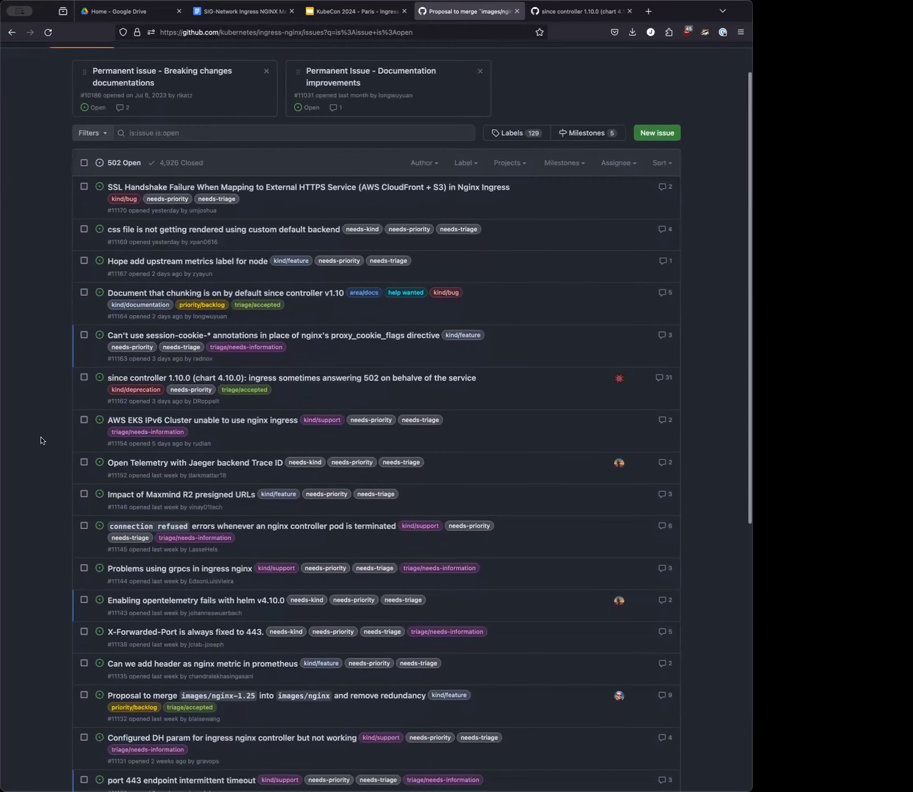
Scroll back up the ingress-nginx open issues list toward issue #11124
scroll("up", 3)
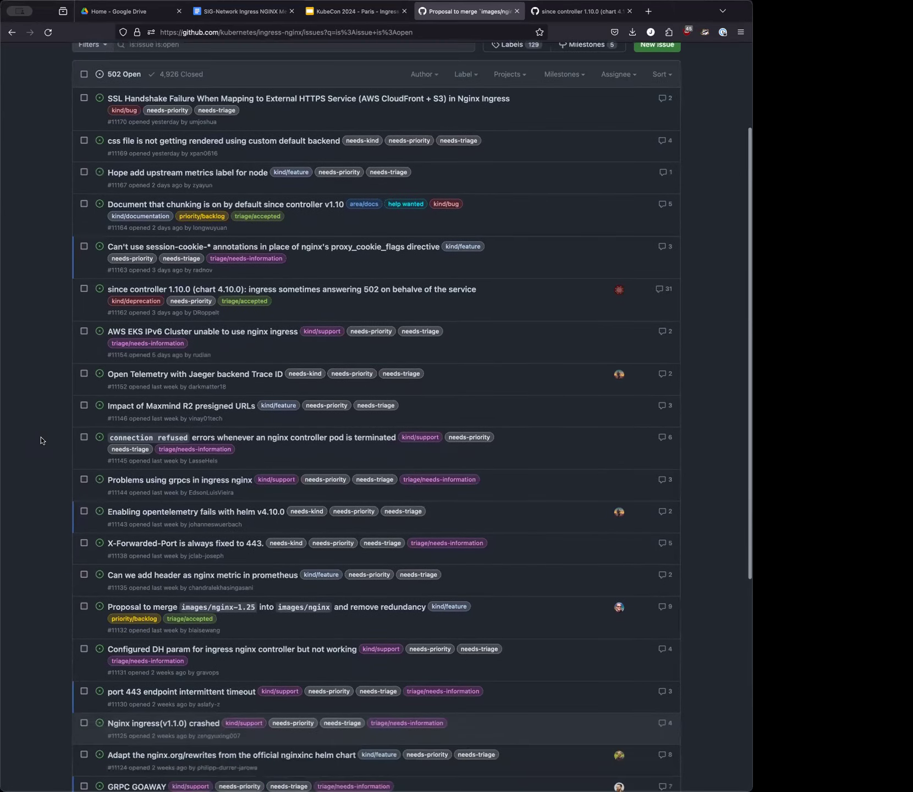
scroll("up", 3)
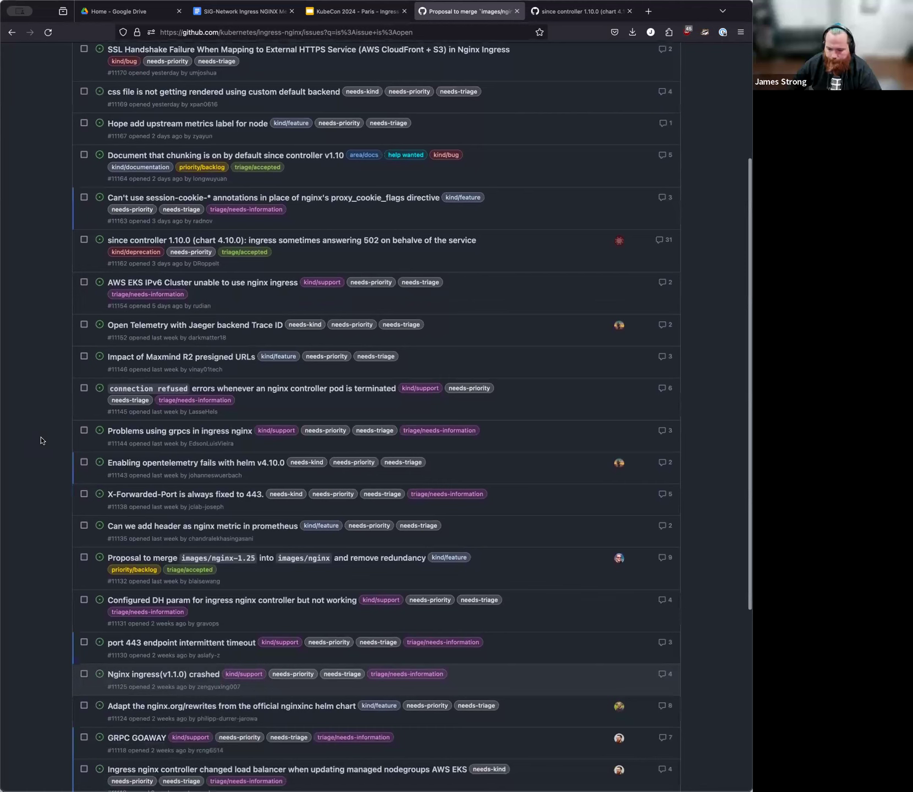
mouse_move(33, 561)
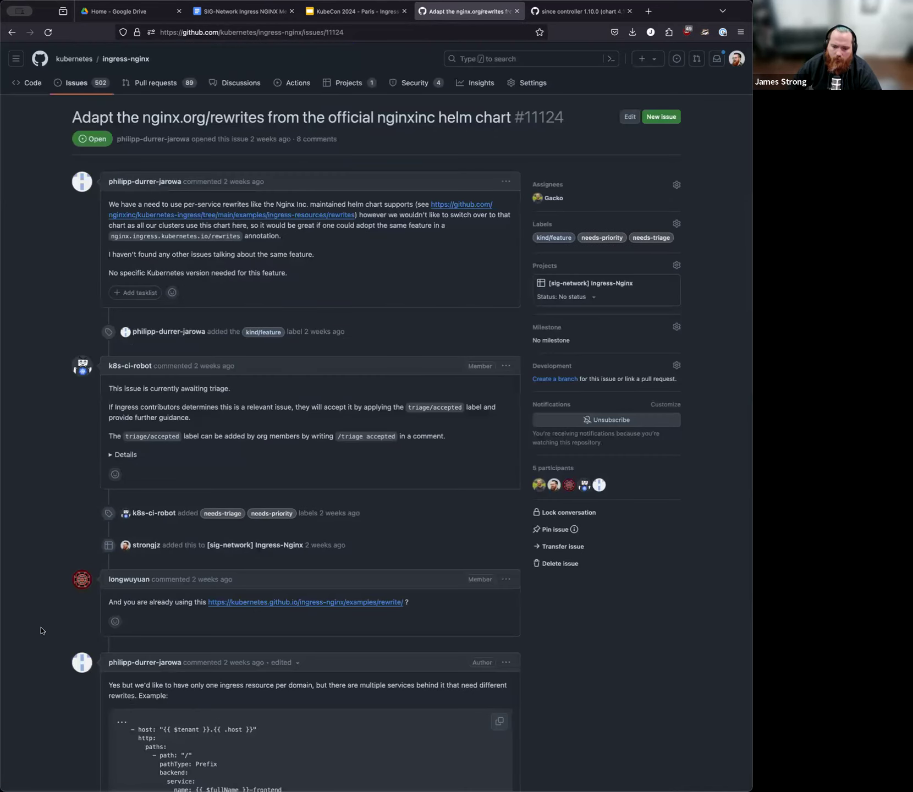
scroll("down", 3)
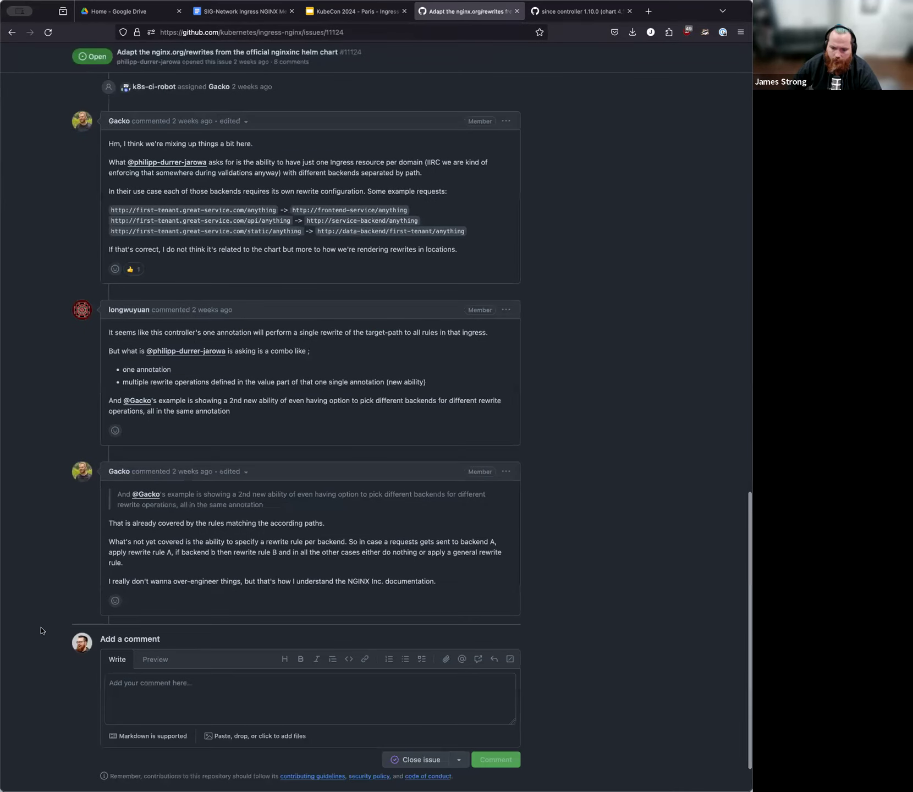
mouse_move(52, 487)
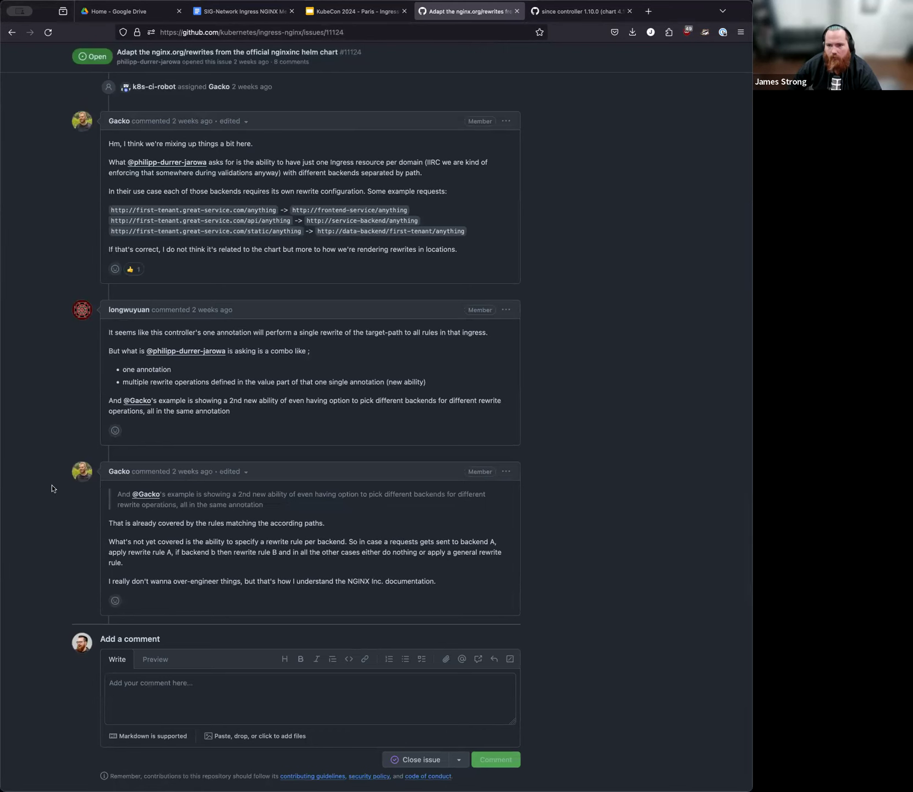
scroll("up", 3)
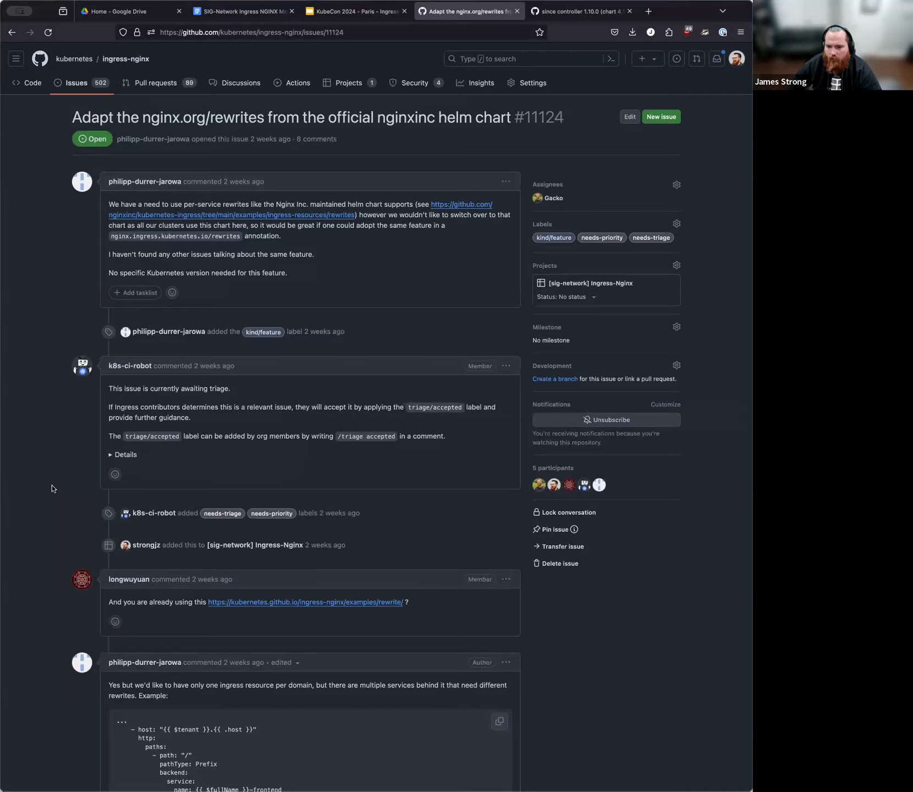
scroll("down", 3)
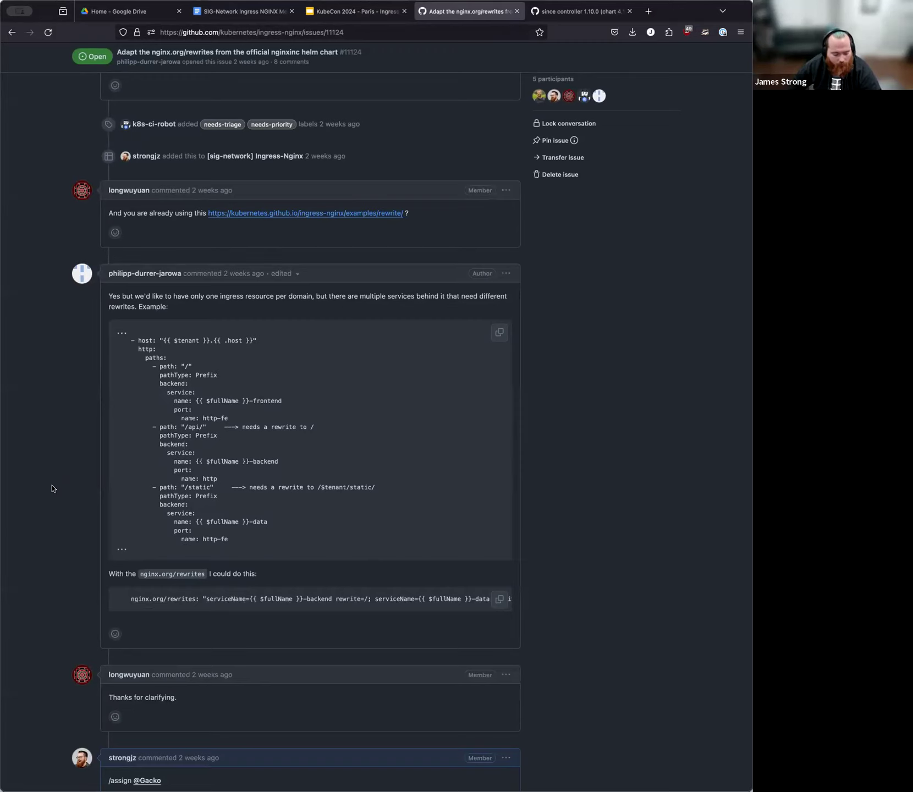
scroll("down", 3)
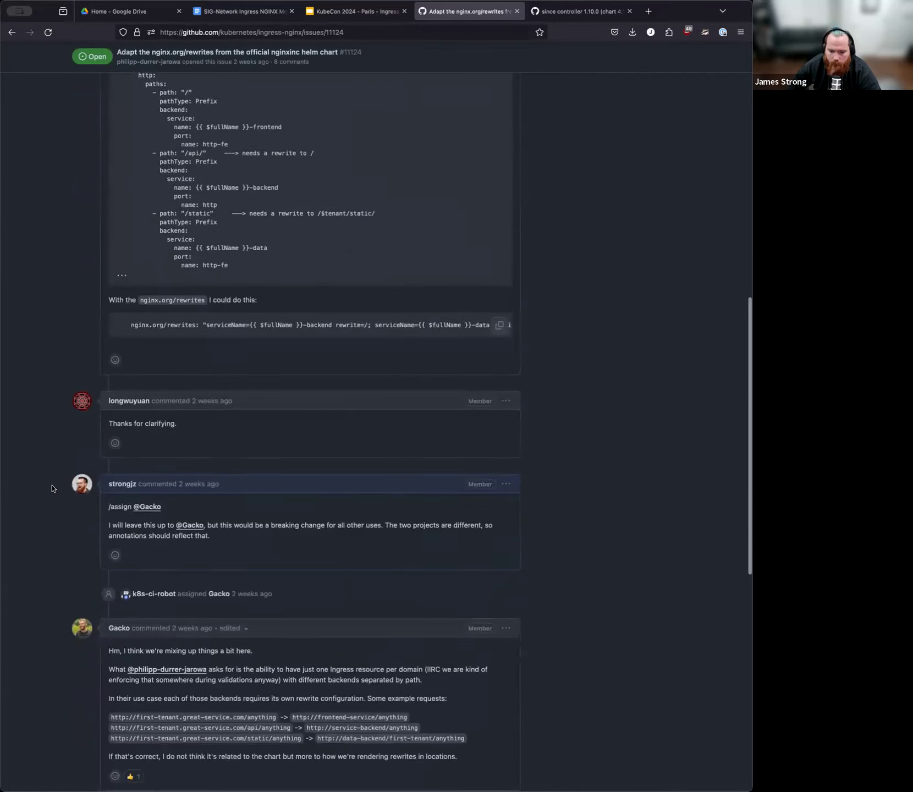
scroll("down", 3)
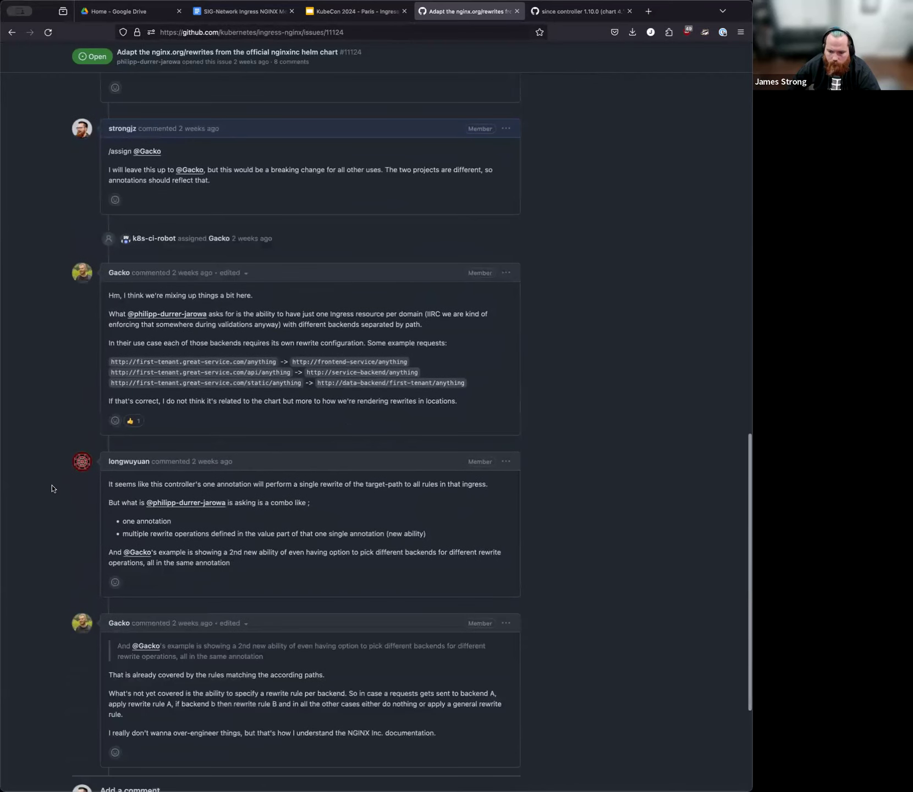
scroll("down", 3)
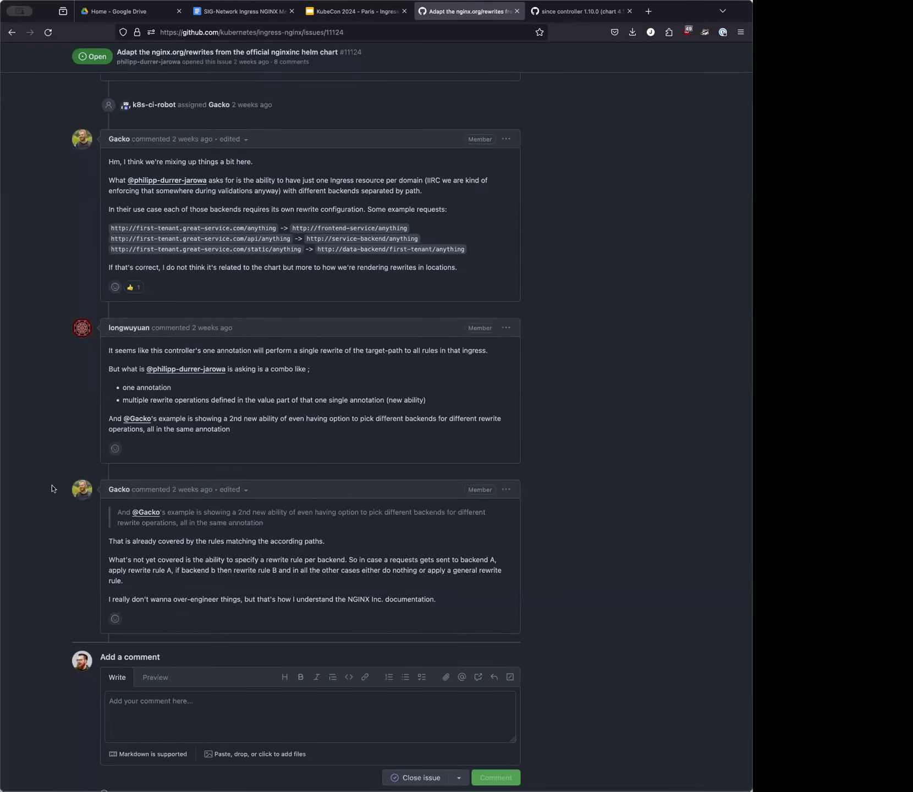
scroll("up", 3)
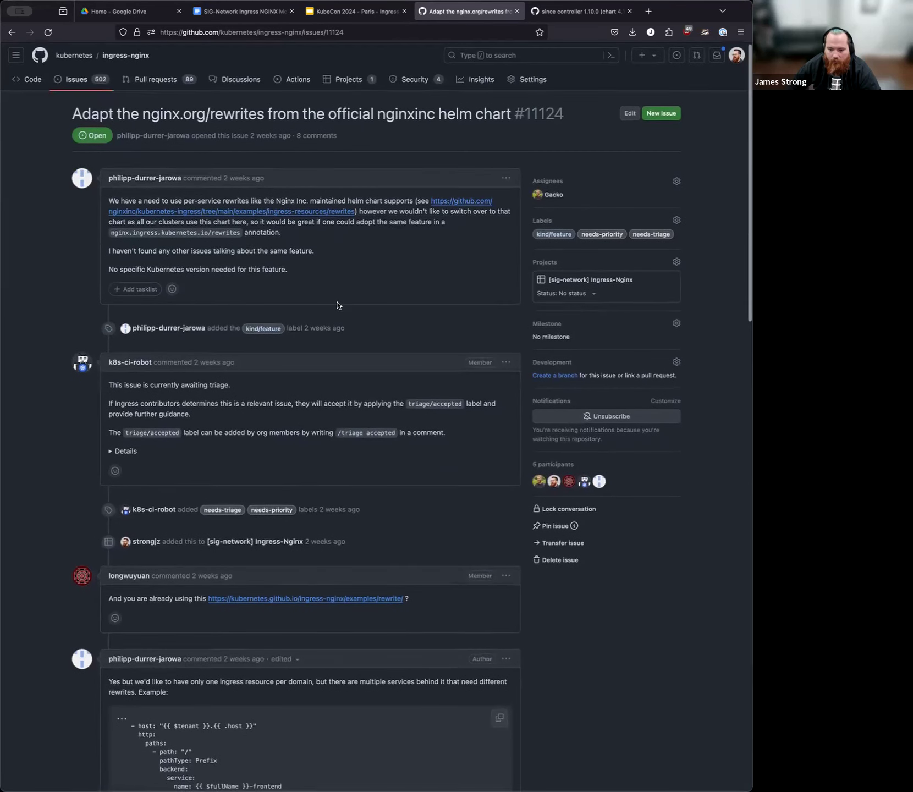
scroll("down", 3)
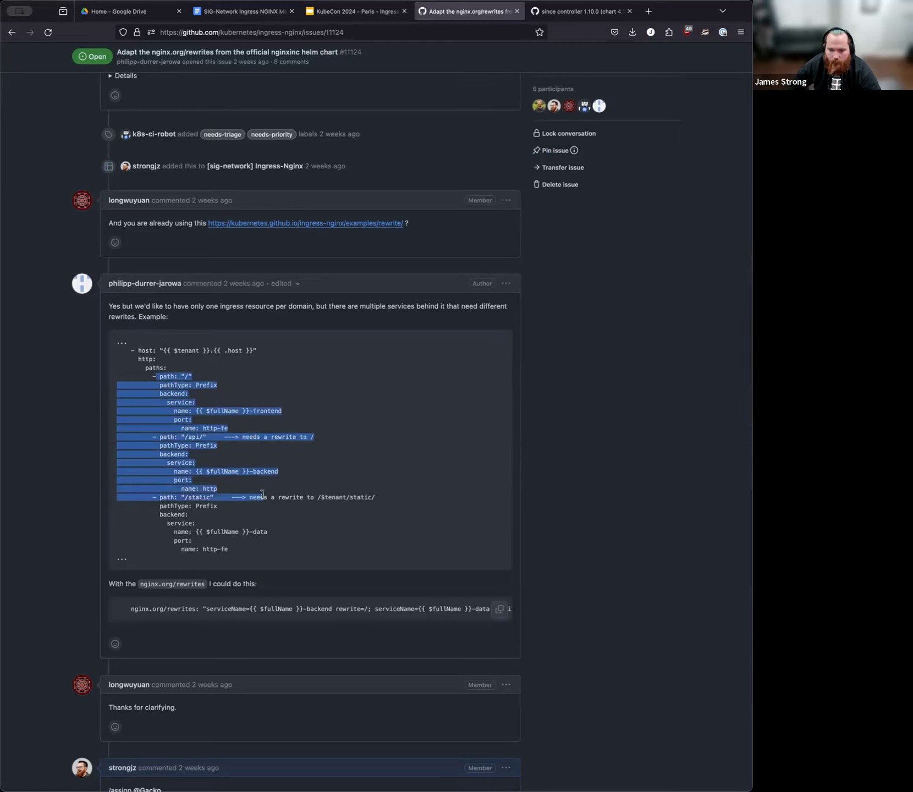
scroll("down", 3)
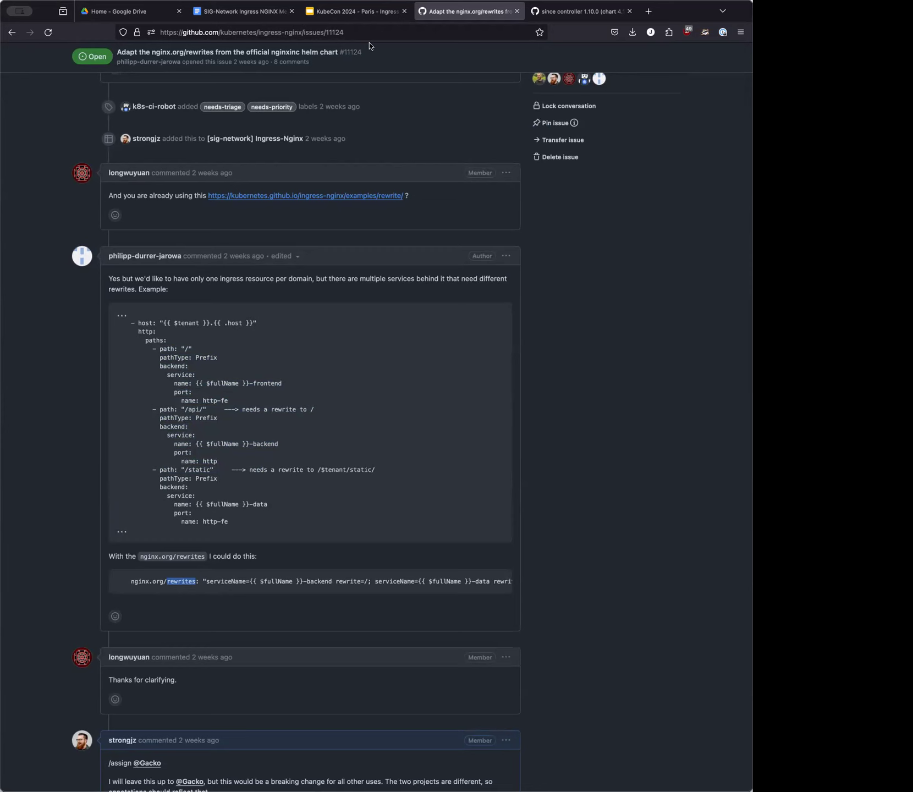
left_click(251, 32)
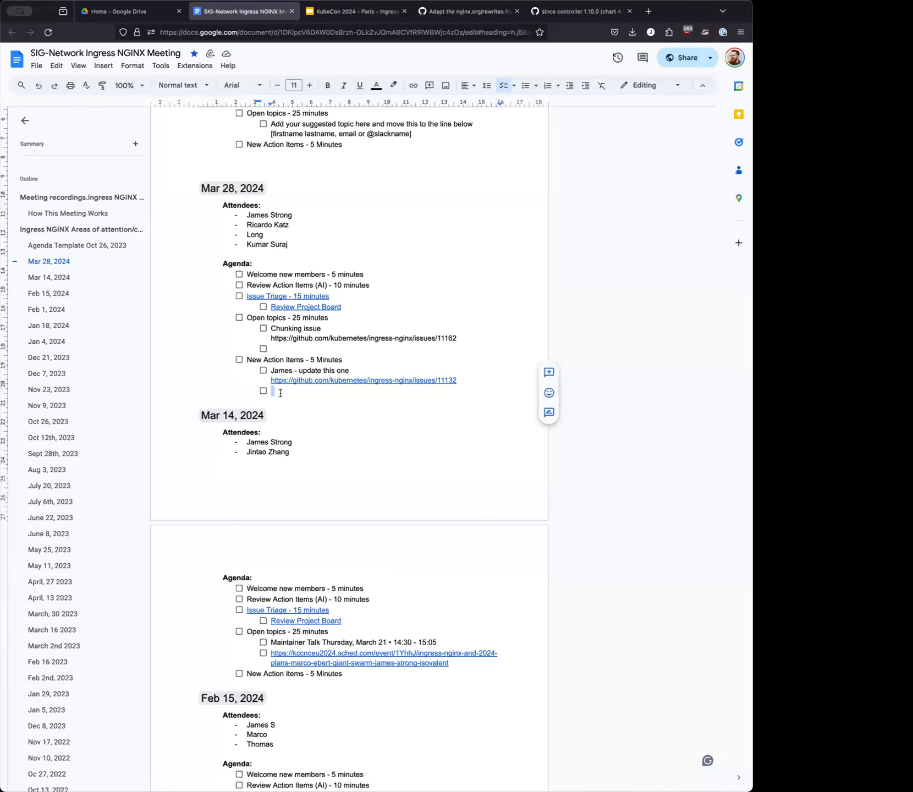
Add action item "Update for gateway api not in ingress" with the issues/11124 link beneath
type("Up")
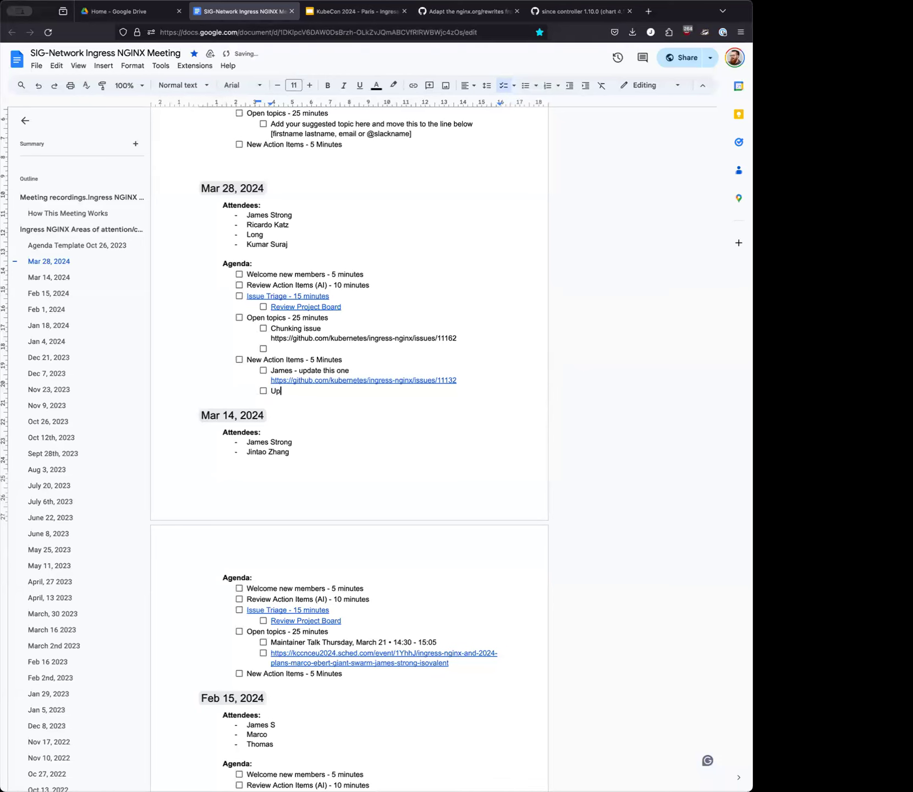
type("date")
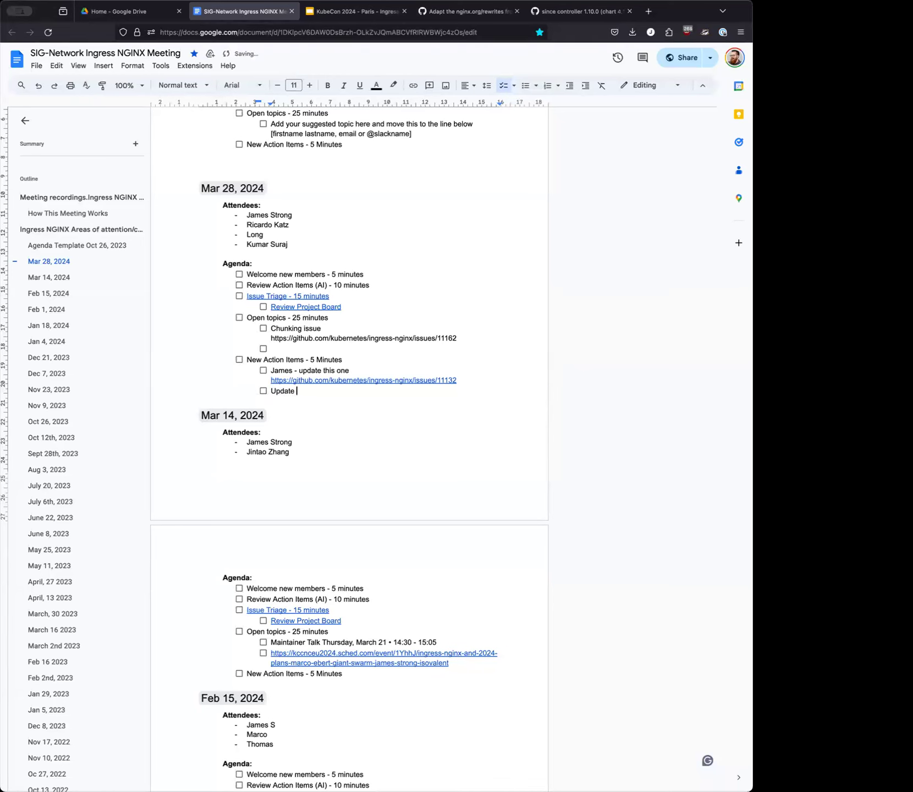
type("for")
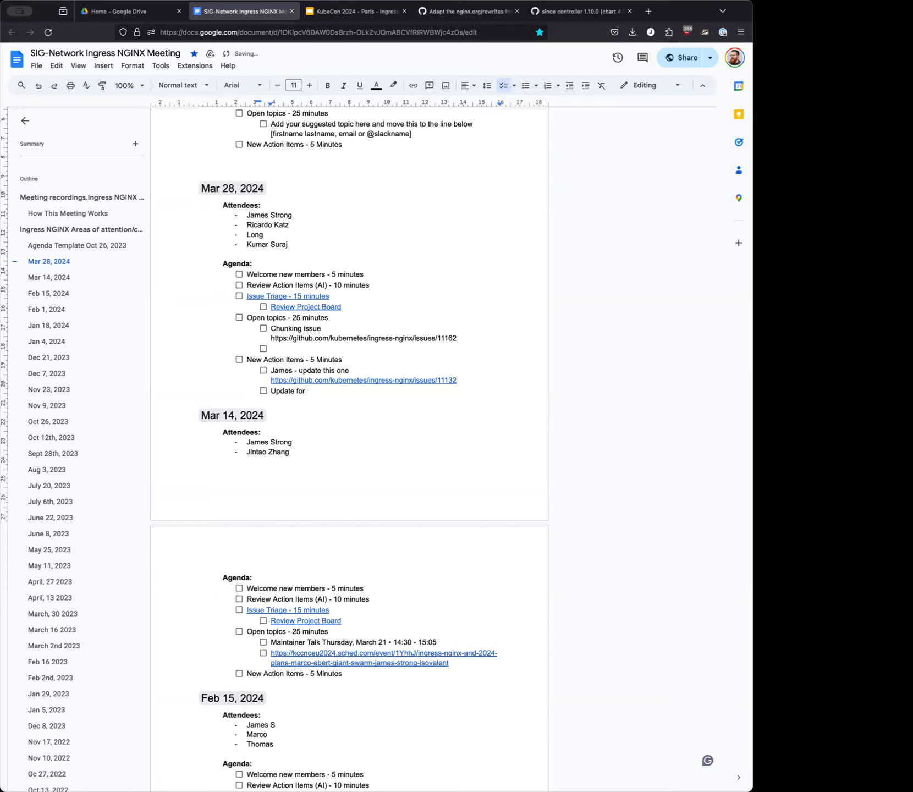
type("gateway api")
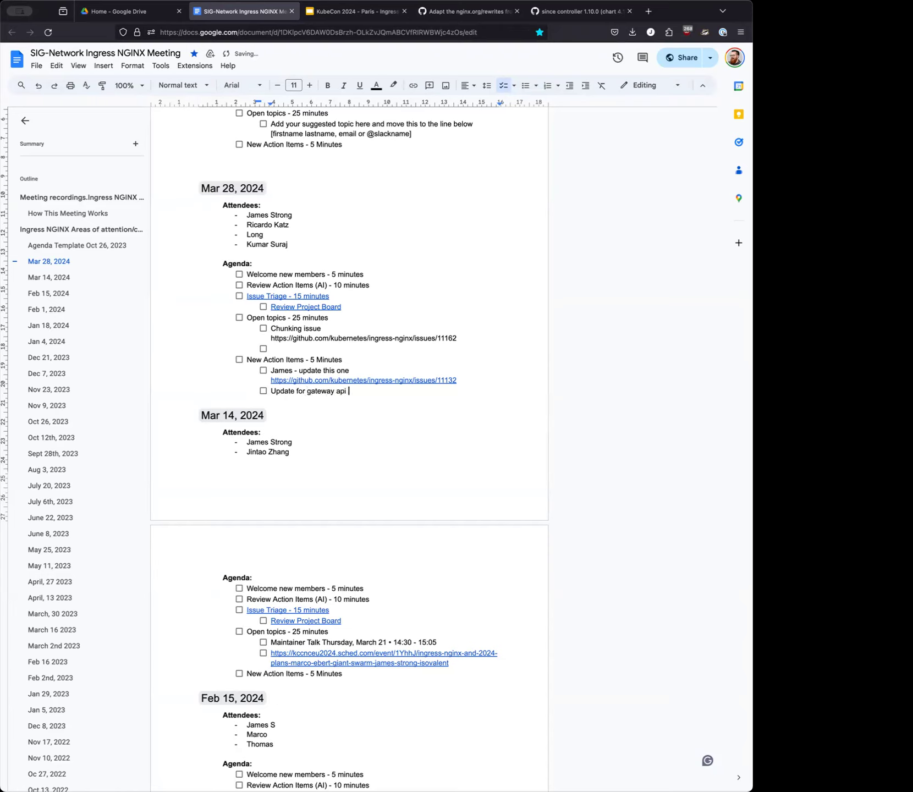
type("not in ingress")
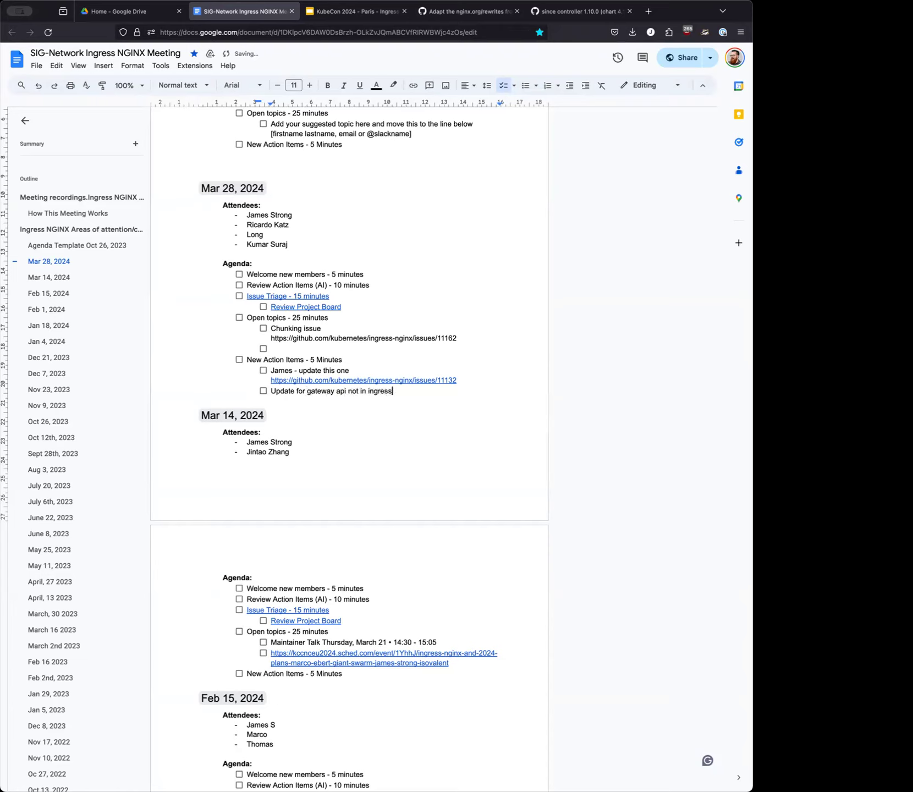
type("https://github.com/kubernetes/ingress-nginx/issues/11124")
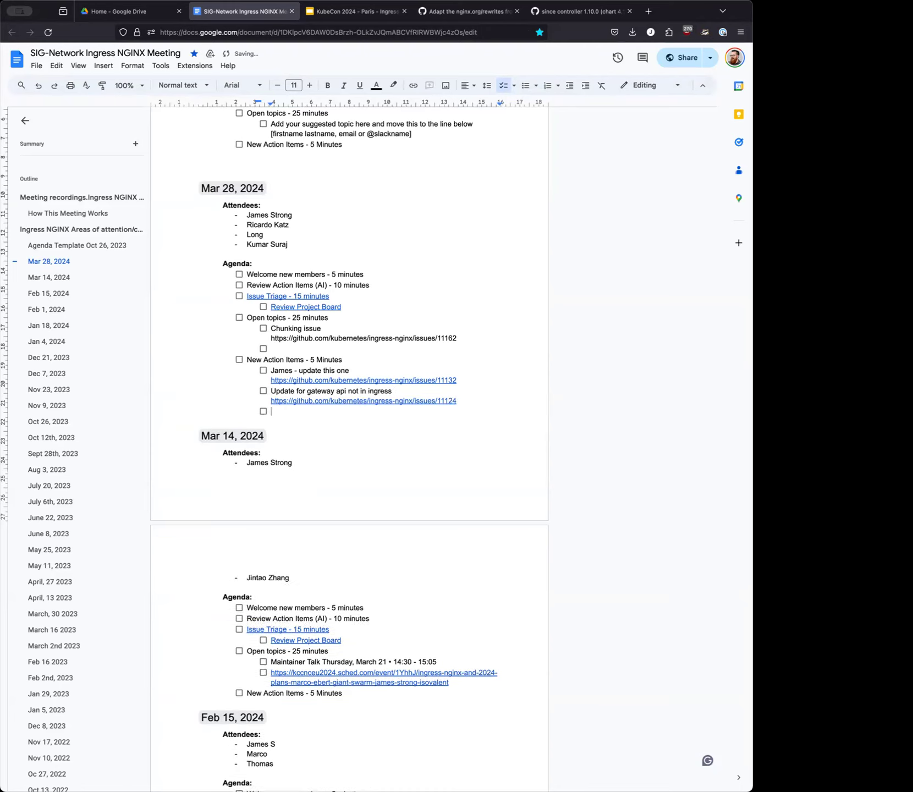
mouse_move(469, 11)
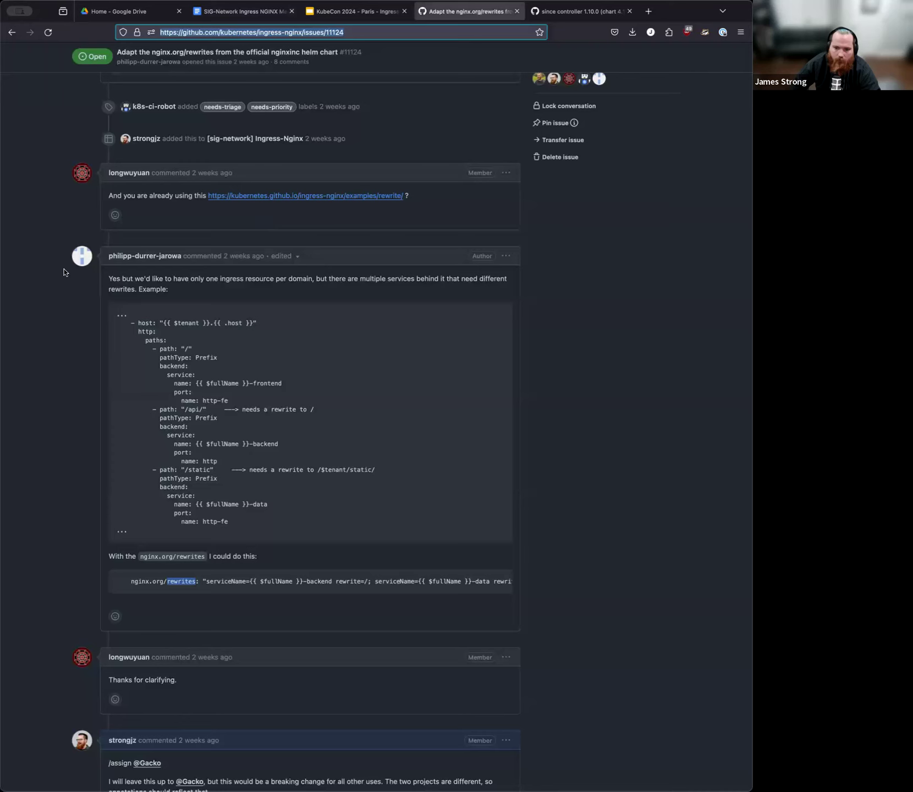
Return to the open issues list and scroll down to the port 443 endpoint issue
scroll("up", 3)
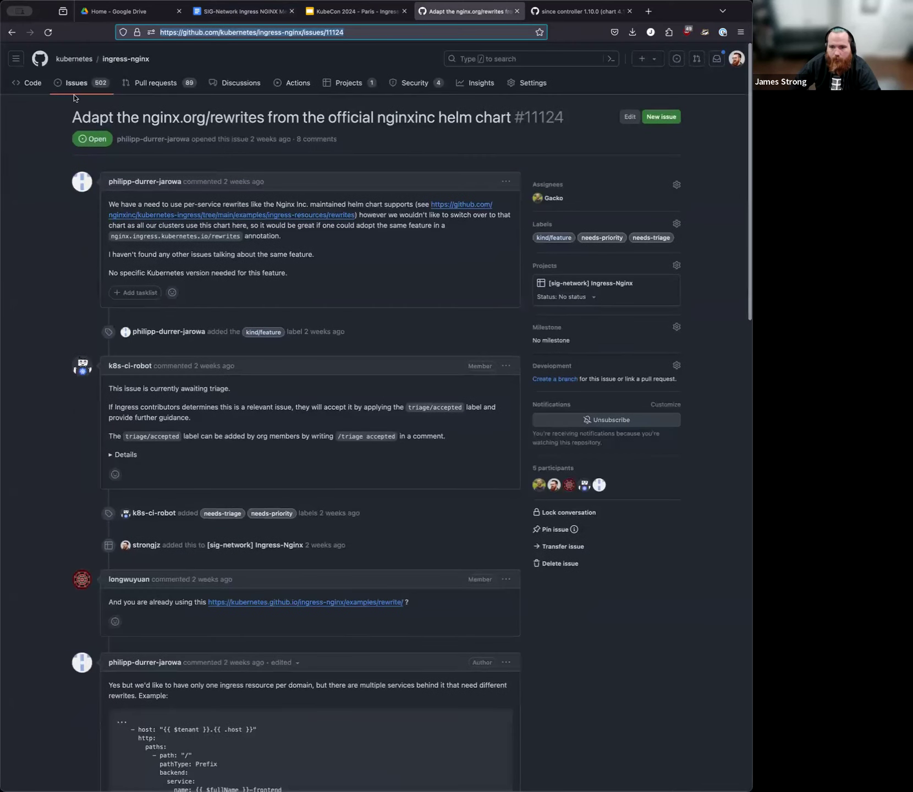
left_click(76, 83)
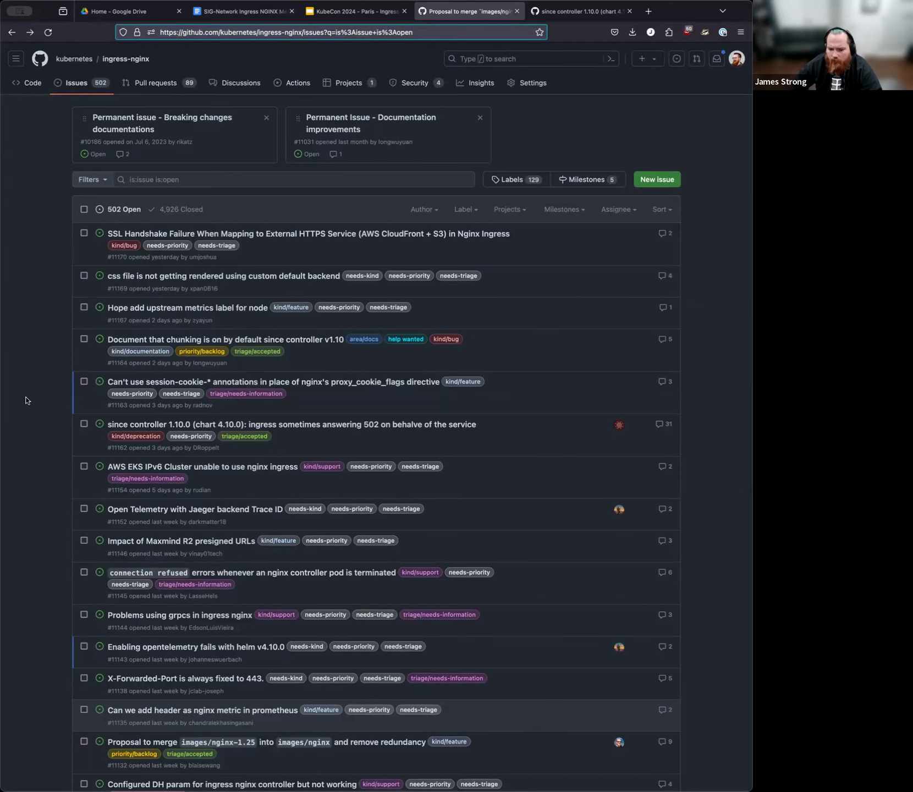
scroll("down", 3)
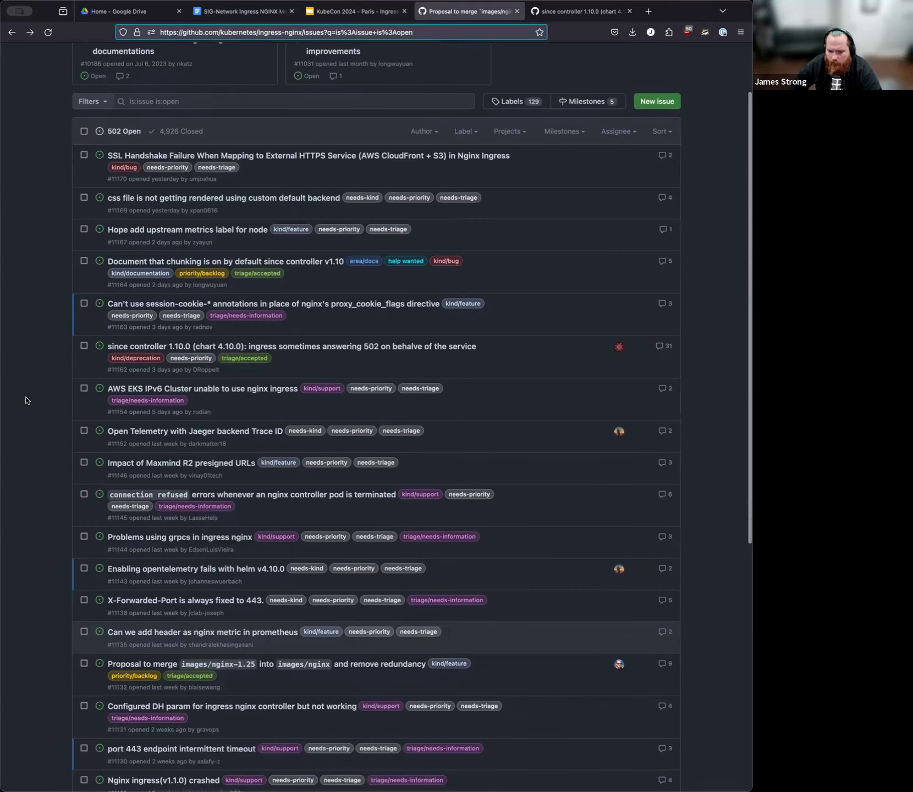
scroll("down", 3)
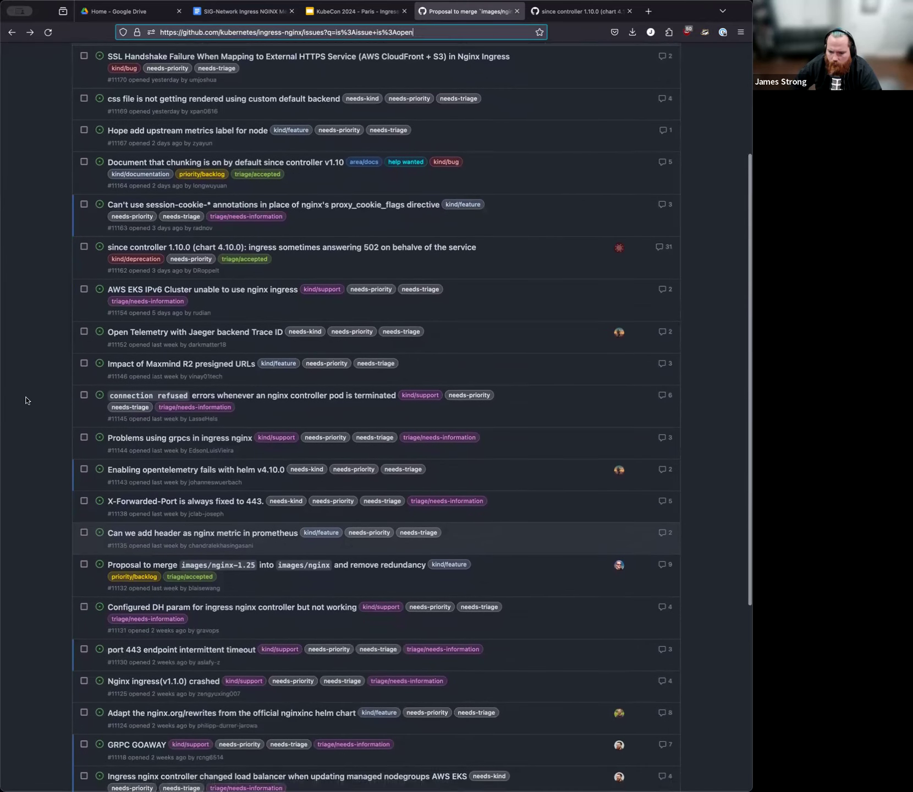
scroll("down", 3)
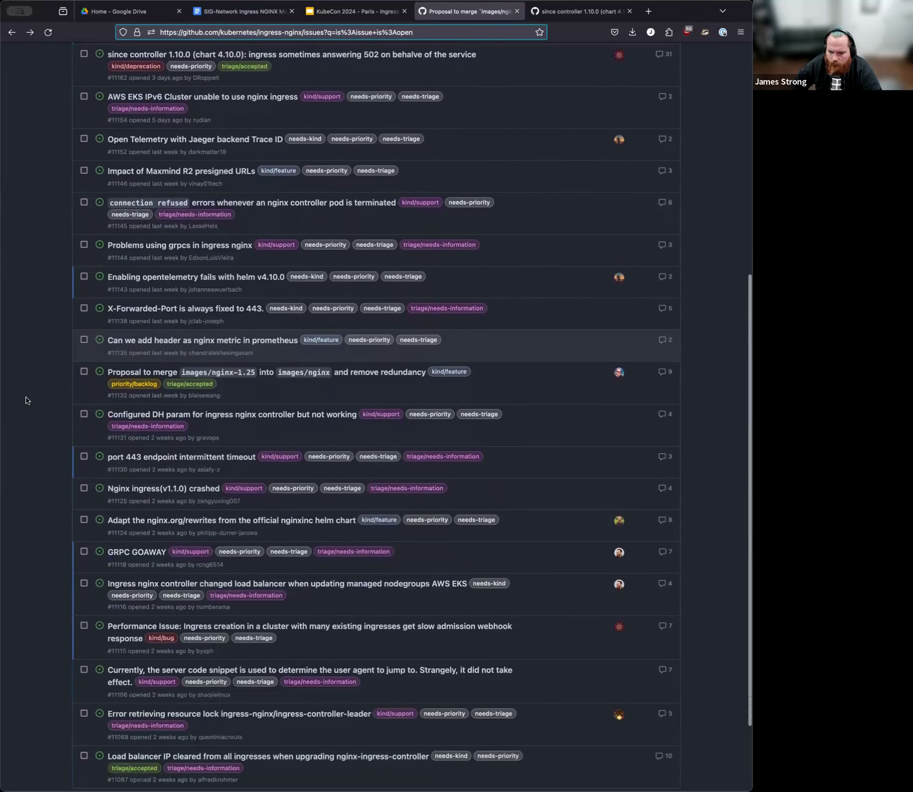
scroll("down", 3)
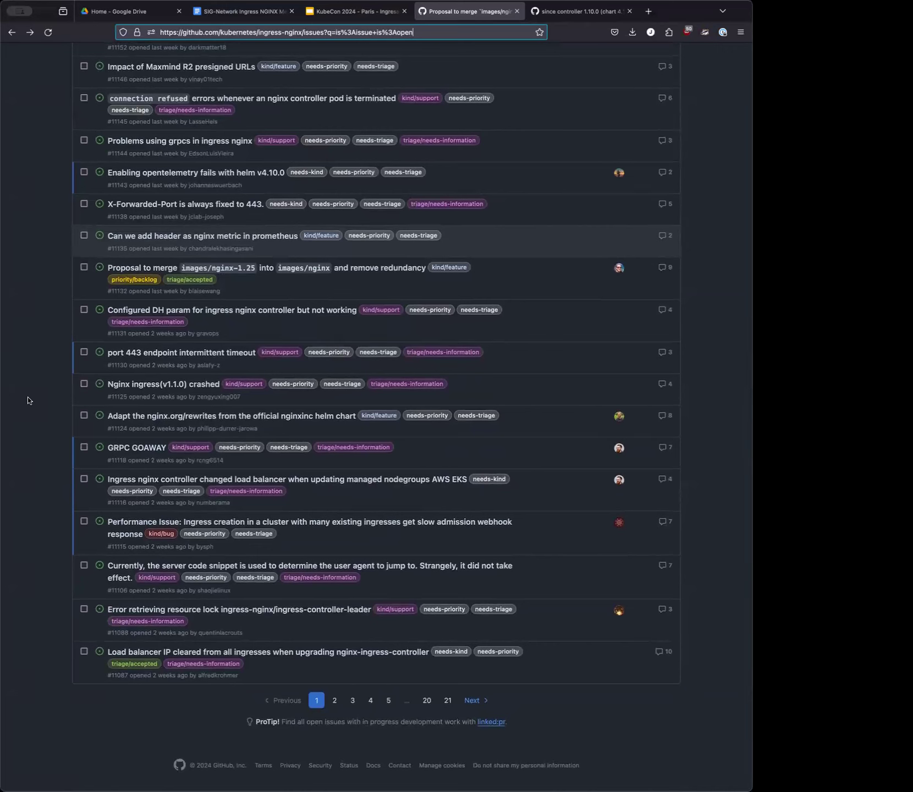
Open the port 443 endpoint issue #11130 in a new tab and go to Pull requests
right_click(180, 353)
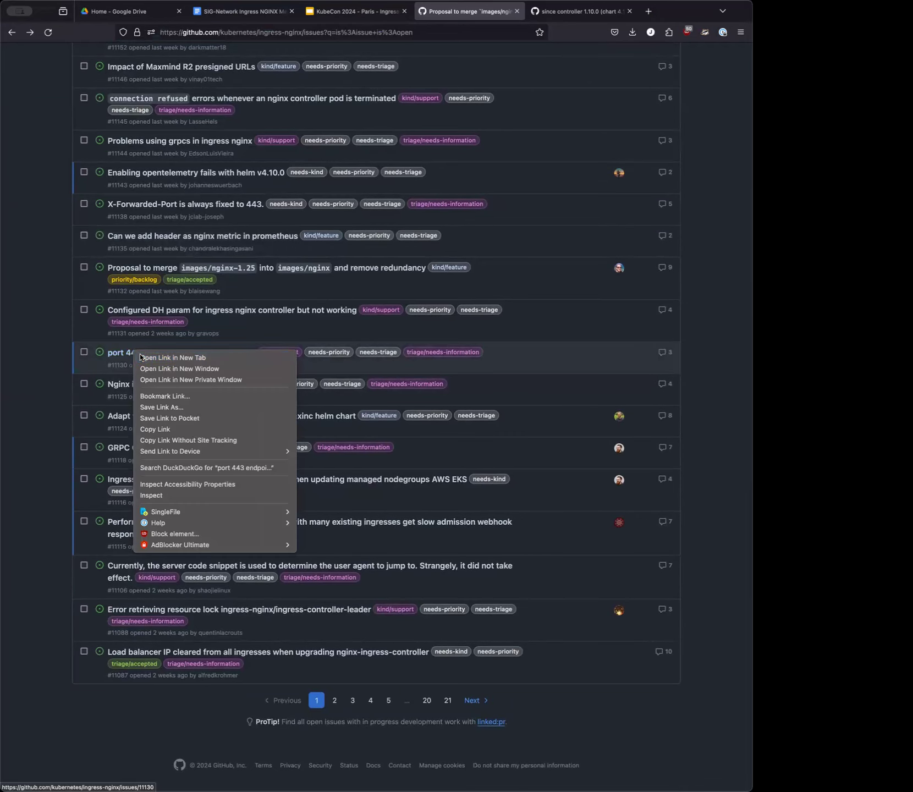
left_click(172, 357)
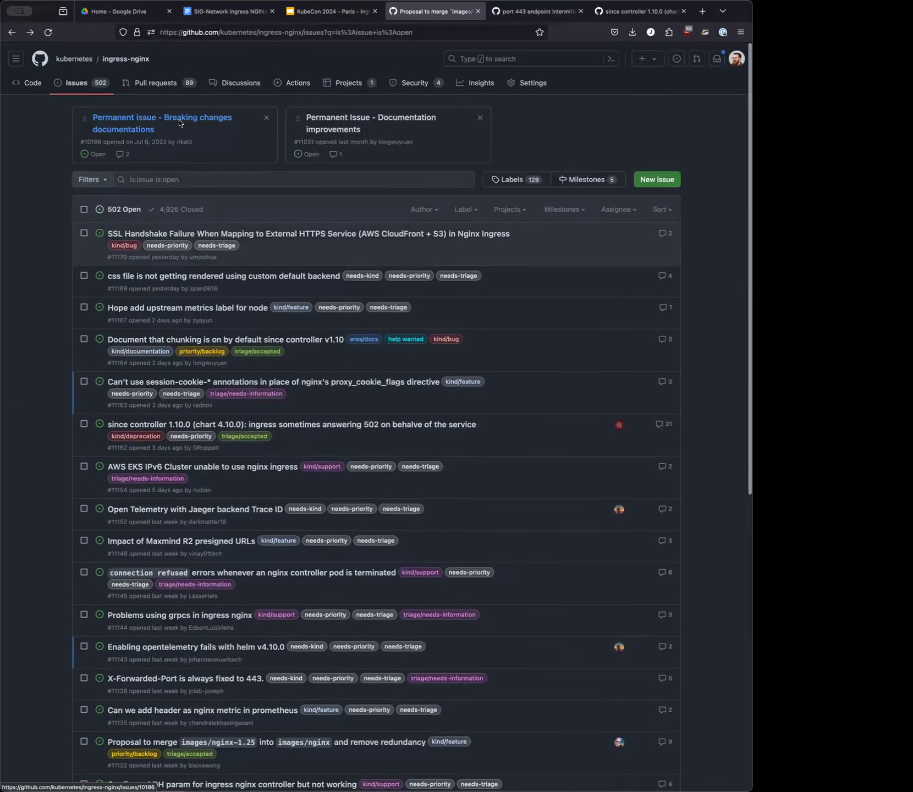
left_click(155, 82)
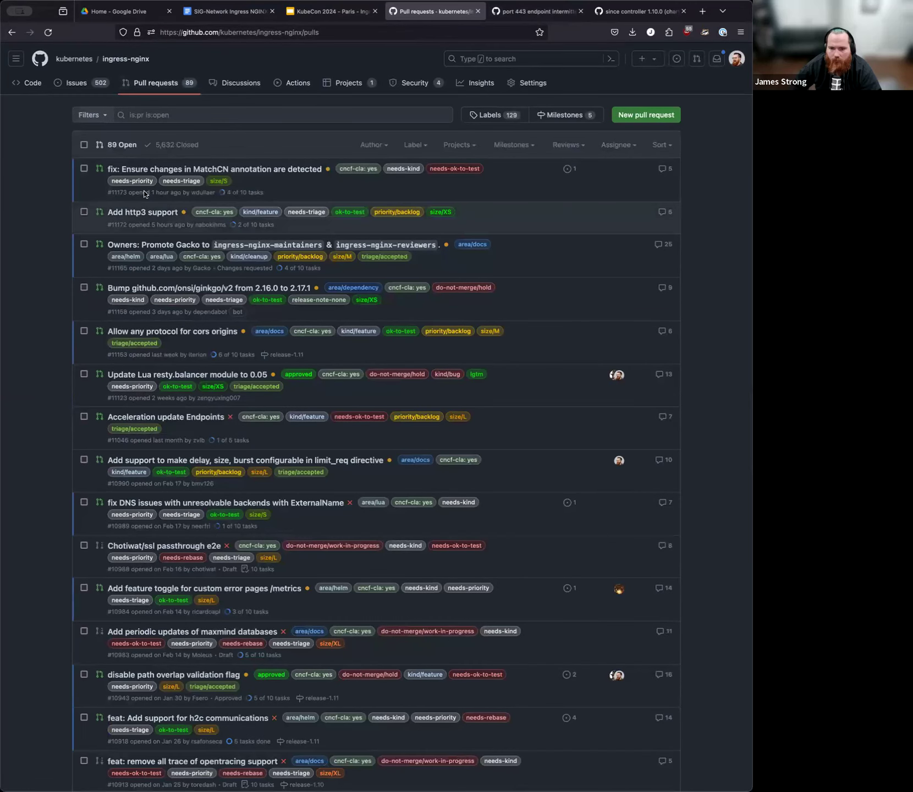
mouse_move(142, 213)
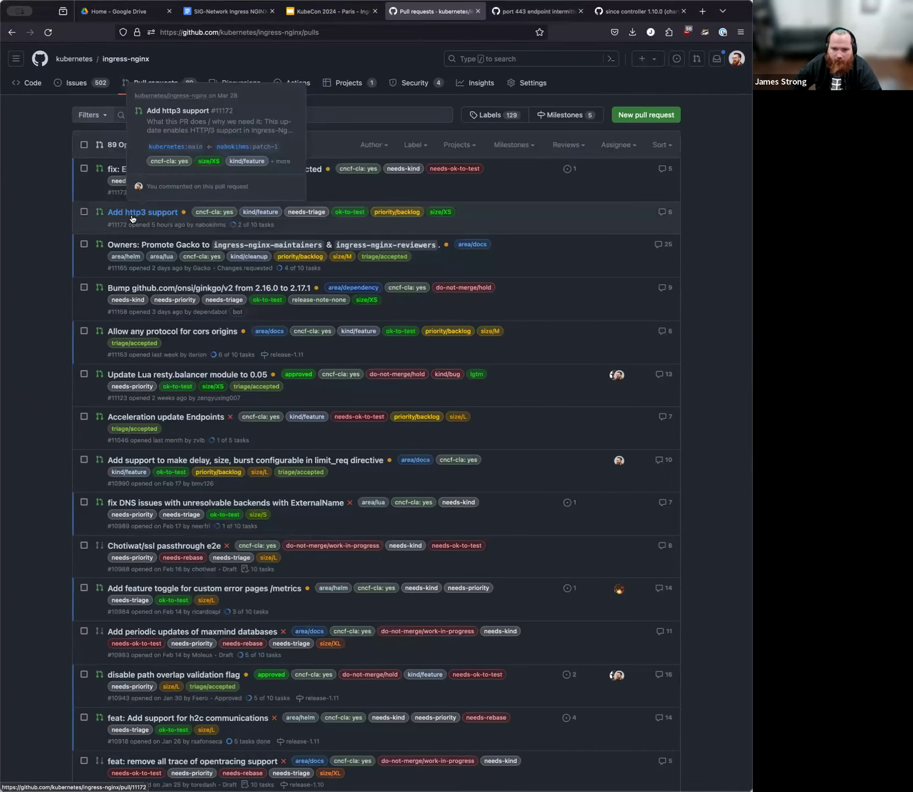
Open the Add http3 support pull request #11172 in its own tab
right_click(142, 212)
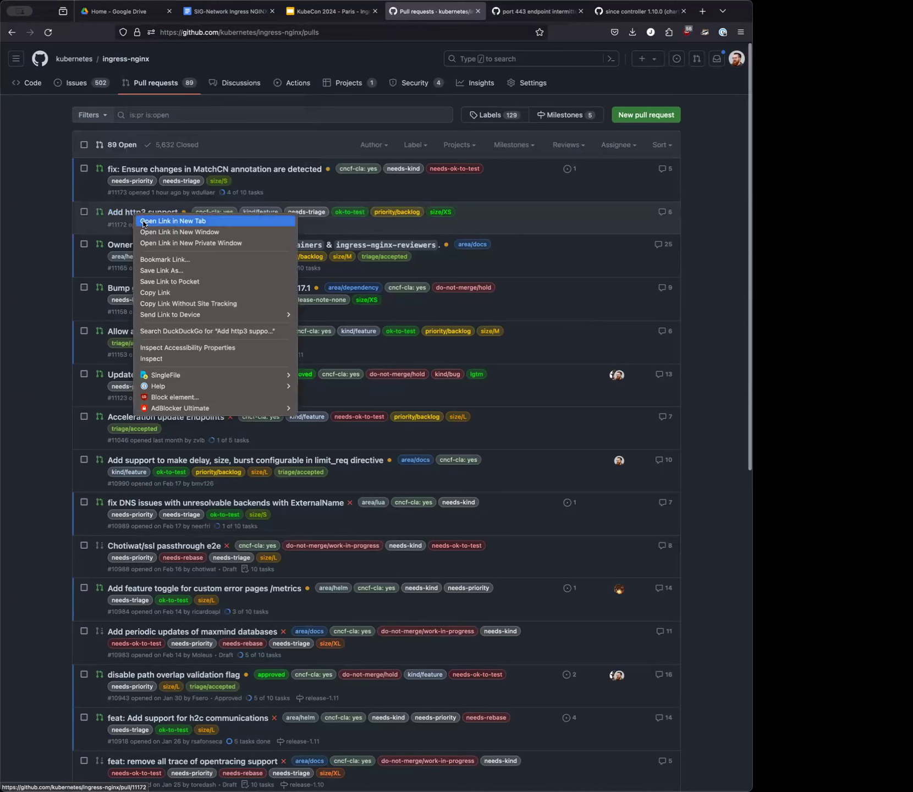
left_click(172, 221)
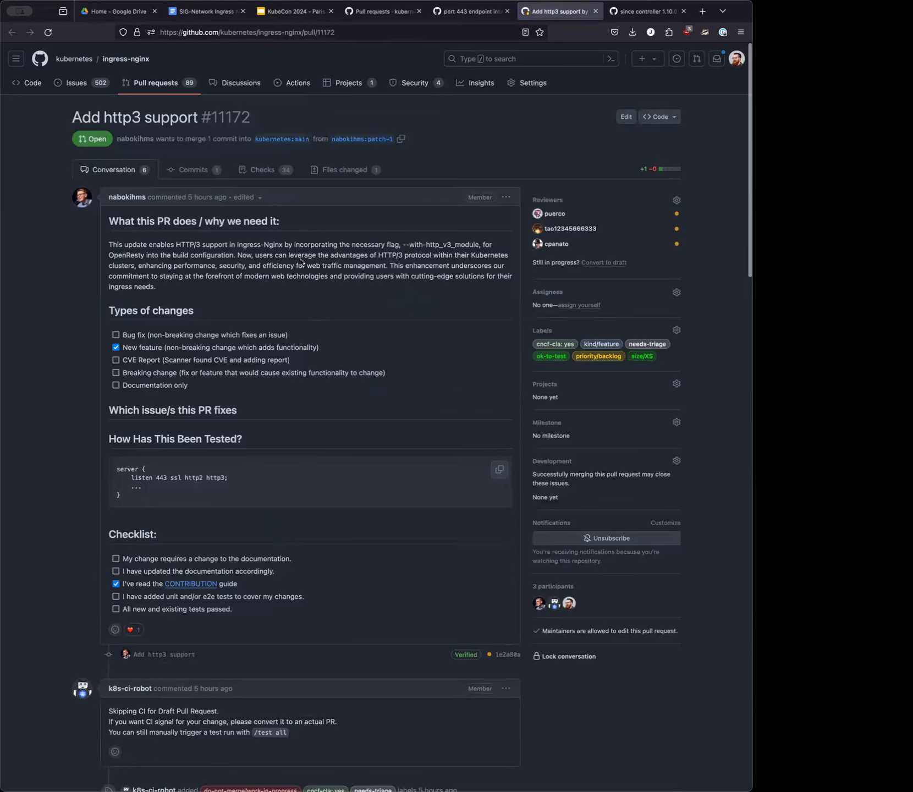
mouse_move(443, 246)
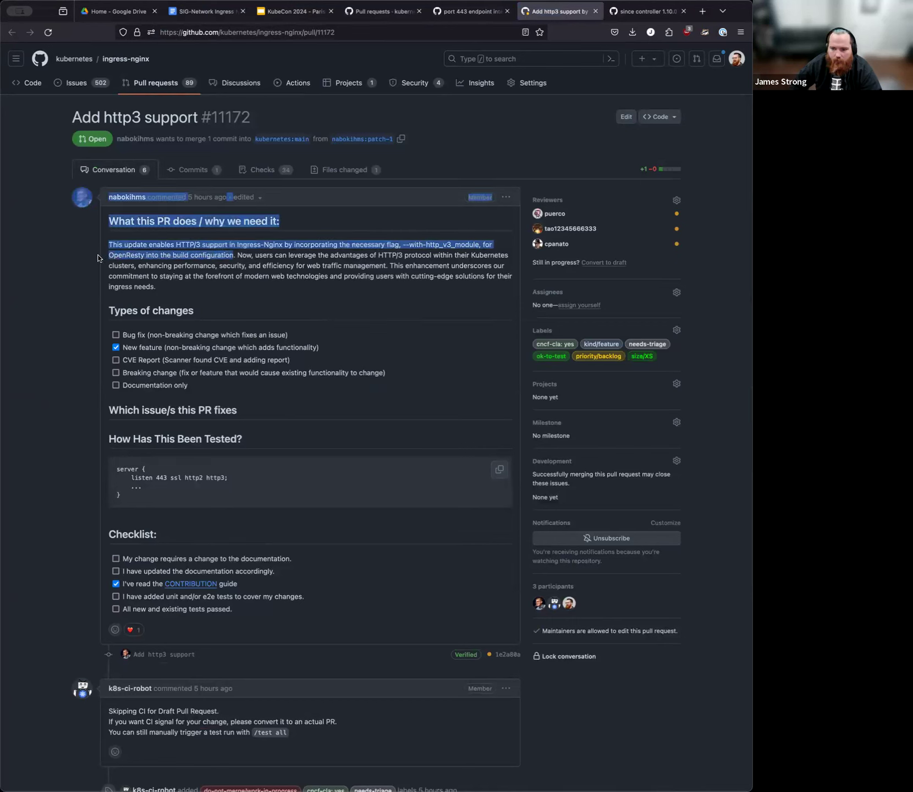
left_click(47, 303)
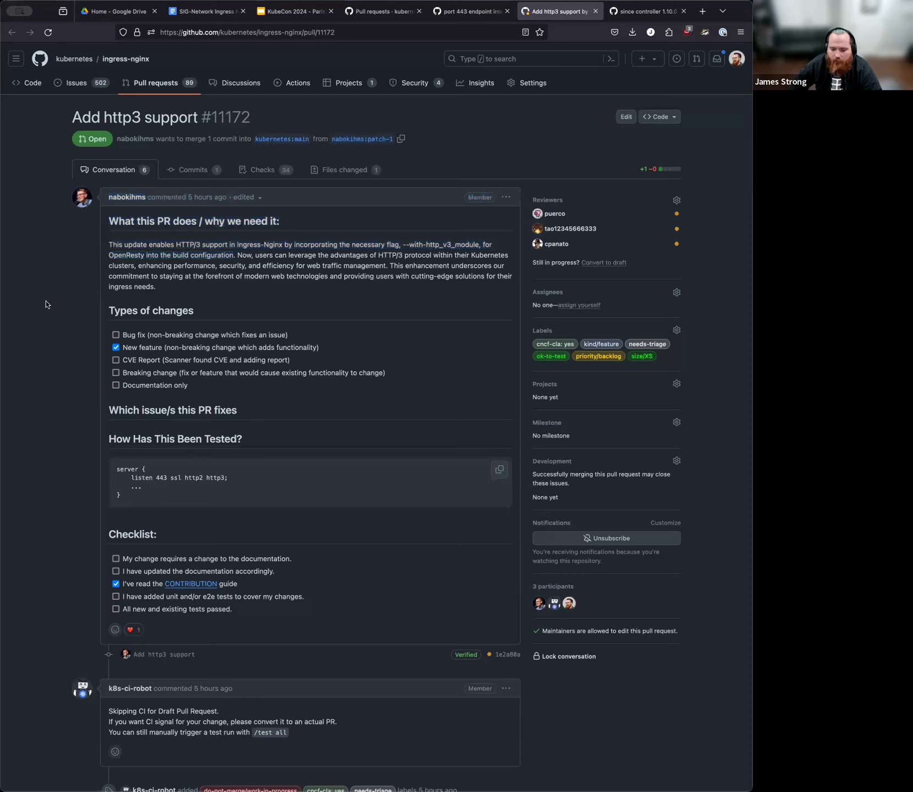
Read through the PR description and move to its Files changed diff
scroll("down", 3)
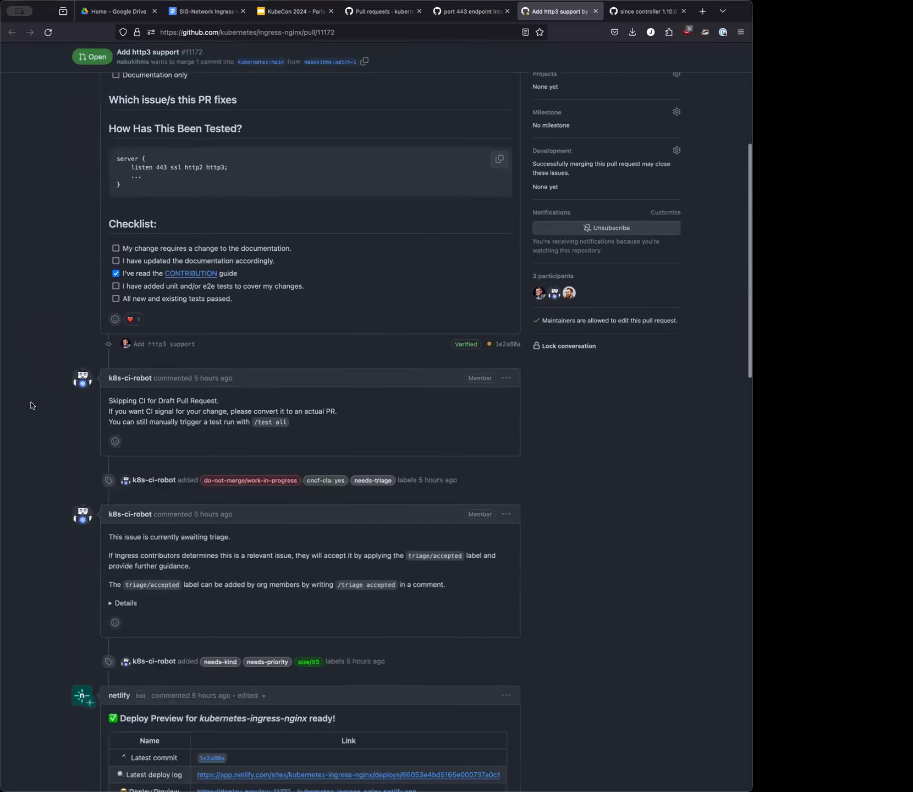
scroll("down", 3)
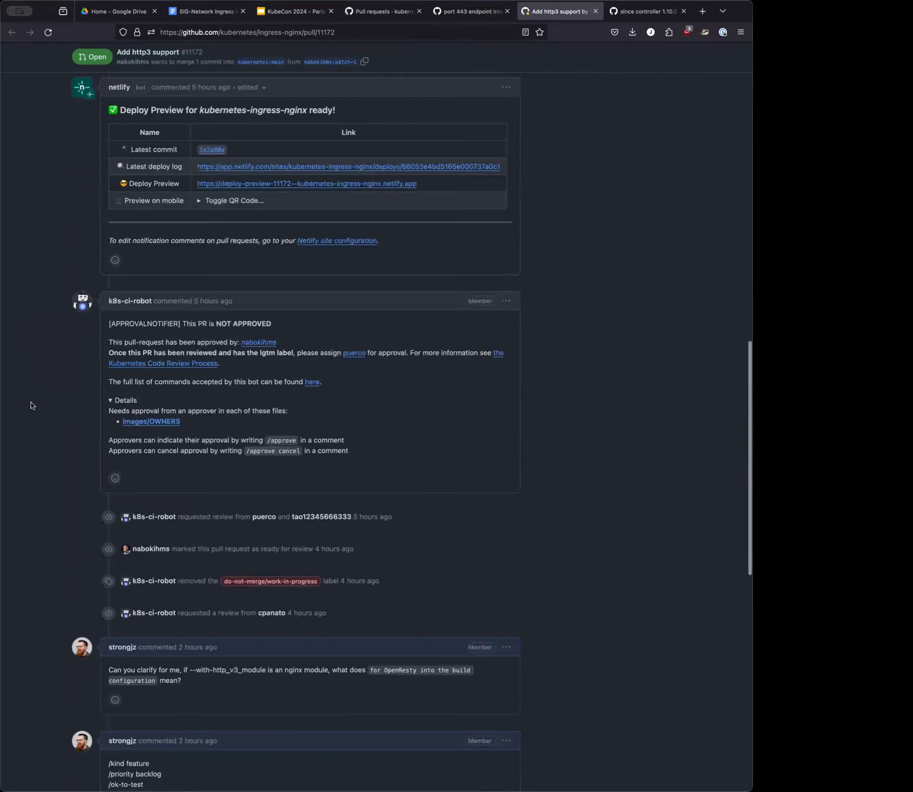
scroll("up", 3)
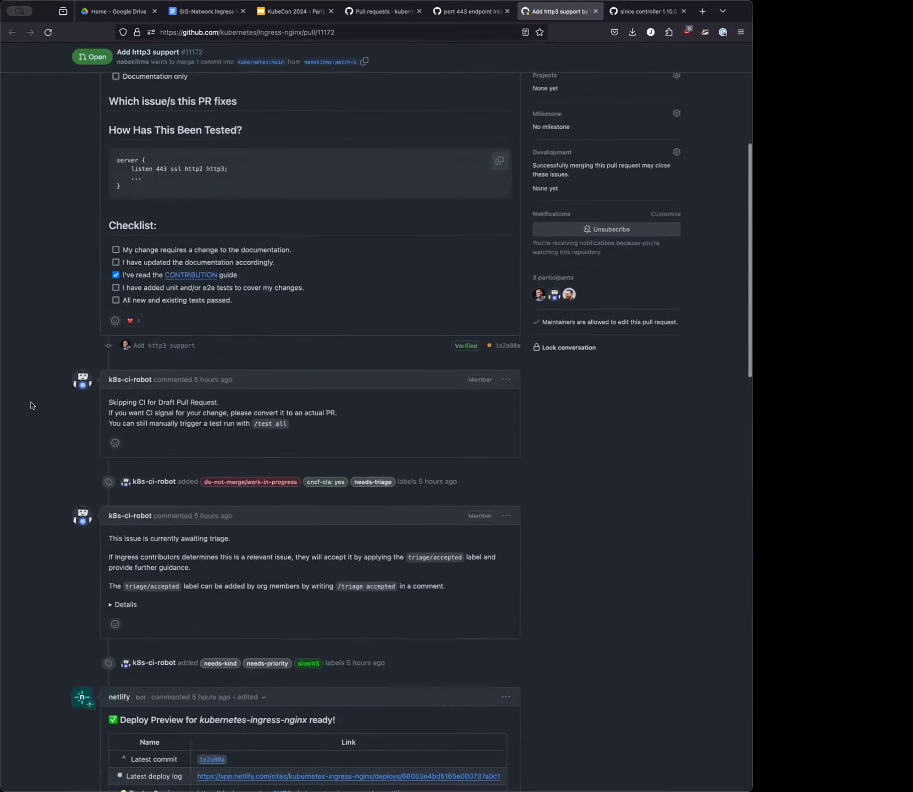
scroll("up", 3)
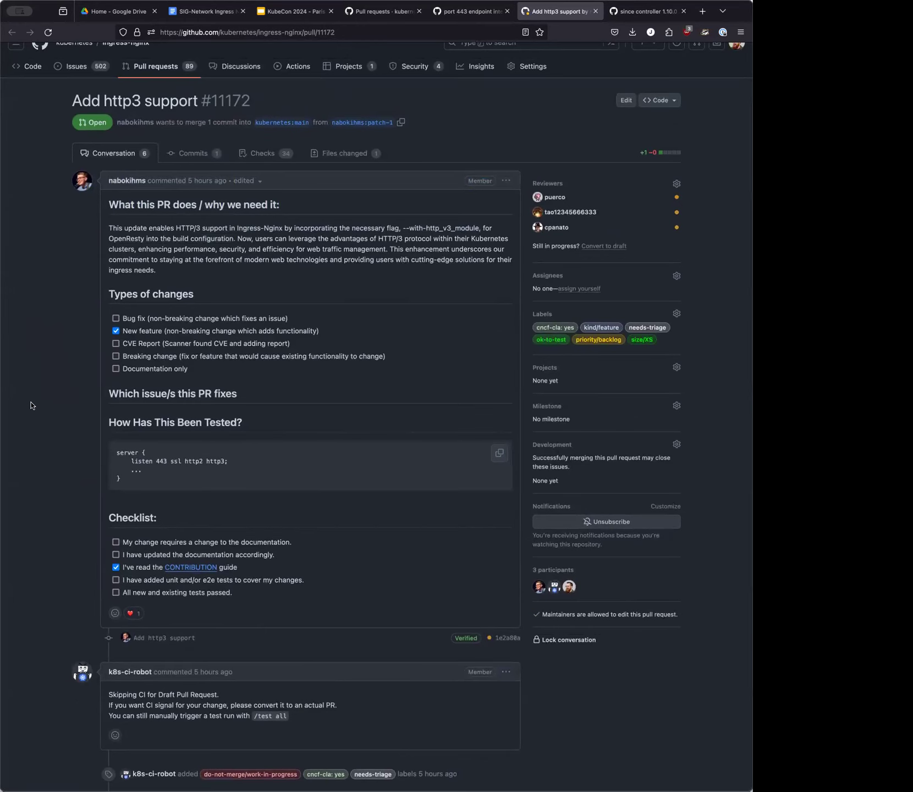
left_click(345, 153)
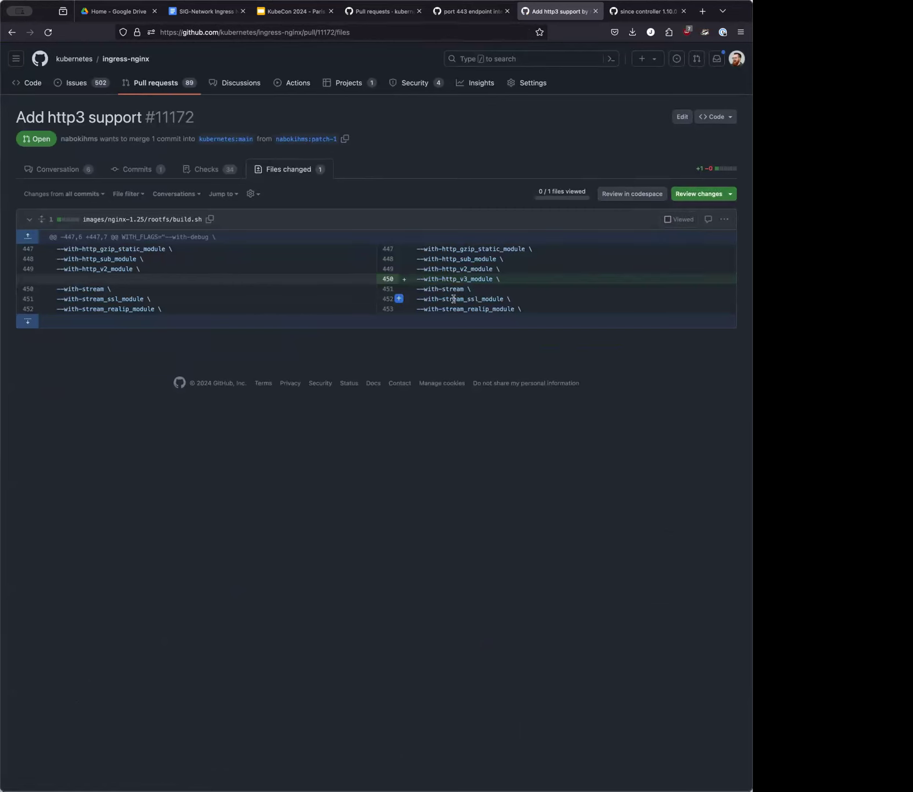
mouse_move(96, 169)
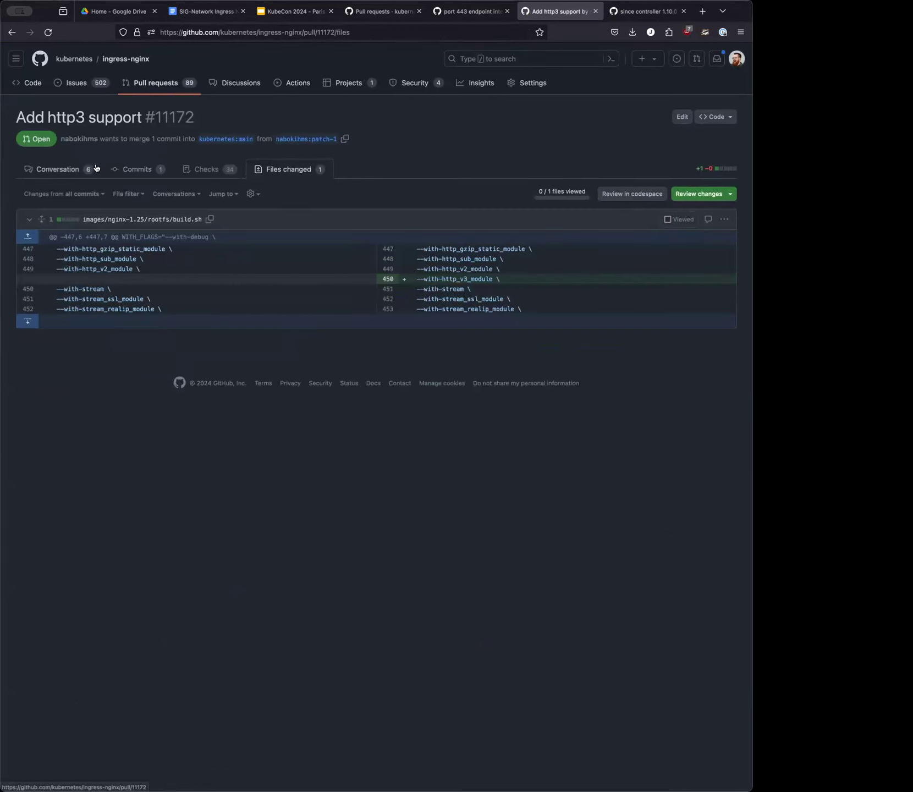
mouse_move(84, 173)
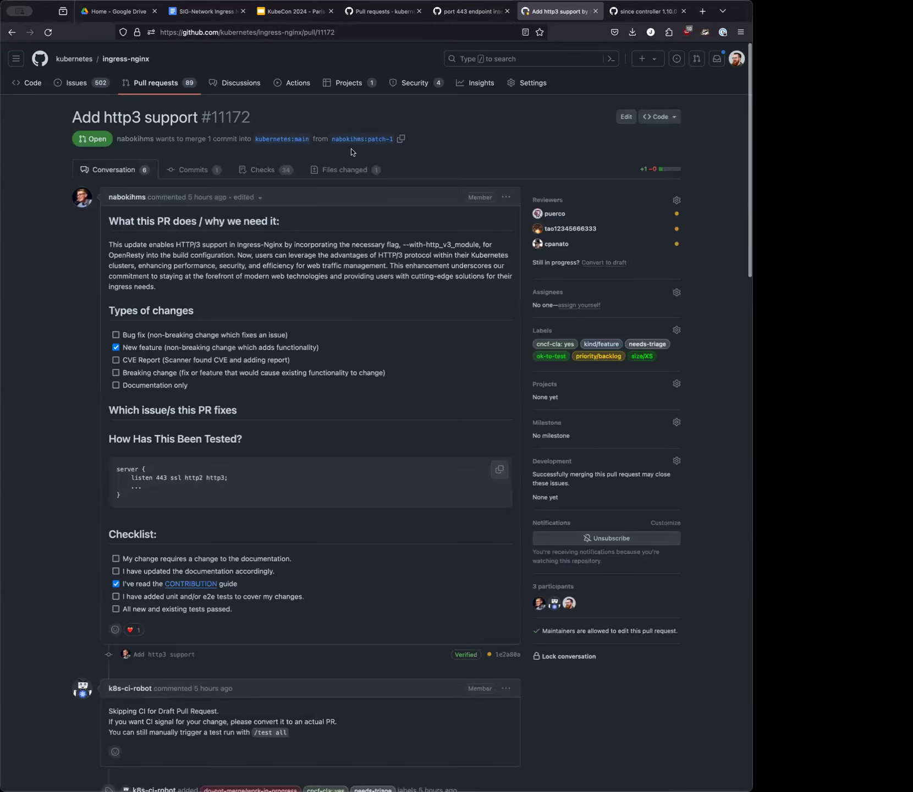
Return from the build.sh diff to the PR conversation, then to the open issues list
left_click(677, 201)
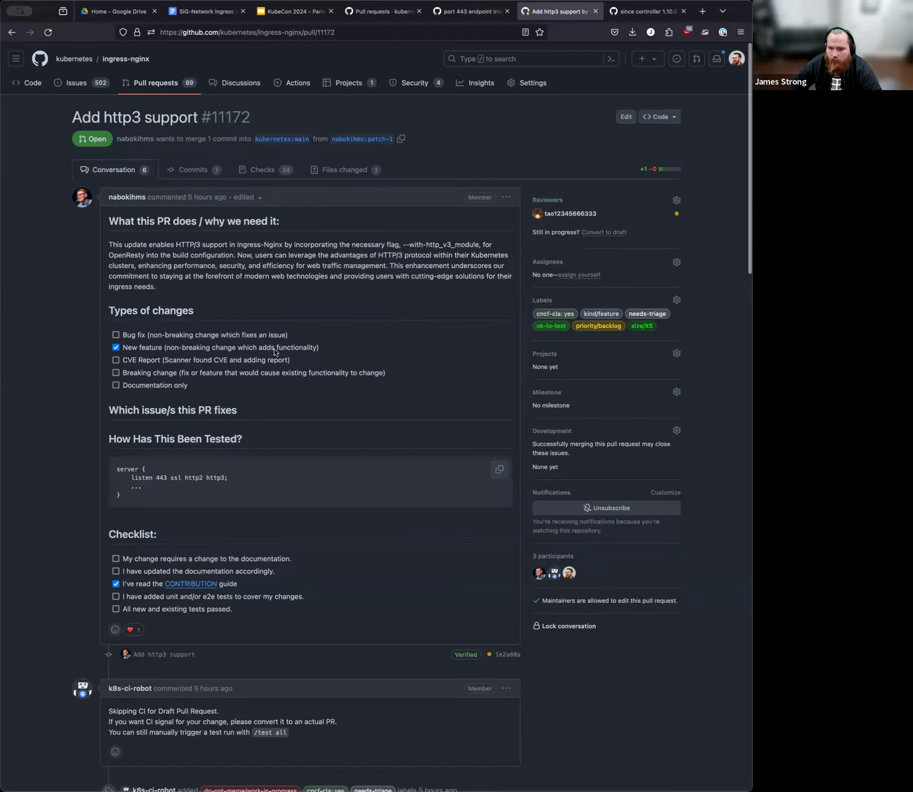
left_click(75, 82)
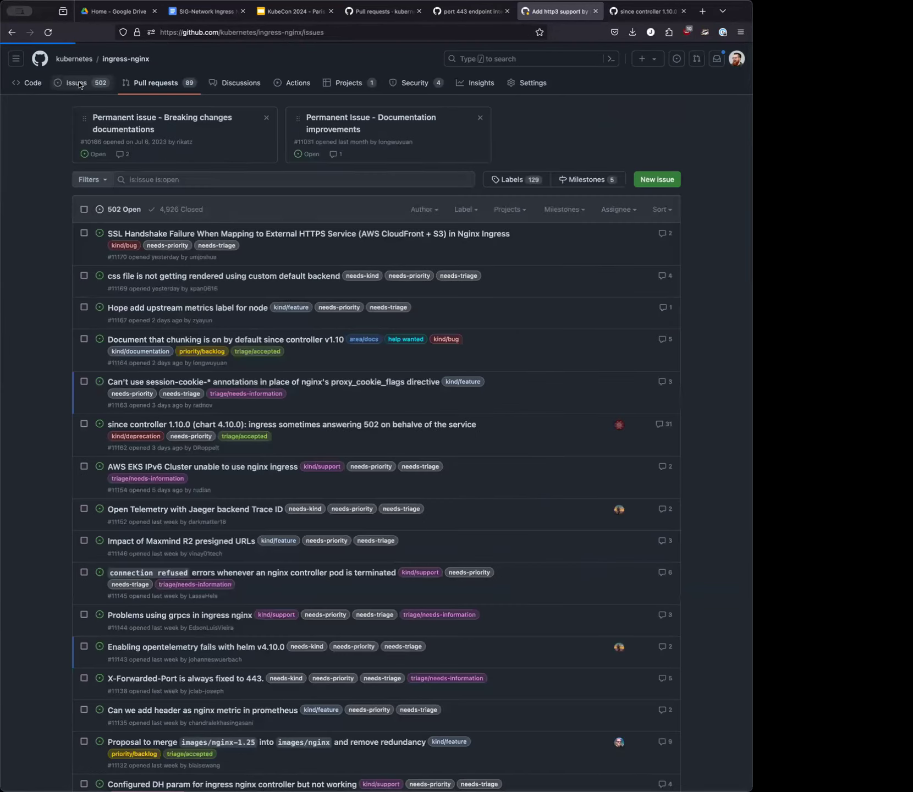
left_click(76, 83)
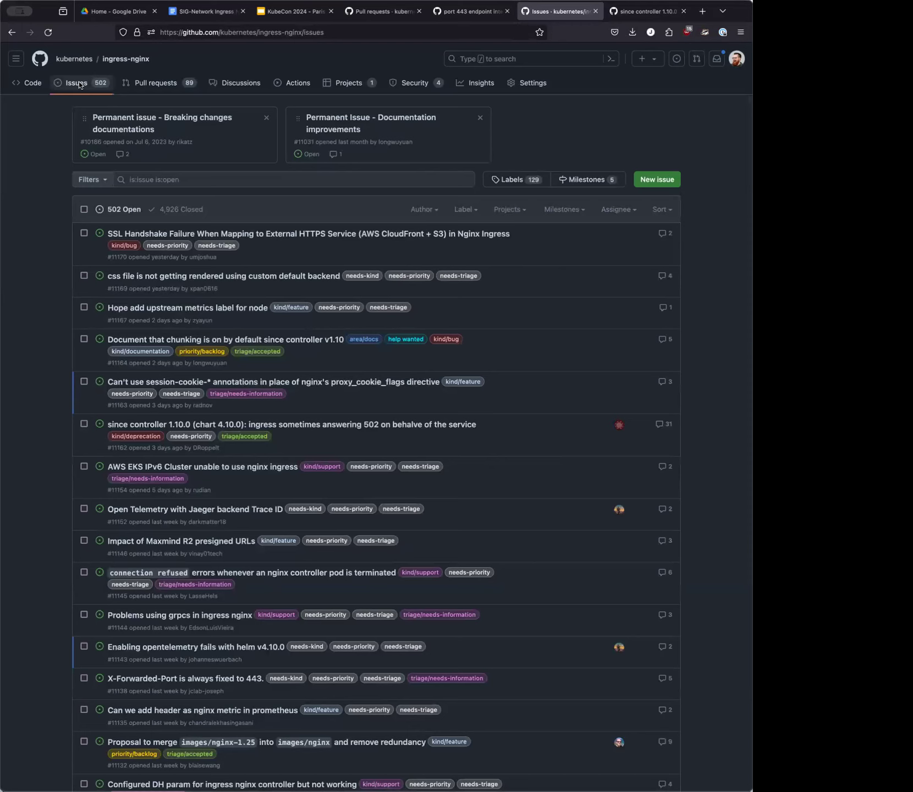
mouse_move(146, 88)
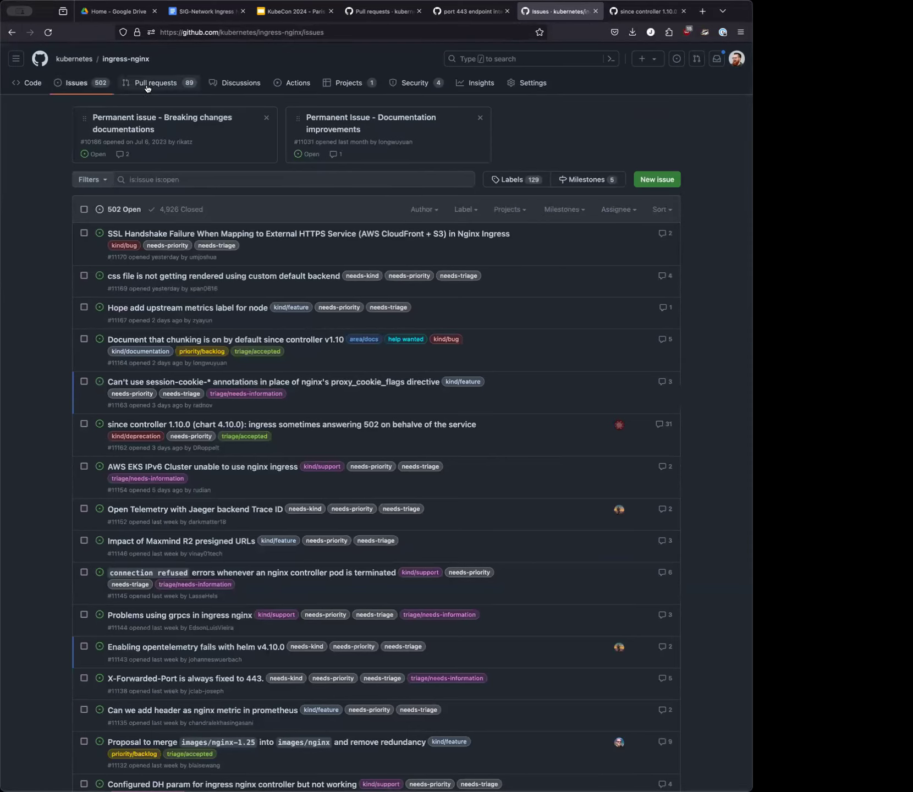
mouse_move(156, 83)
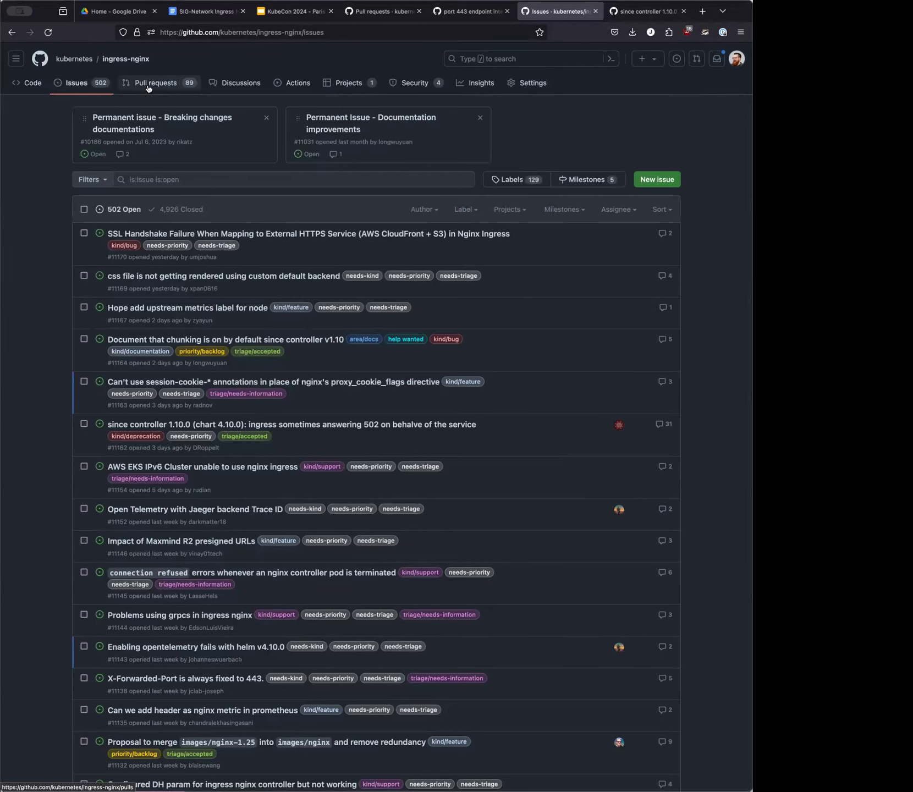
Go back to the open pull requests list and start an in-page search
left_click(154, 83)
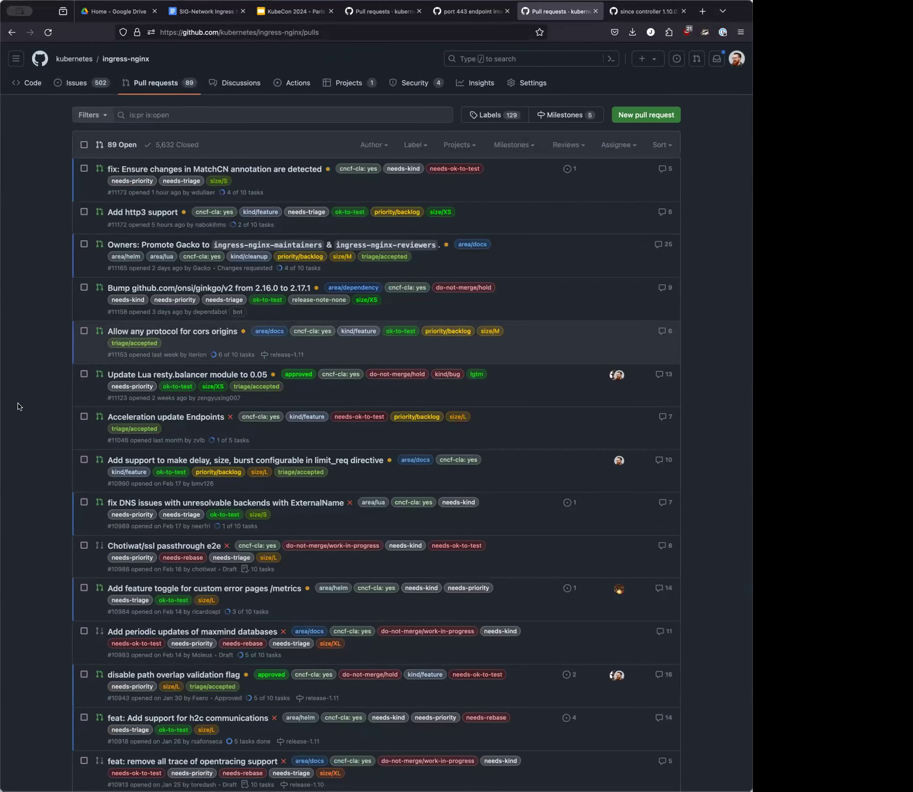
scroll("down", 3)
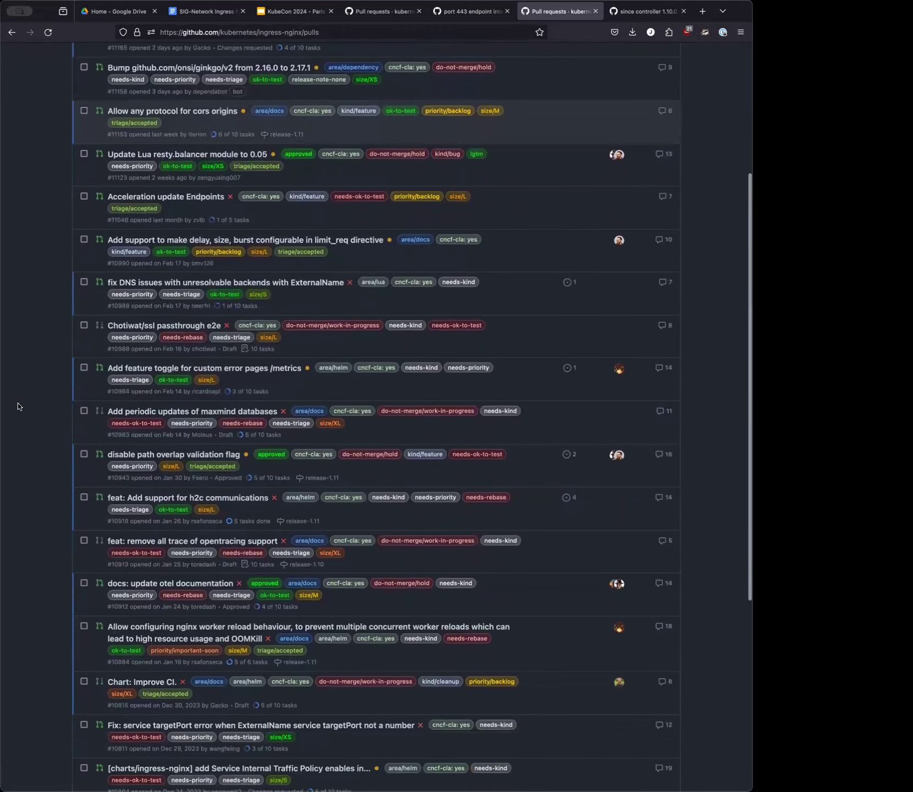
key("Ctrl+f")
type("h2")
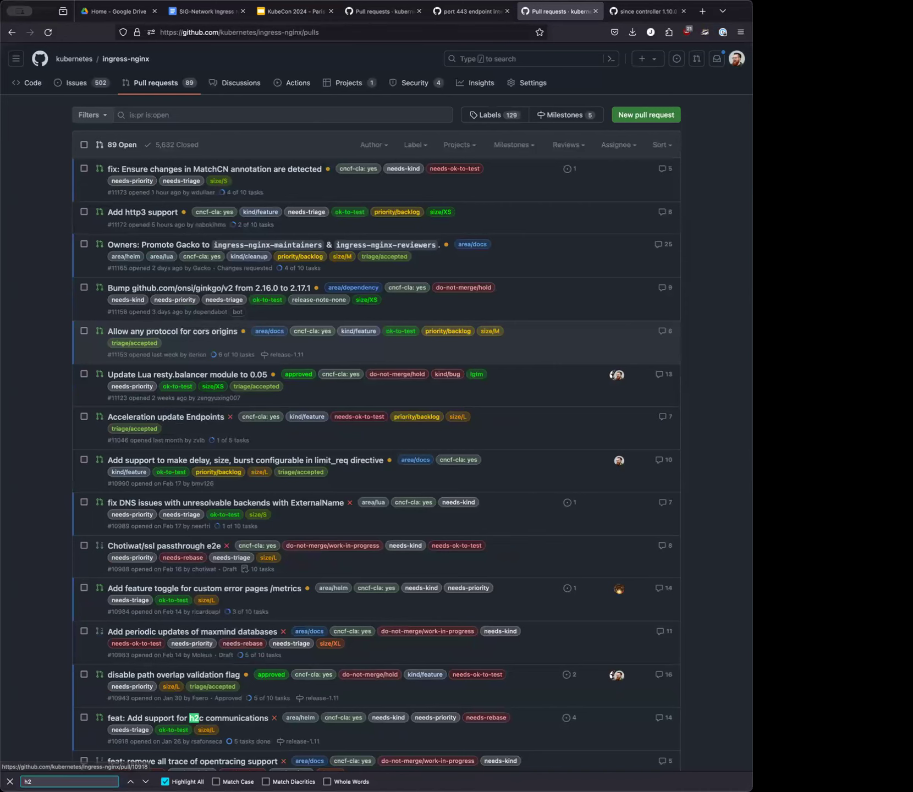
type("c")
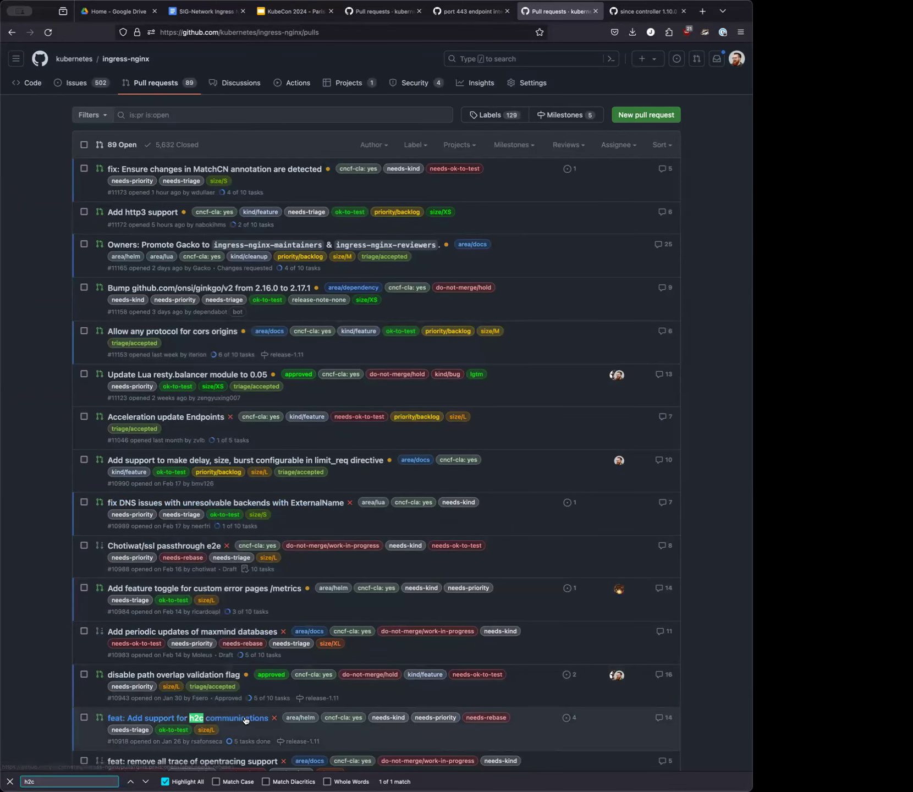
left_click(165, 717)
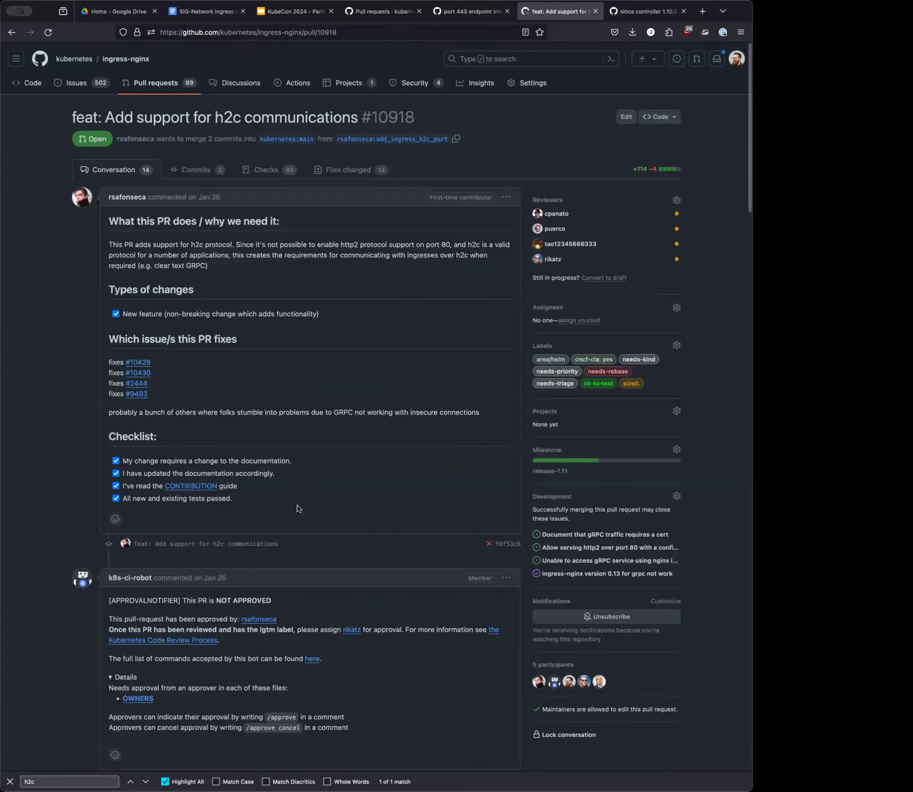
scroll("down", 3)
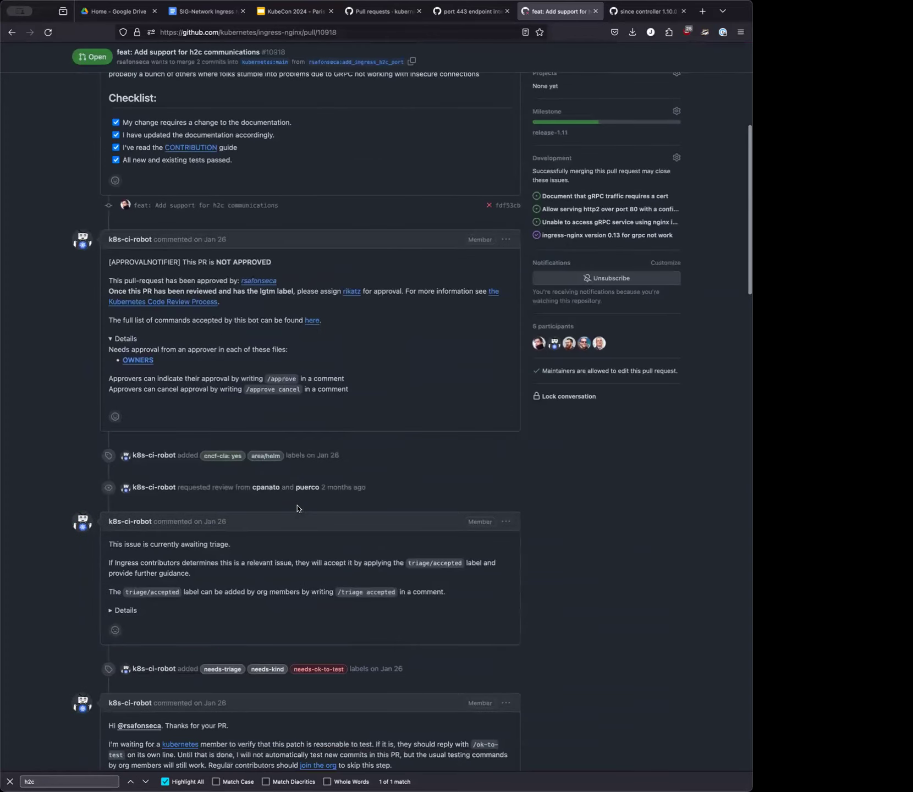
scroll("down", 3)
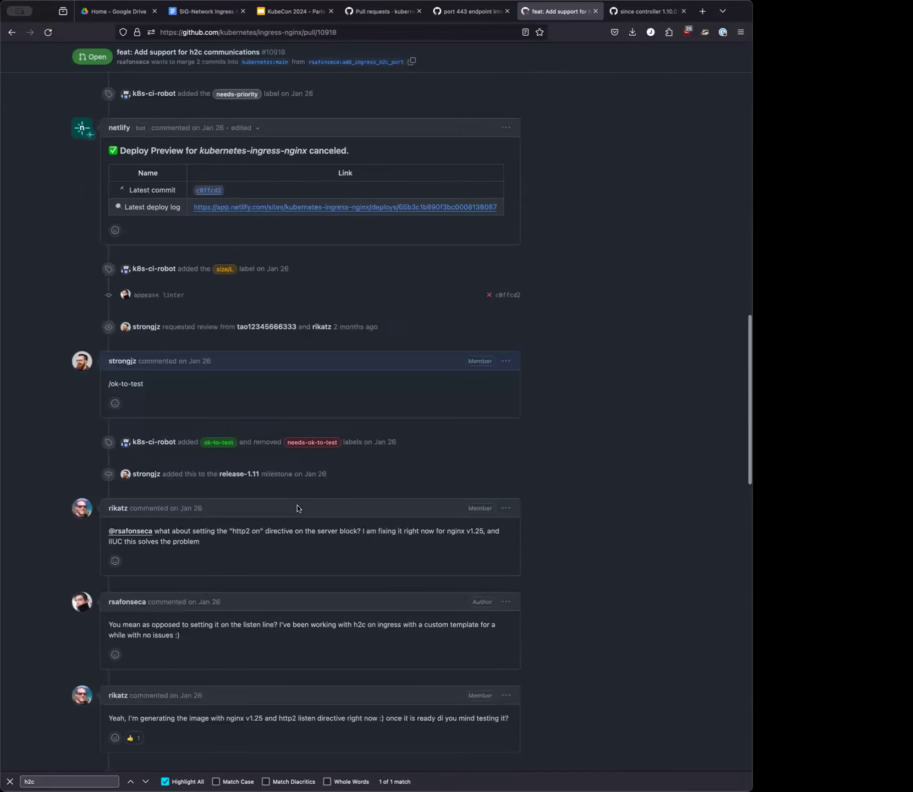
scroll("down", 3)
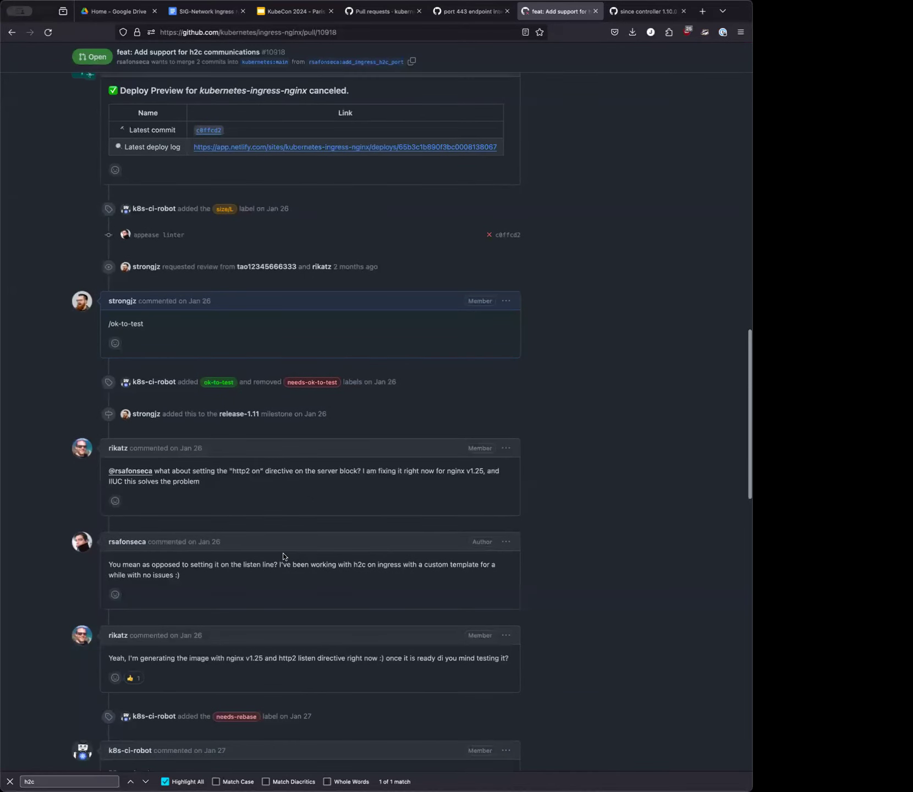
scroll("down", 3)
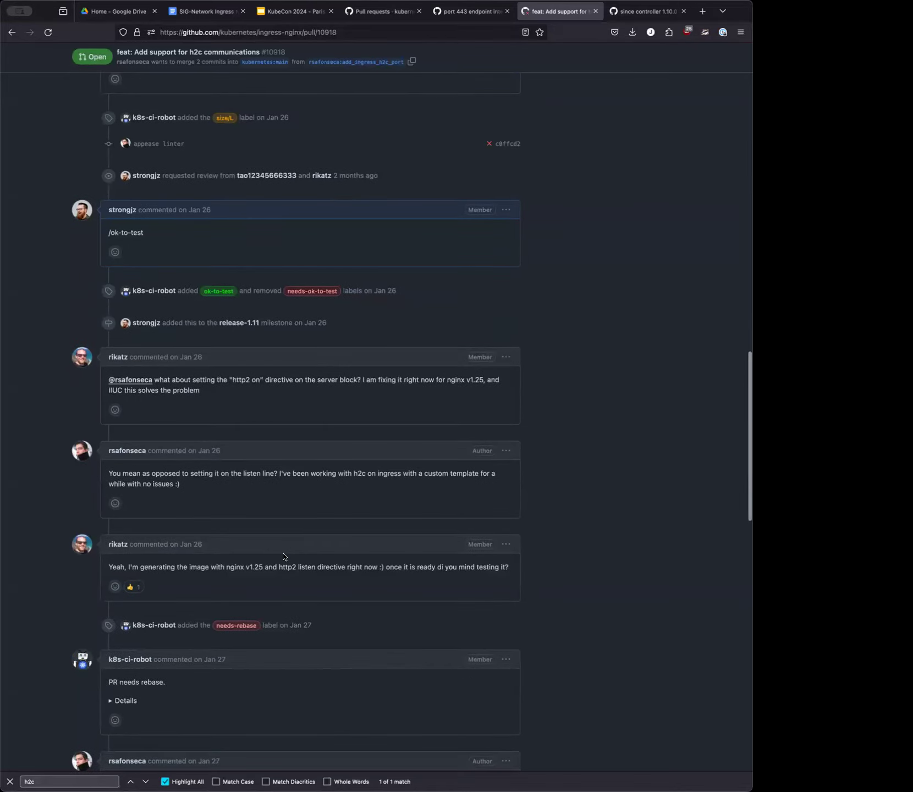
scroll("up", 3)
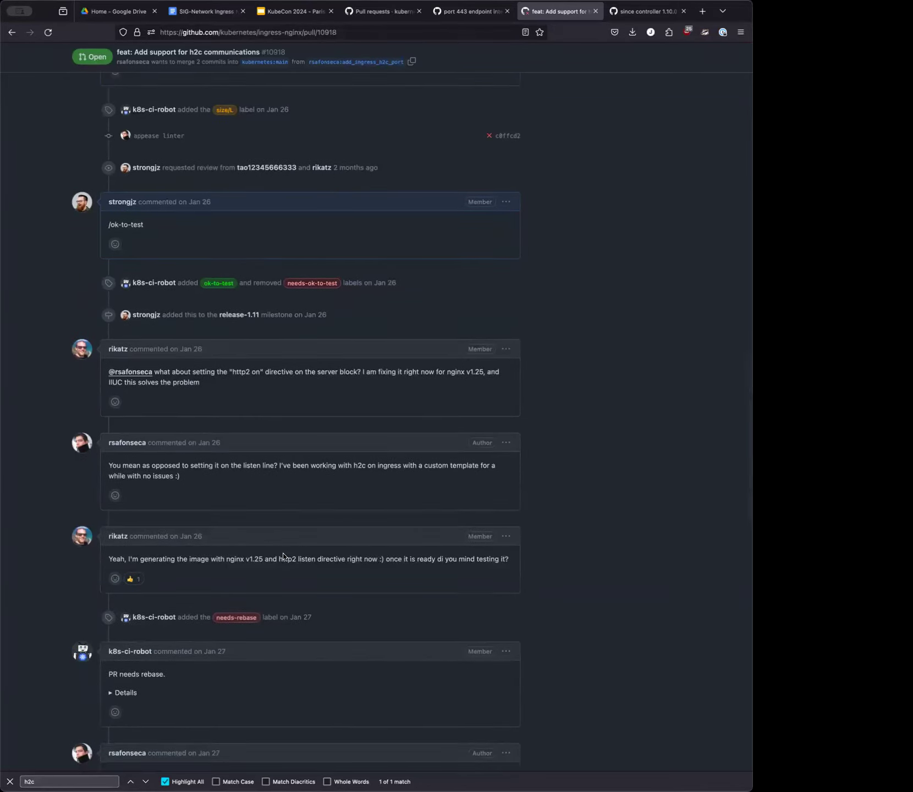
scroll("down", 3)
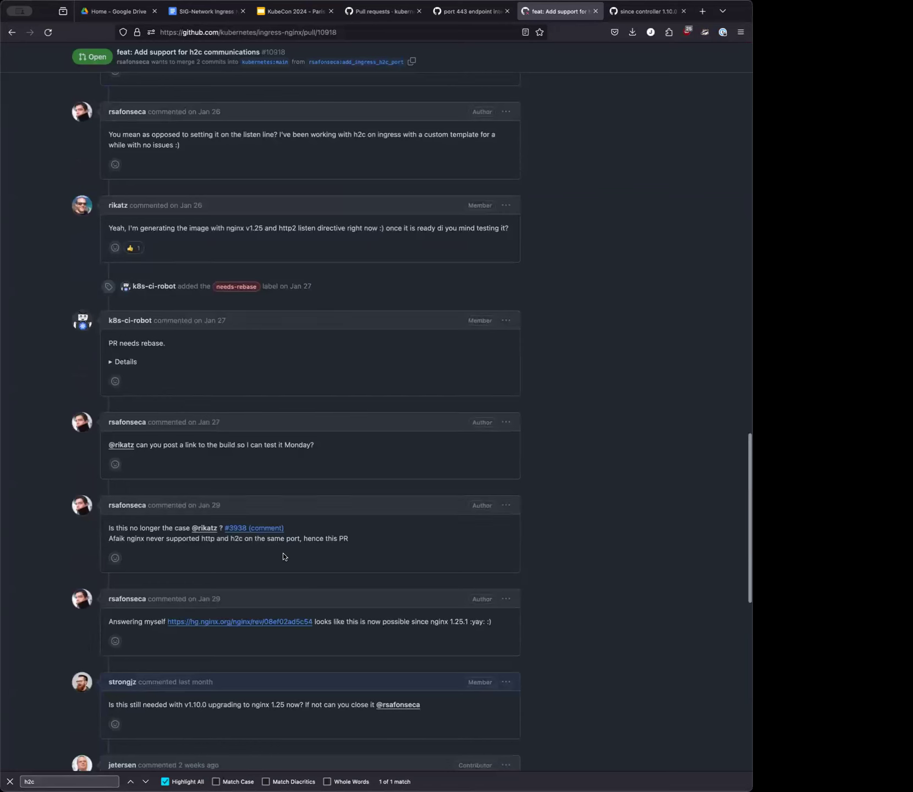
scroll("down", 3)
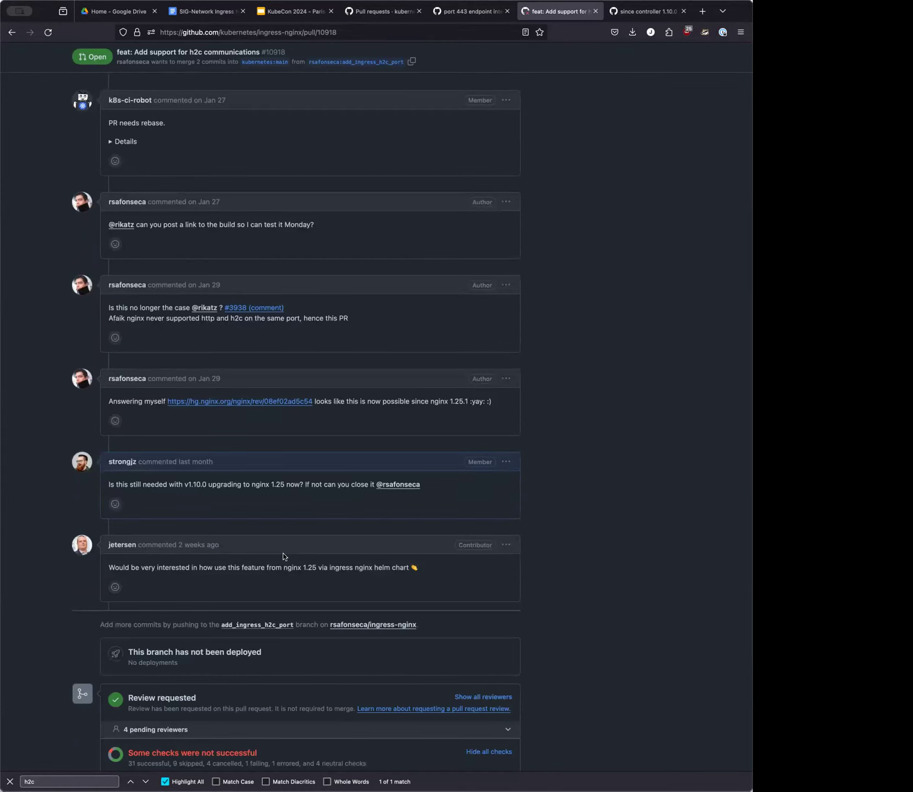
scroll("down", 3)
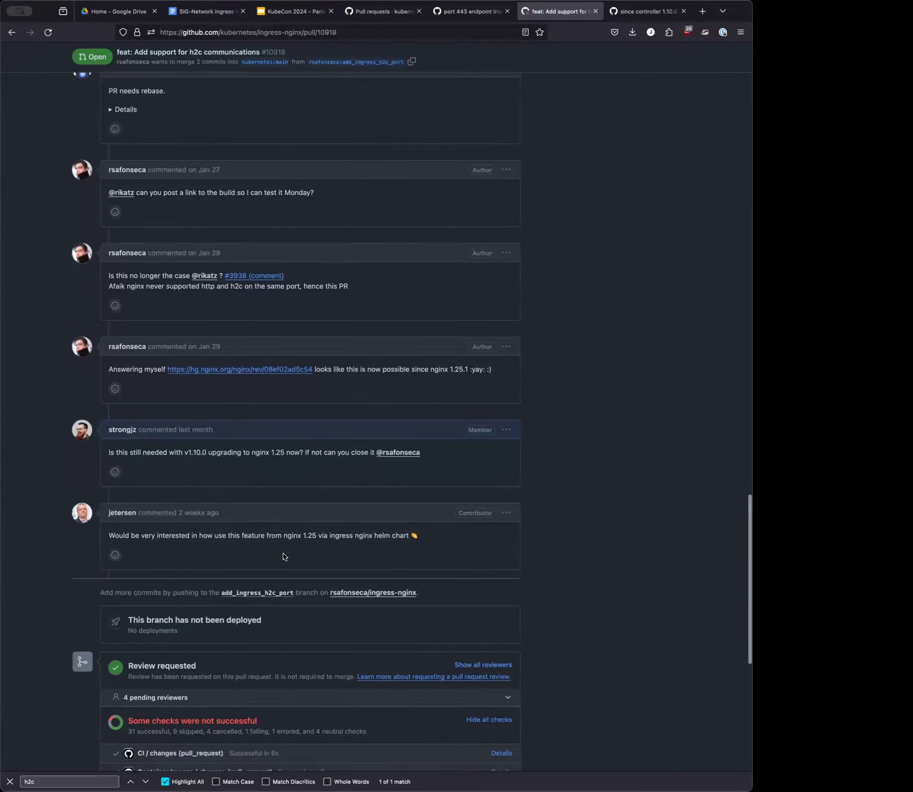
scroll("down", 3)
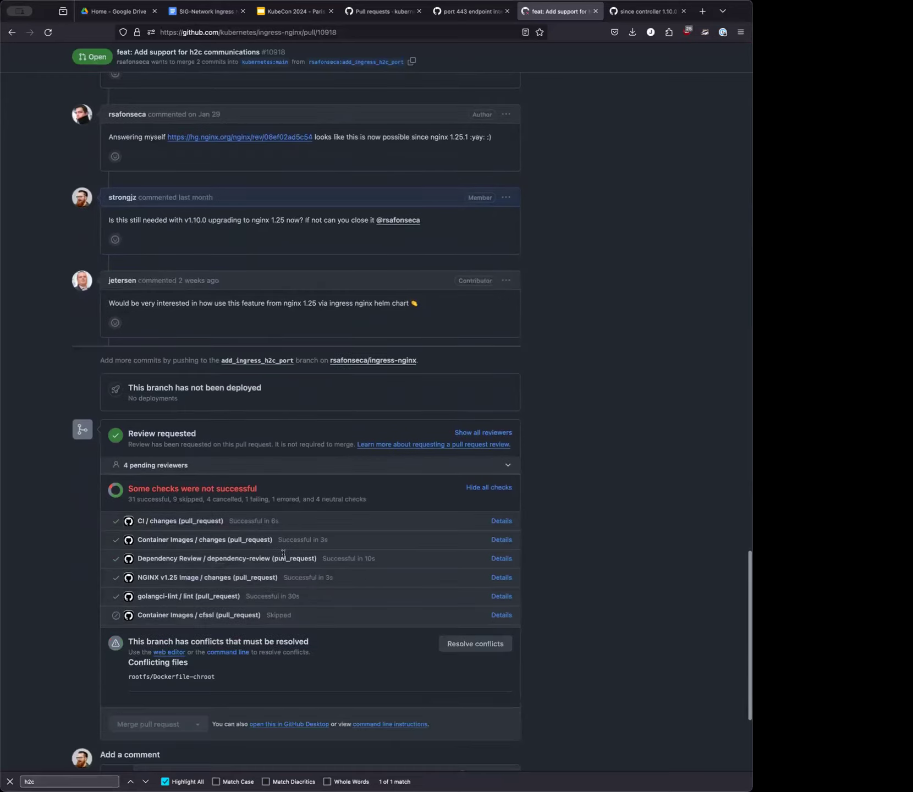
scroll("down", 3)
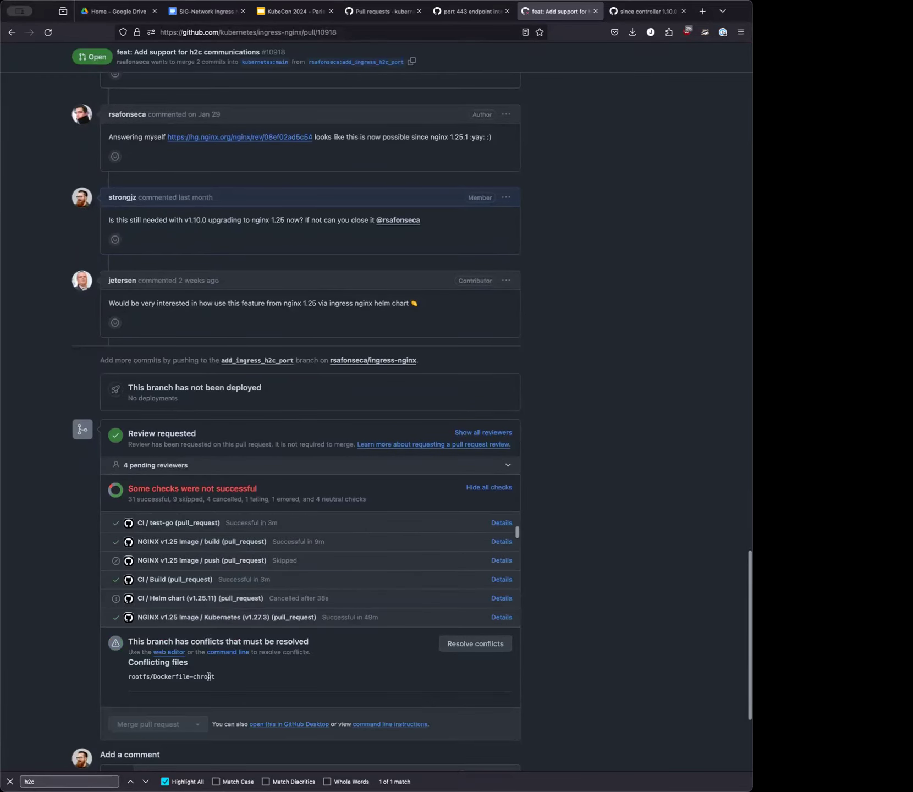
scroll("down", 3)
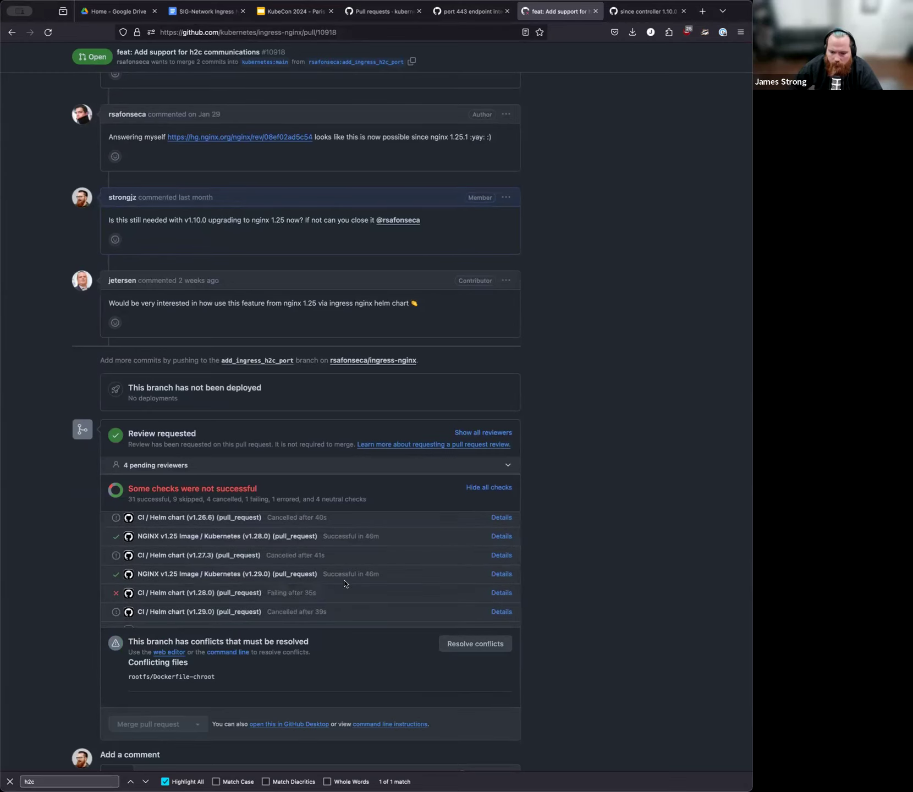
scroll("up", 3)
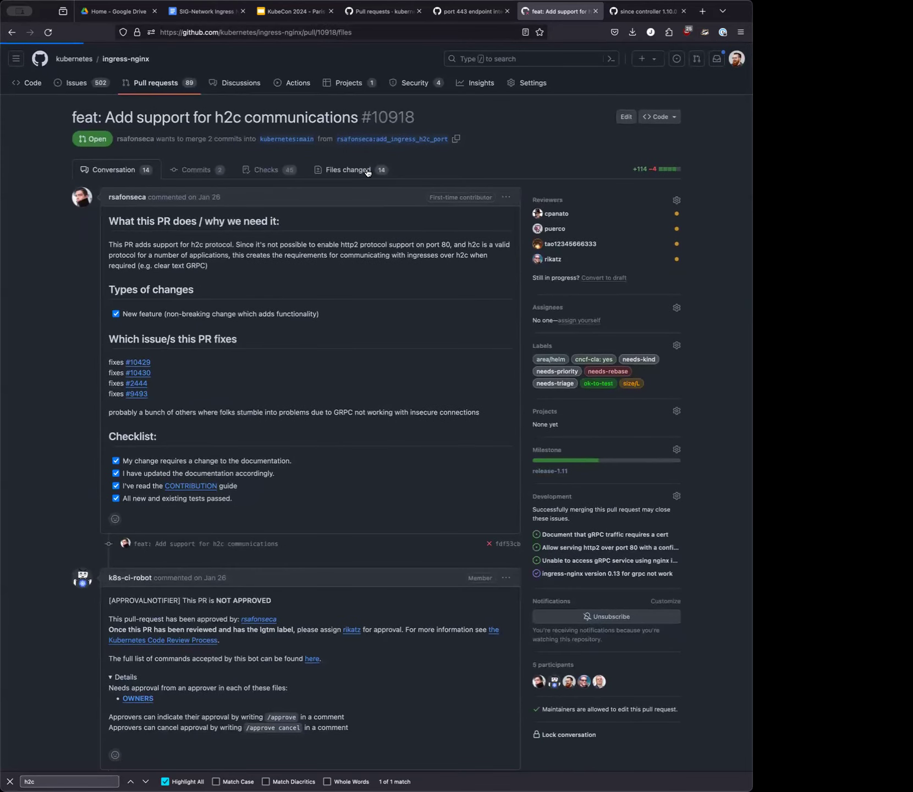
View the h2c pull request's changed files and switch to the meeting notes document
left_click(350, 169)
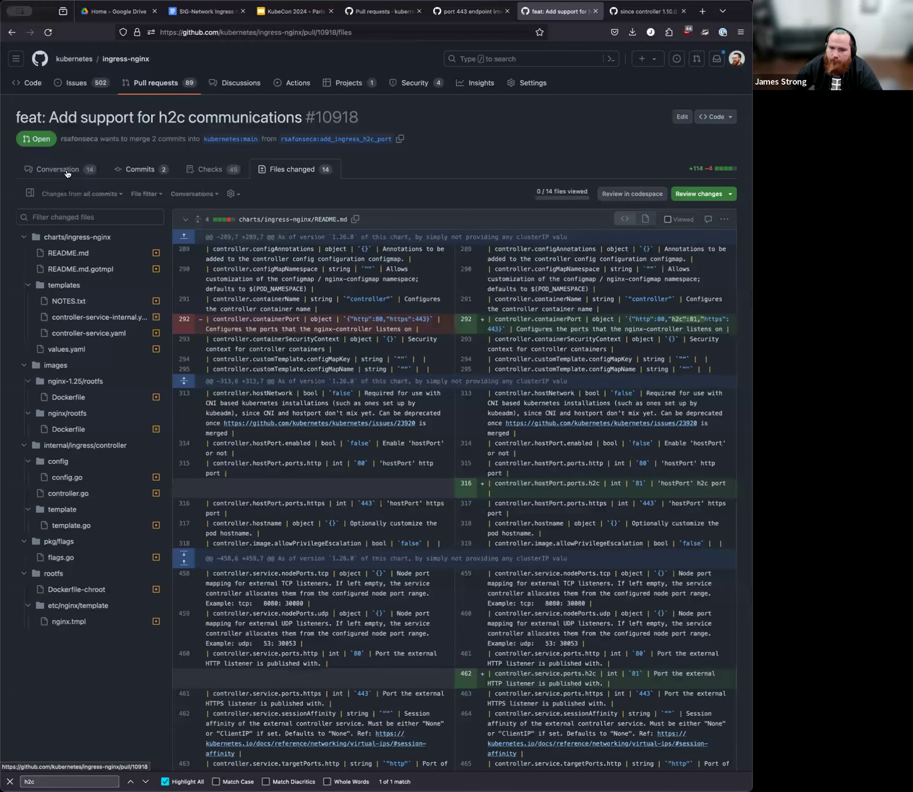
left_click(256, 32)
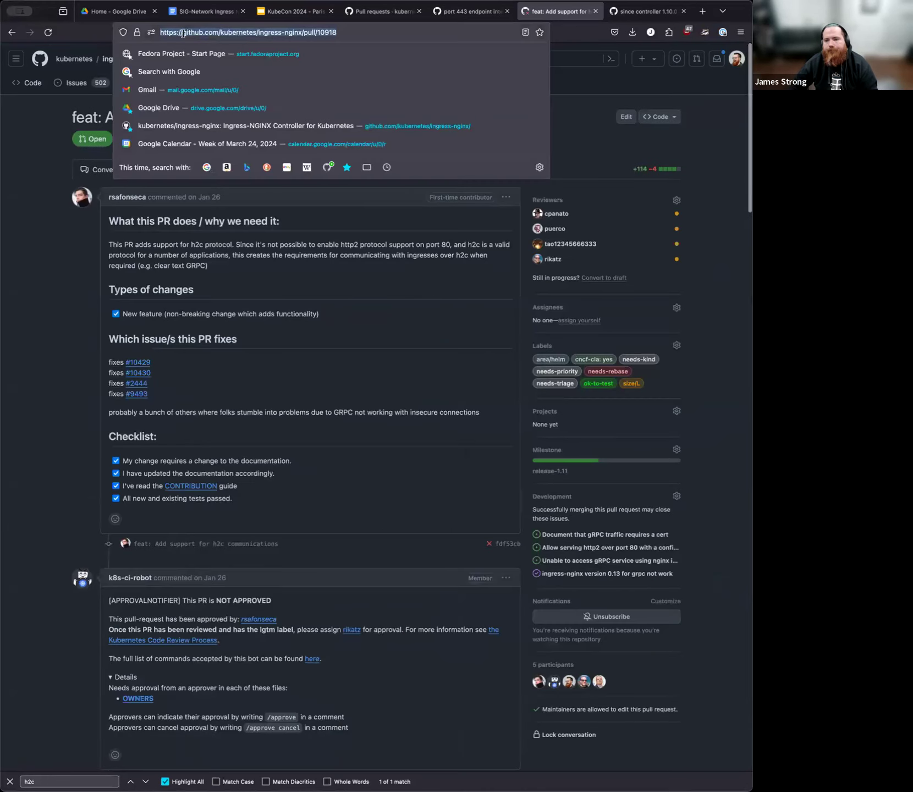
left_click(205, 11)
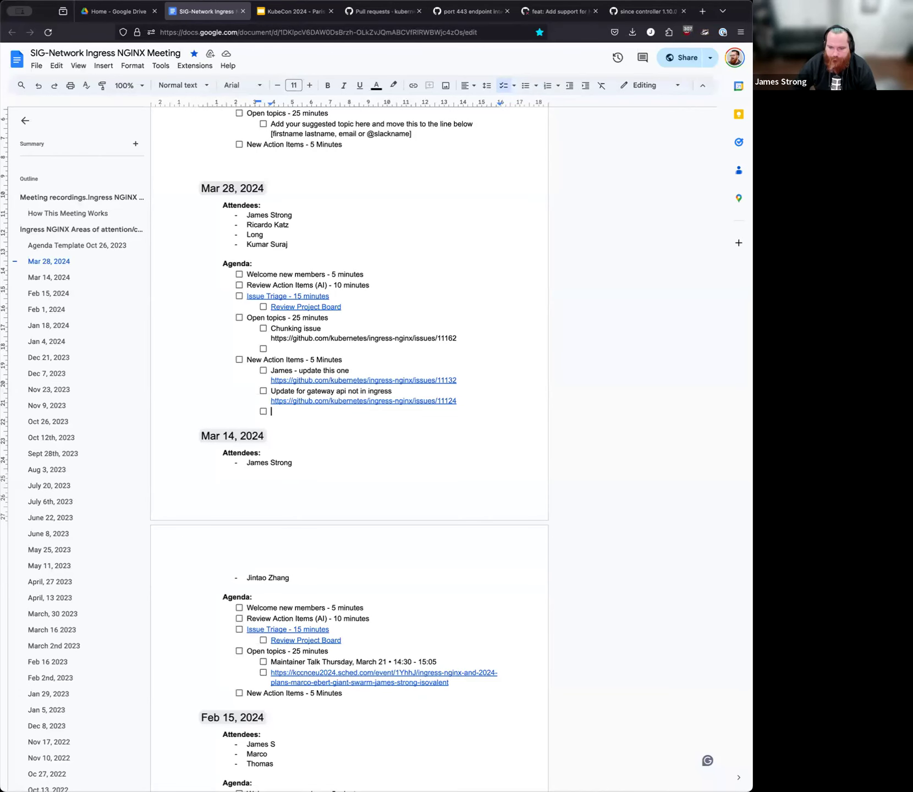
Add the 1.10/1.24 upgrade testing action item for the h2c PR, then return to GitHub
type("test if we still need this is")
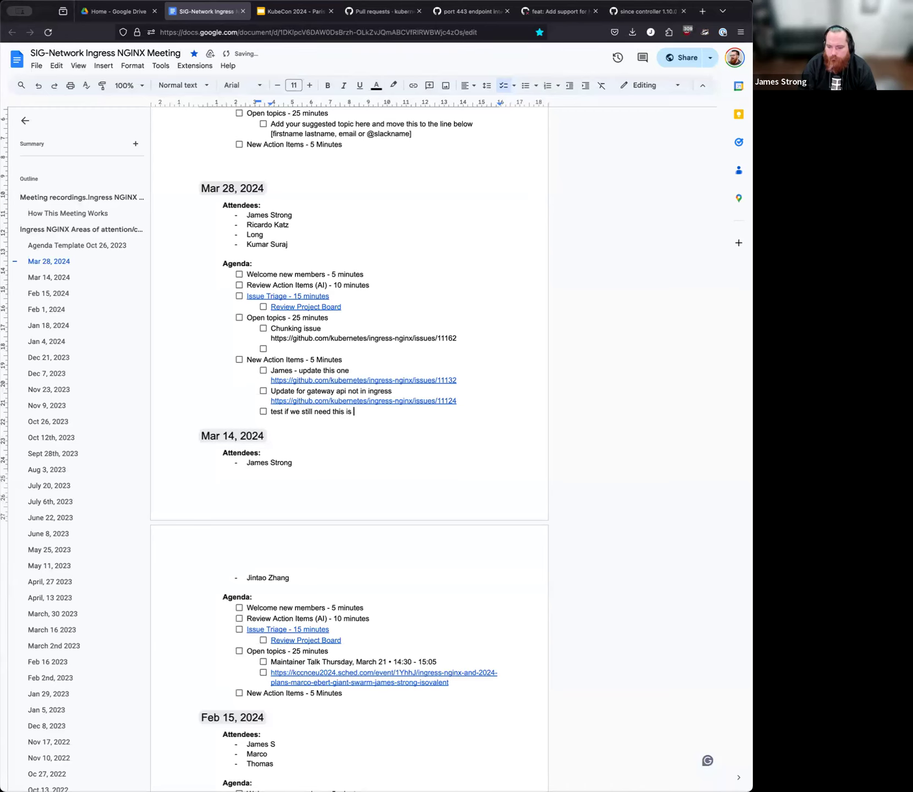
type("1.10/1")
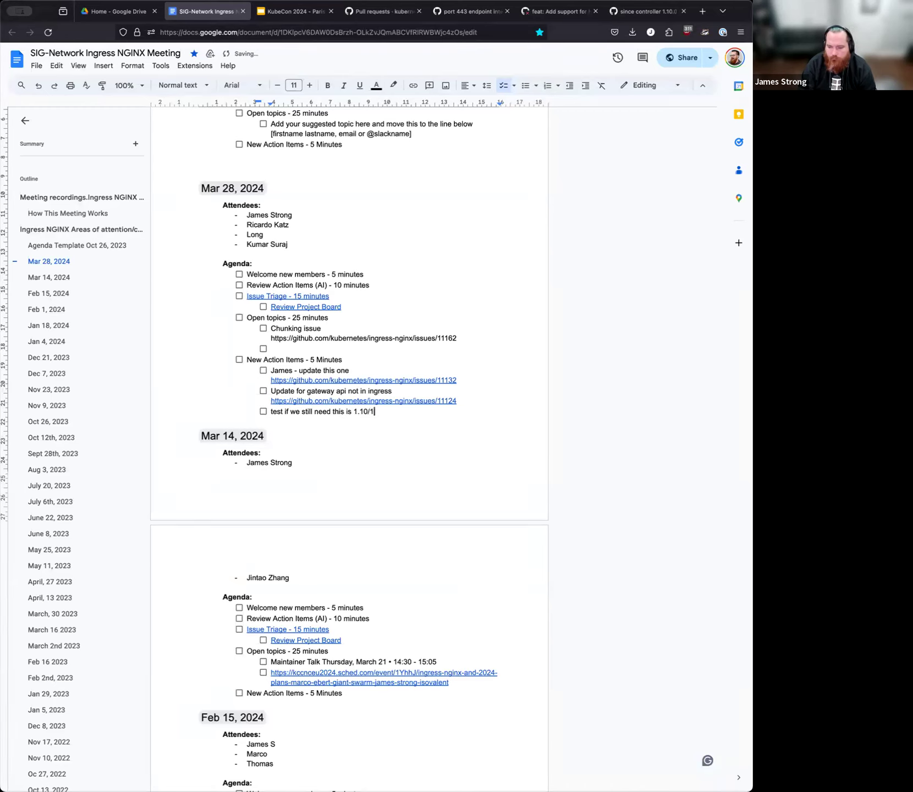
type("24")
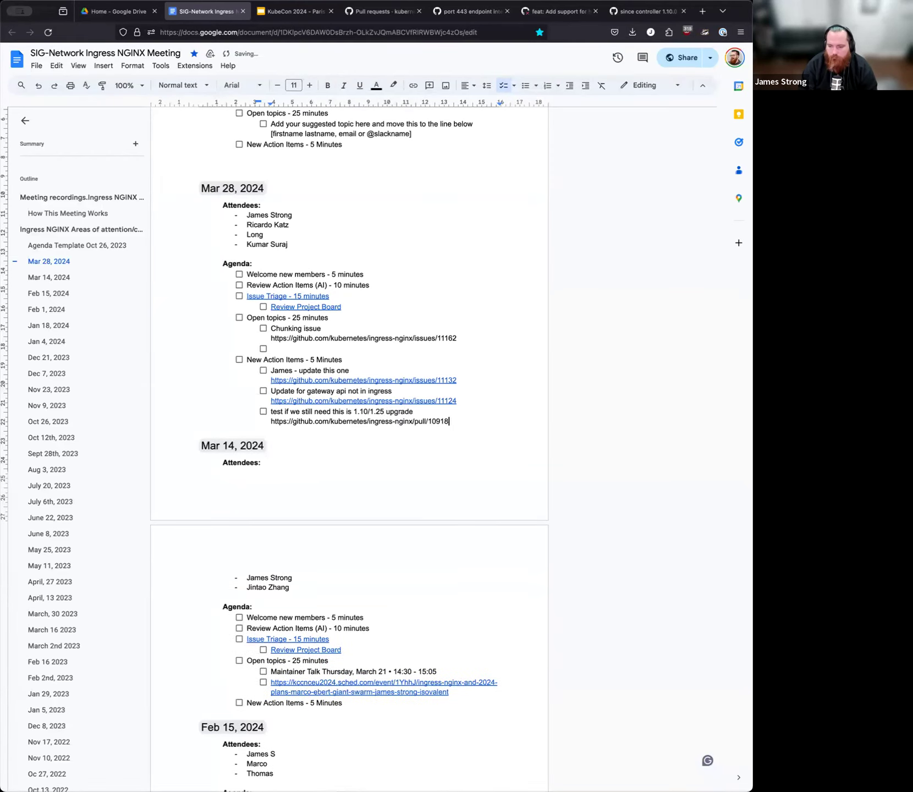
key("enter")
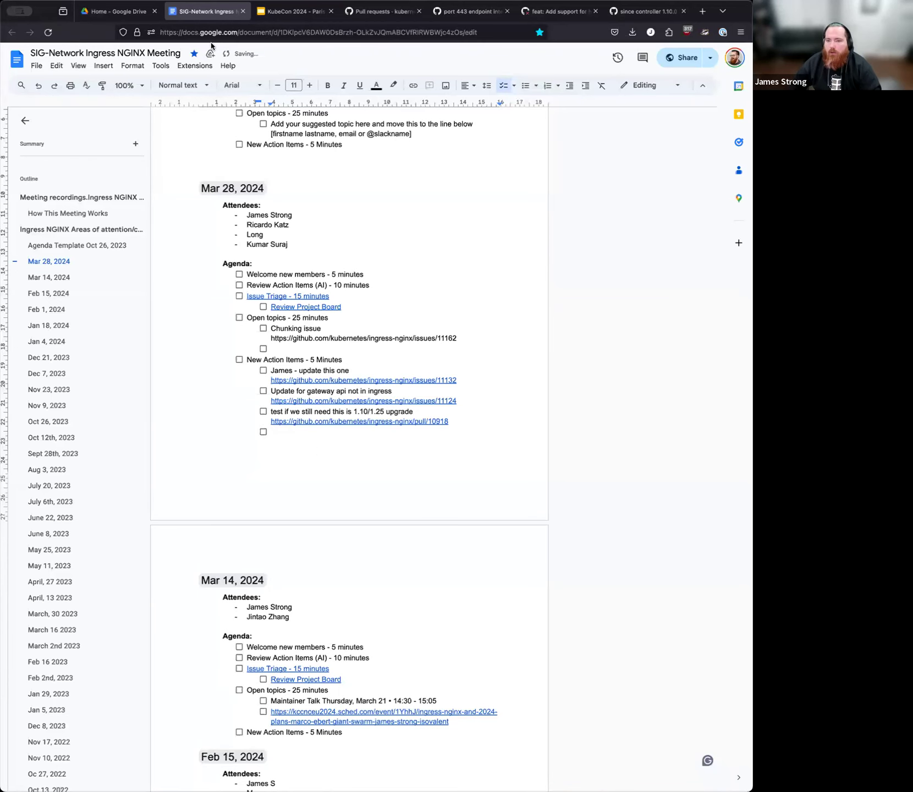
left_click(382, 11)
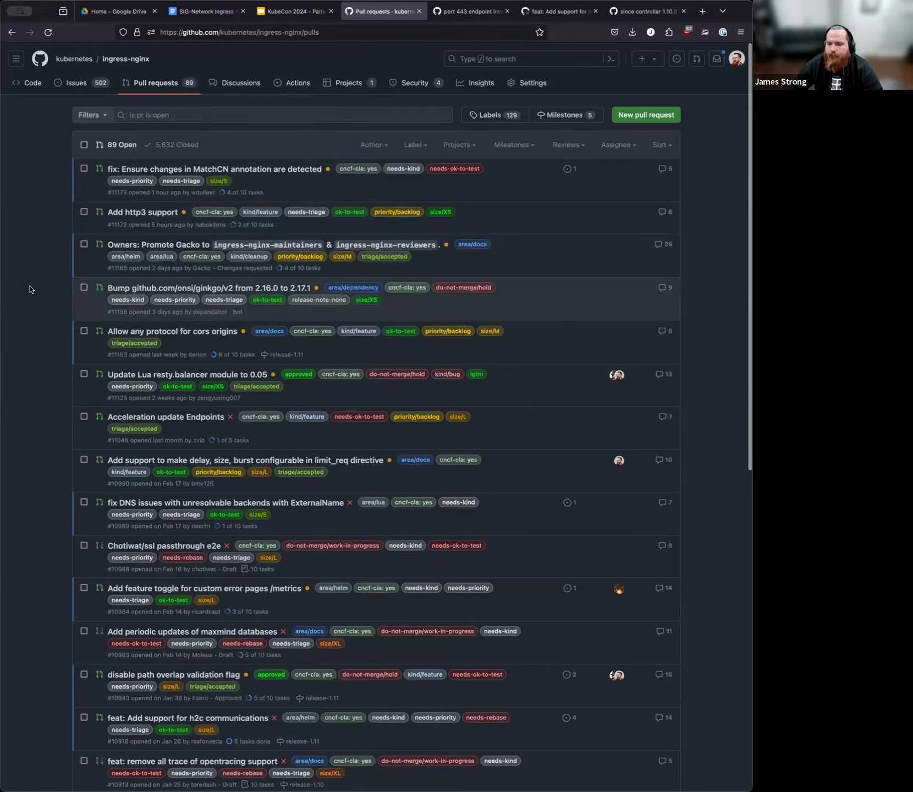
mouse_move(76, 82)
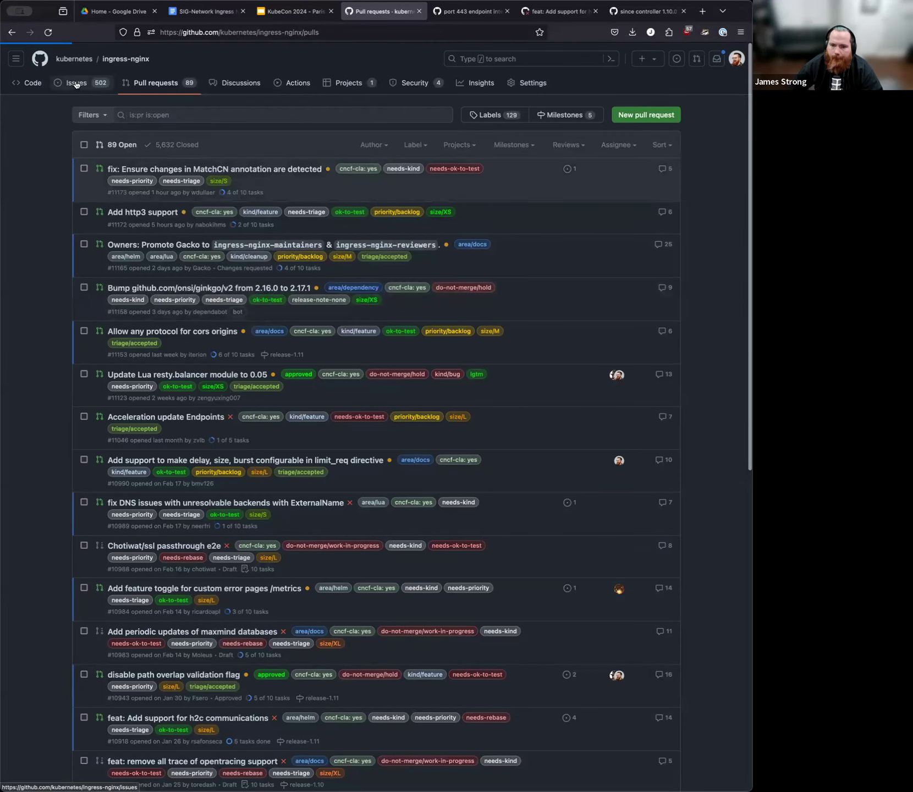
Filter the ingress-nginx open issues to the needs-triage label
left_click(76, 82)
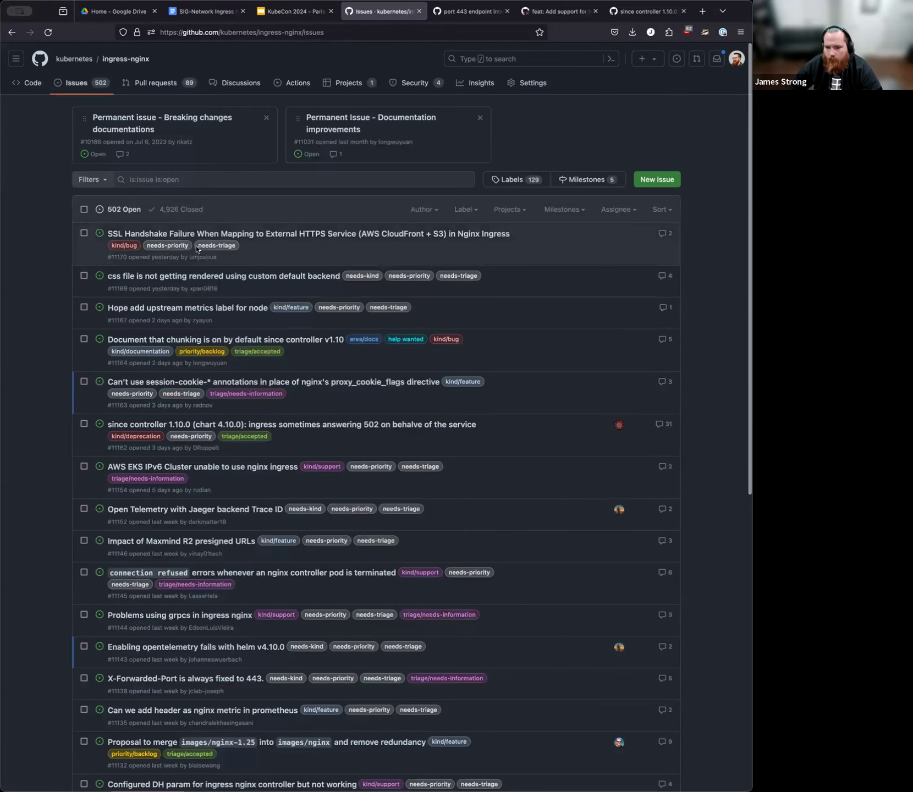
mouse_move(216, 245)
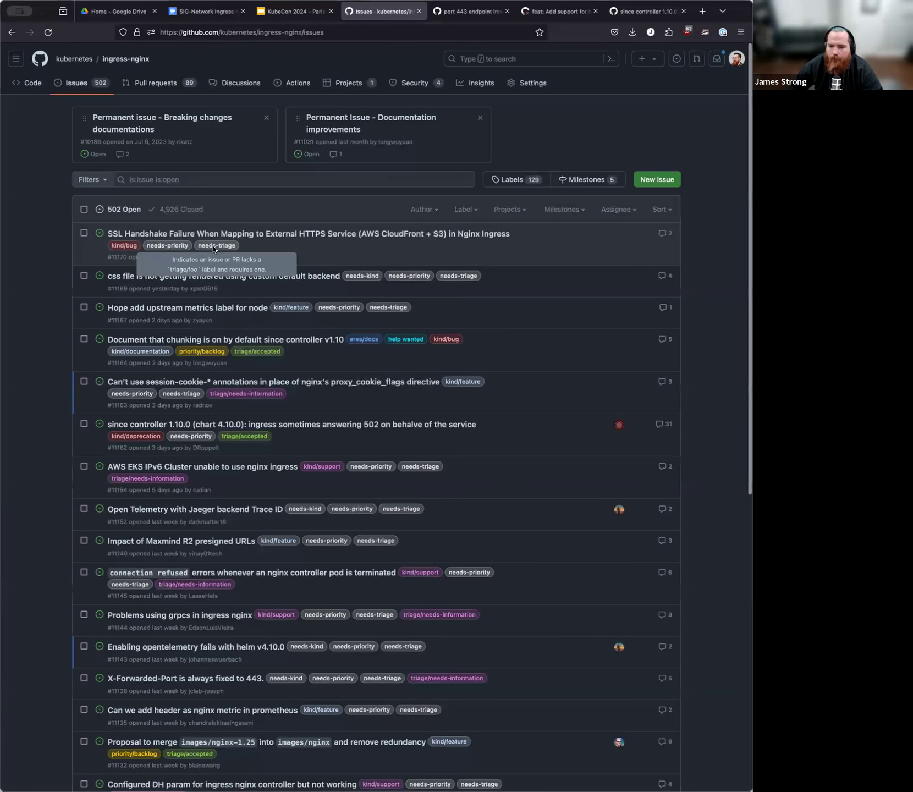
mouse_move(226, 246)
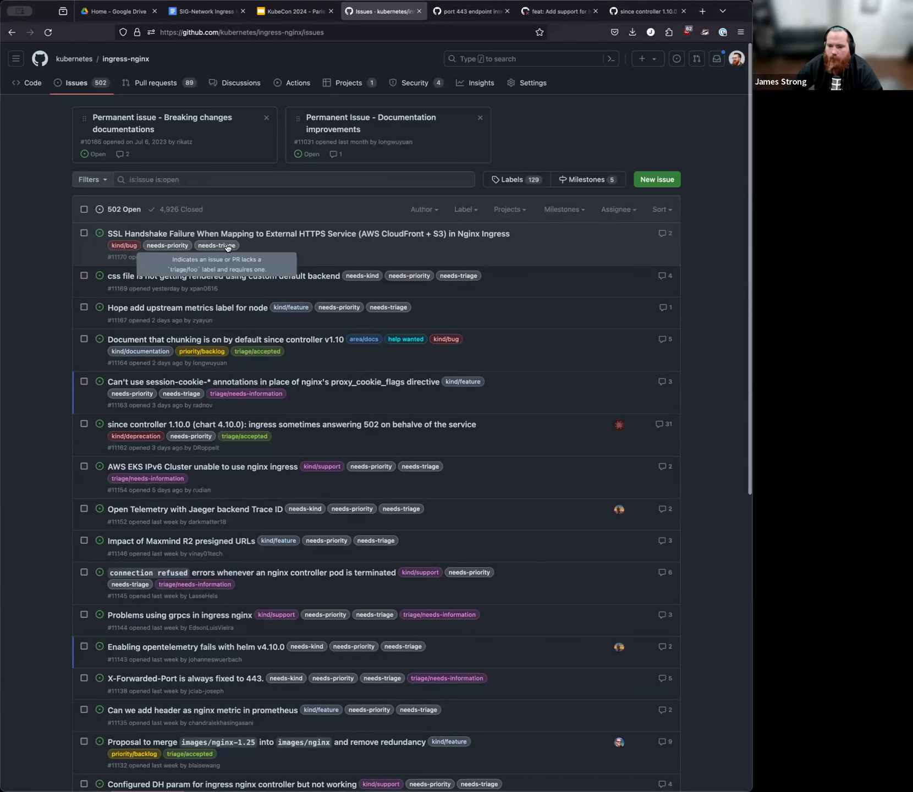
left_click(215, 245)
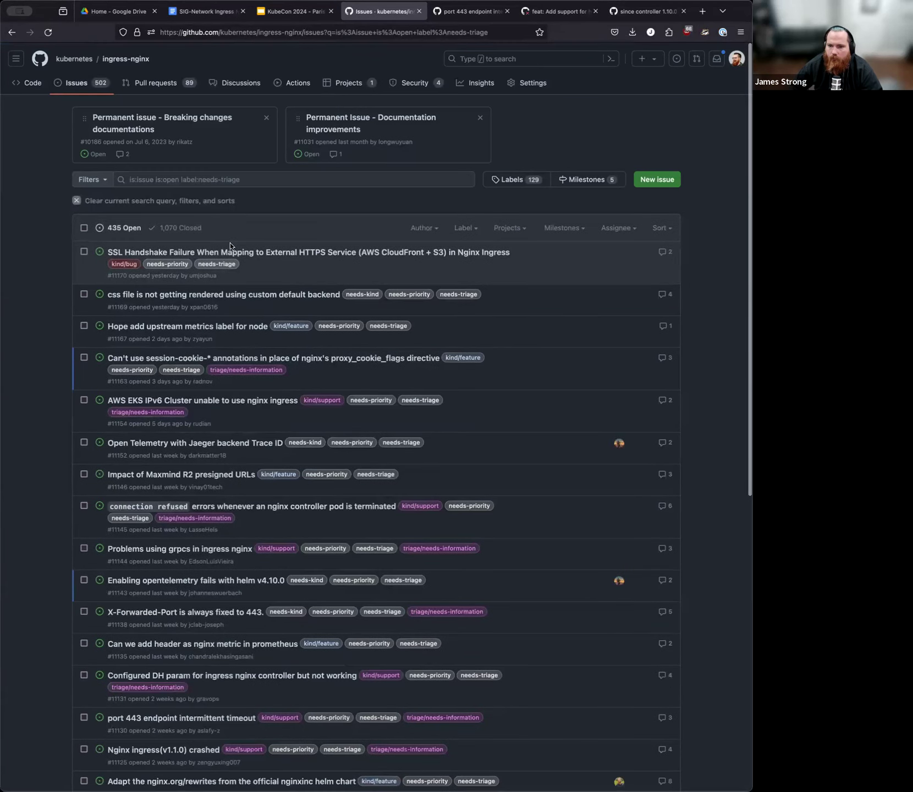
mouse_move(589, 332)
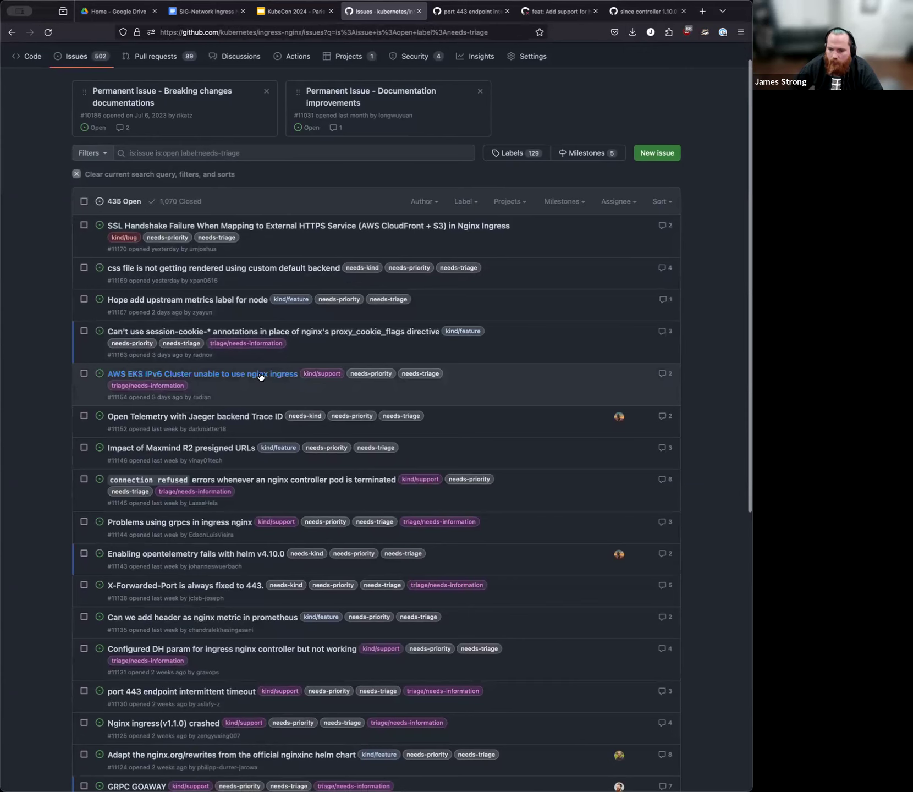
Open the AWS EKS IPv6 issue #11154 in a new tab and return to the needs-triage list
right_click(239, 377)
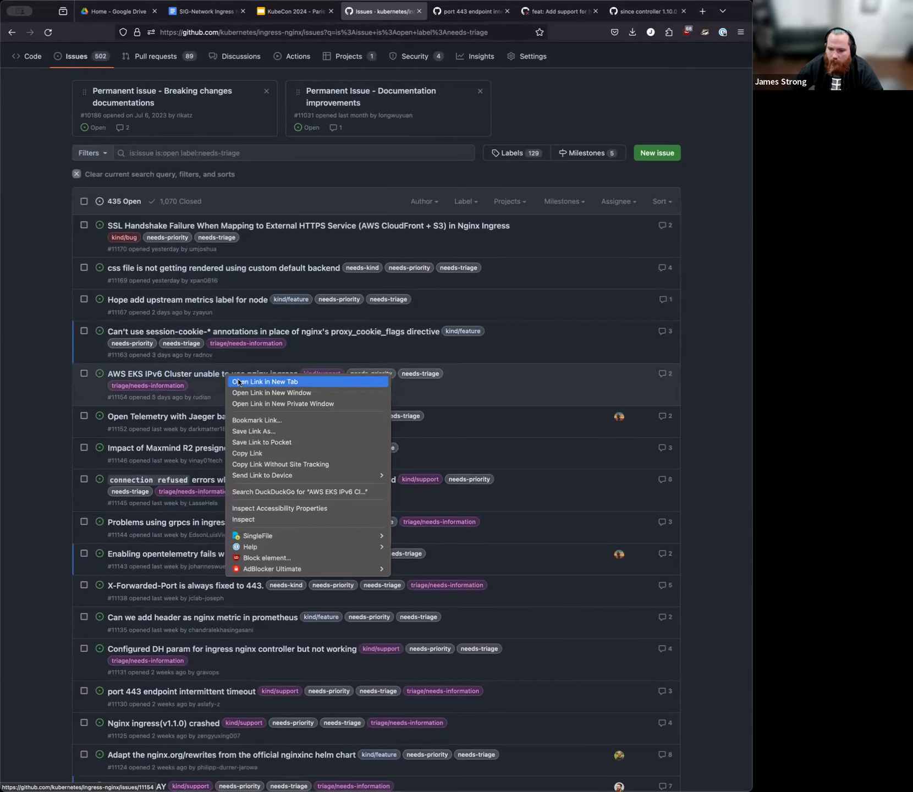
left_click(267, 382)
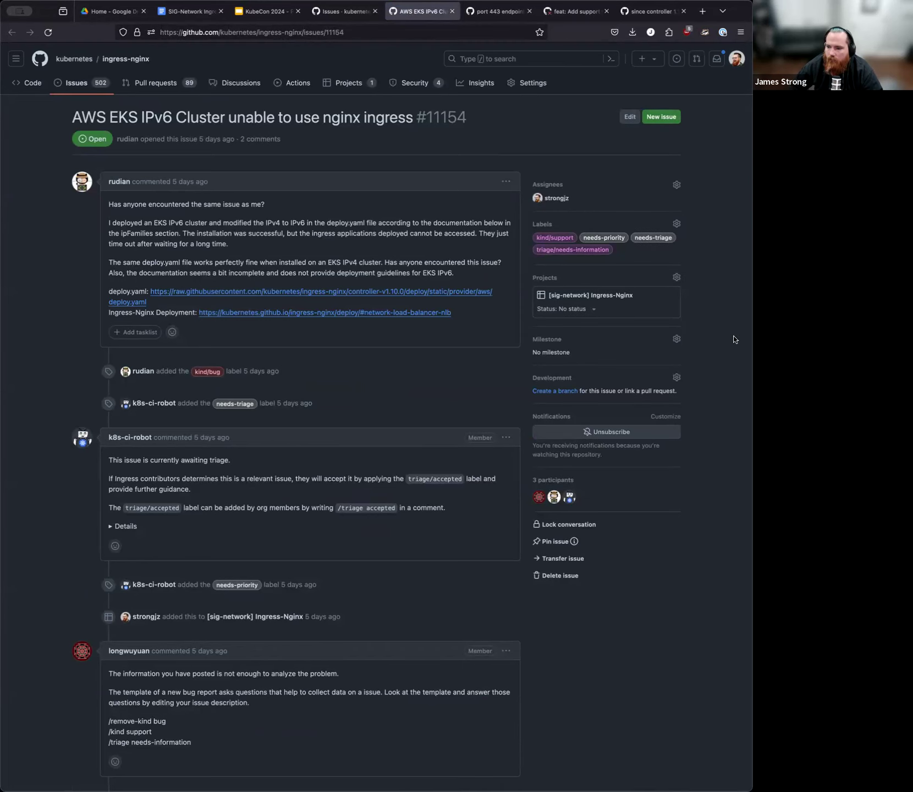
mouse_move(68, 259)
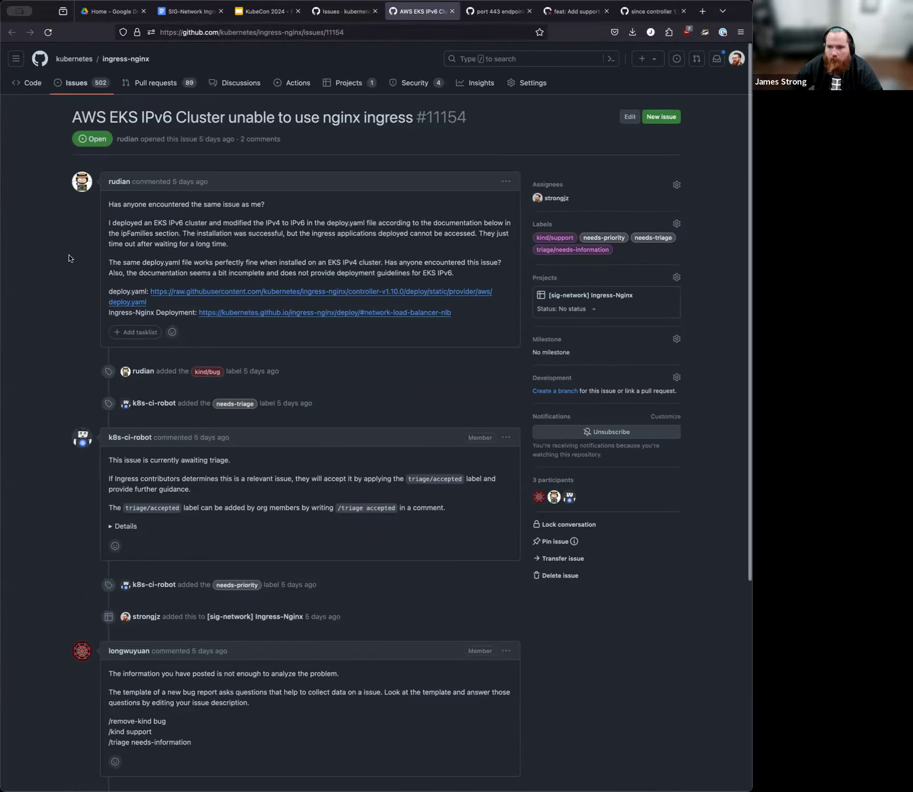
mouse_move(258, 59)
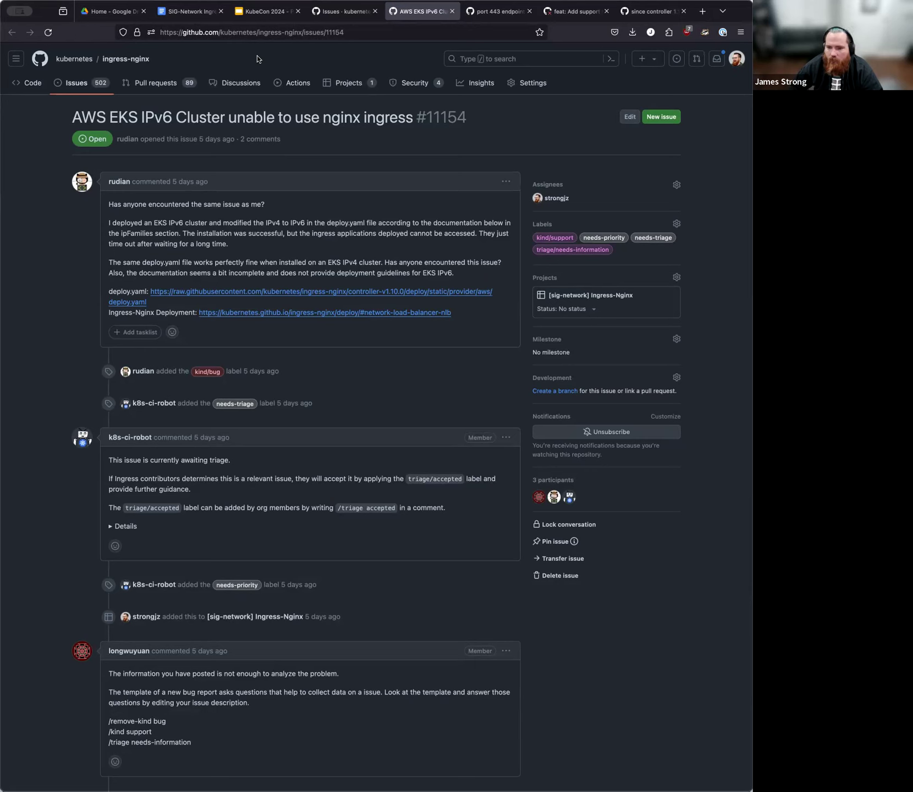
mouse_move(267, 11)
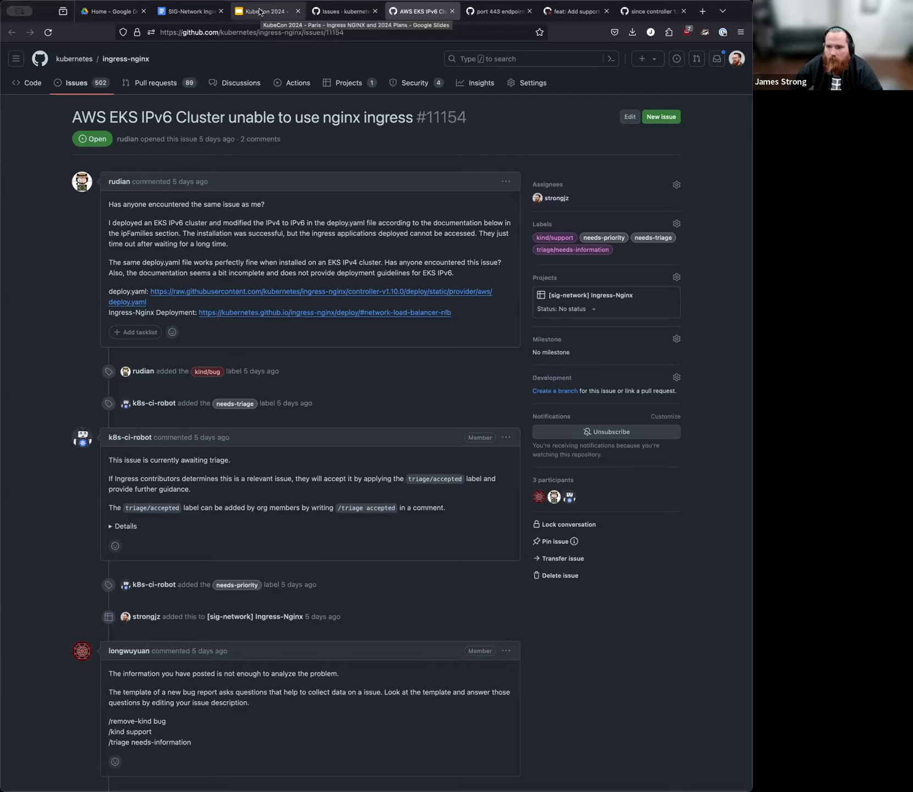
left_click(342, 11)
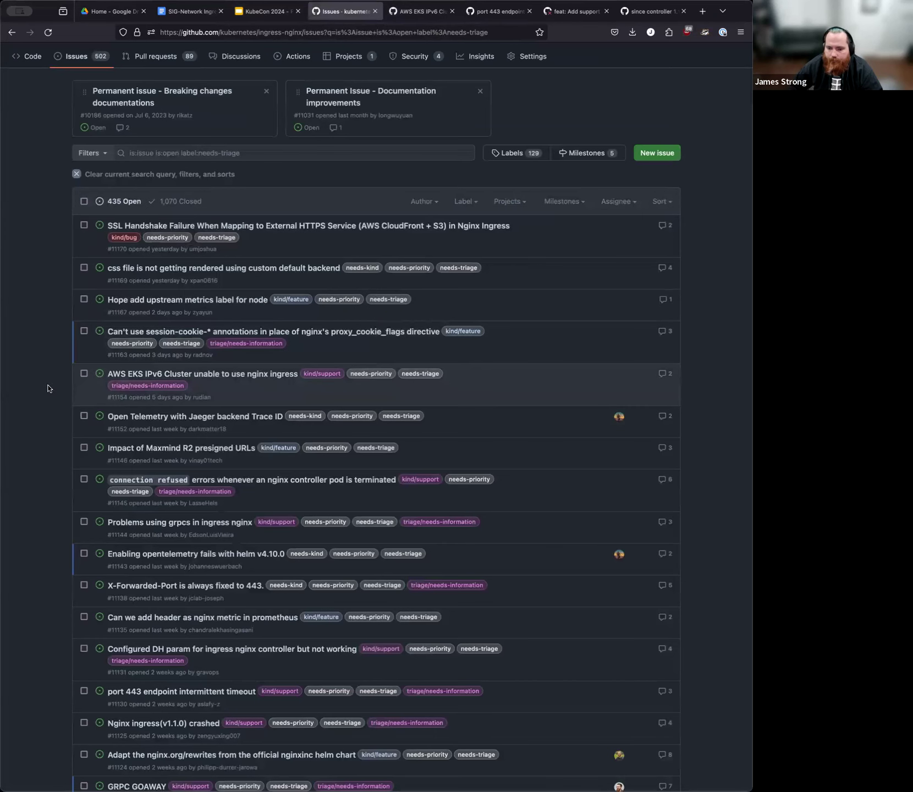
scroll("down", 3)
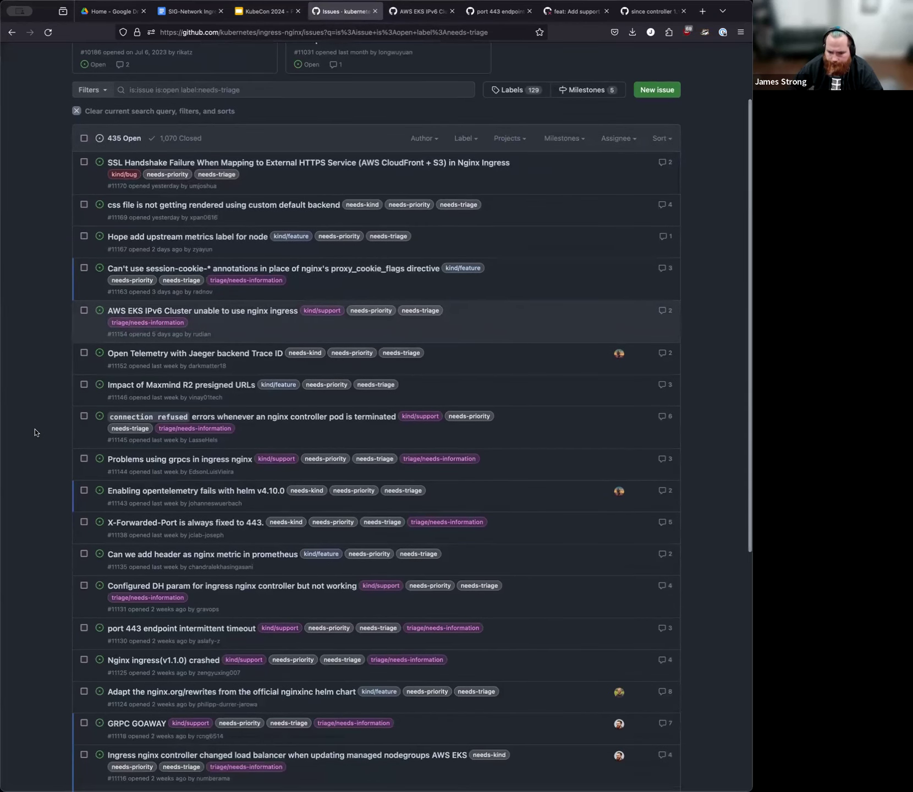
scroll("up", 3)
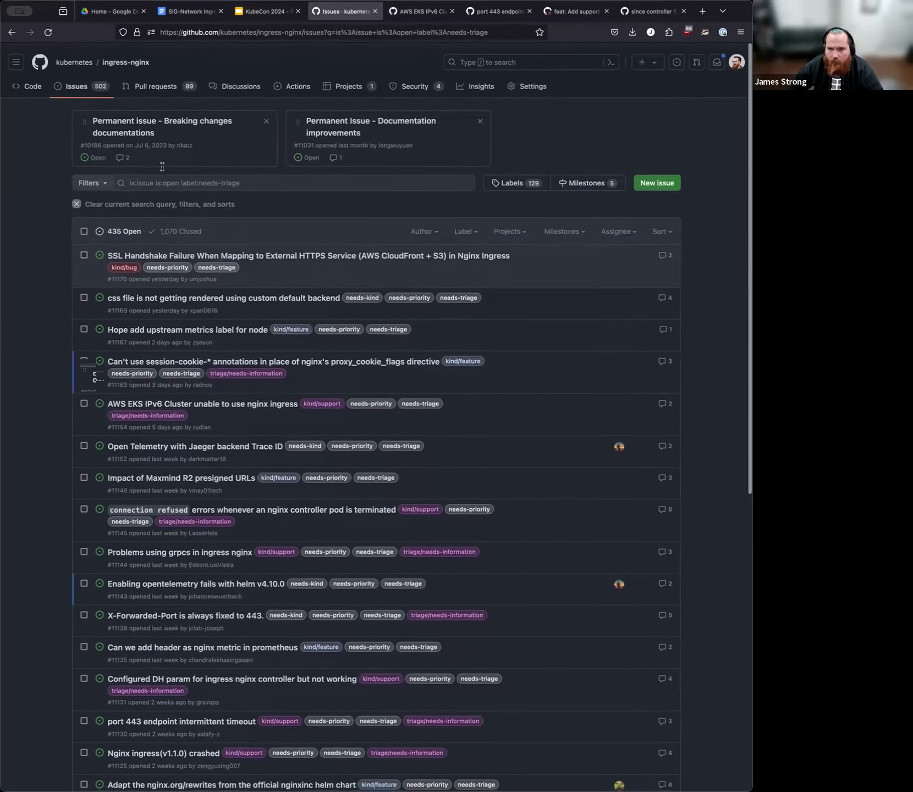
Show ingress-nginx's open pull requests and scroll down to the h2c and opentracing entries
left_click(155, 86)
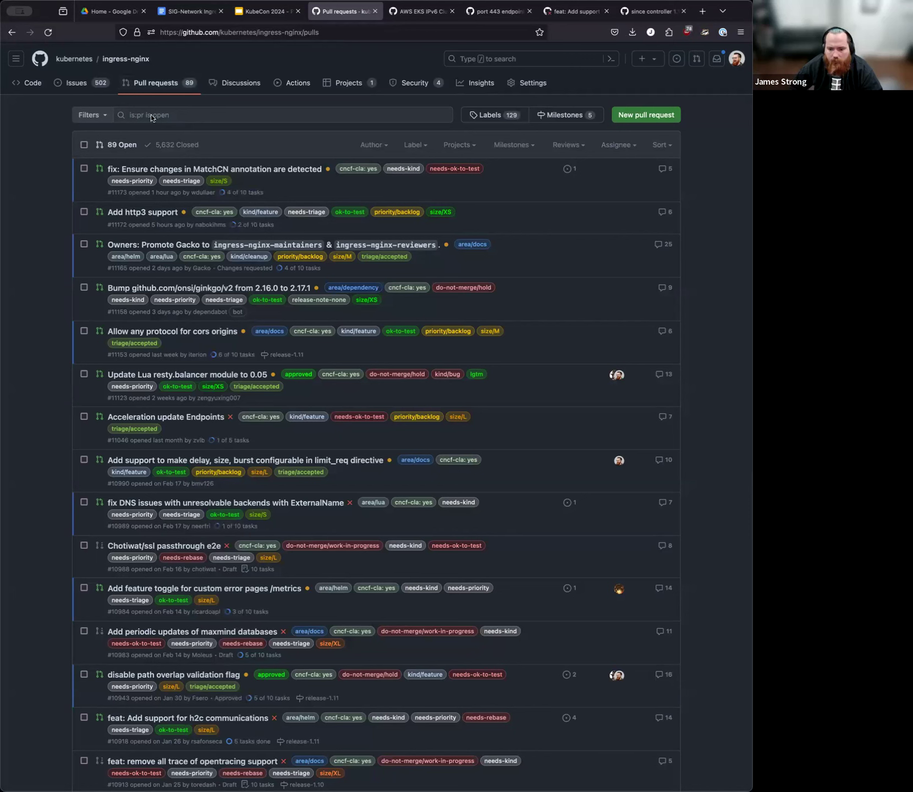
mouse_move(55, 365)
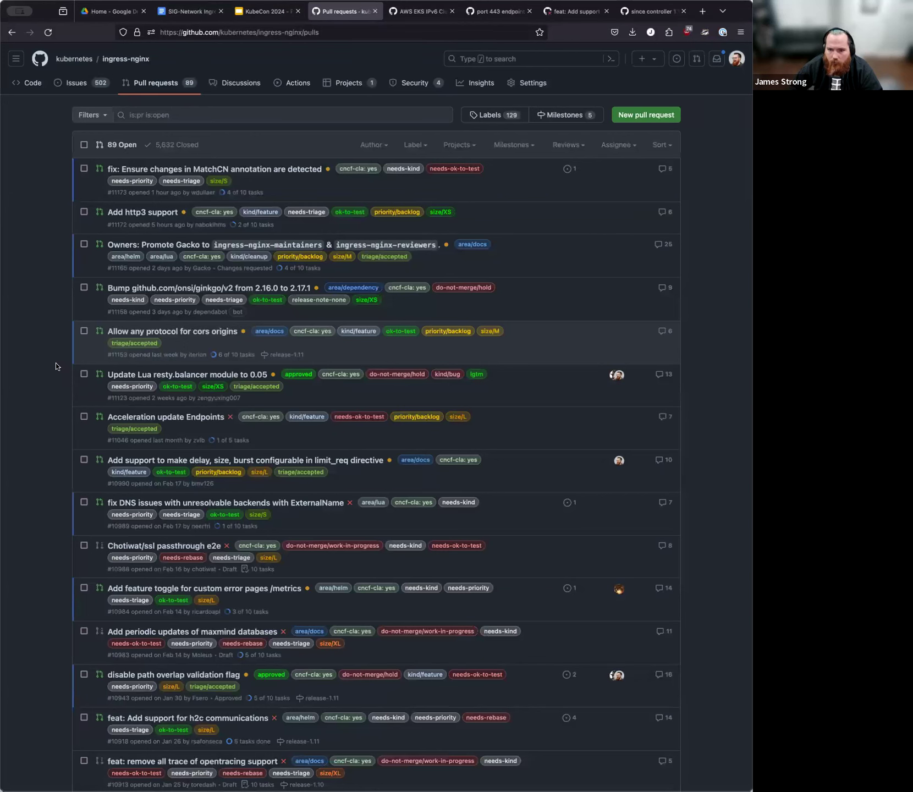
scroll("down", 3)
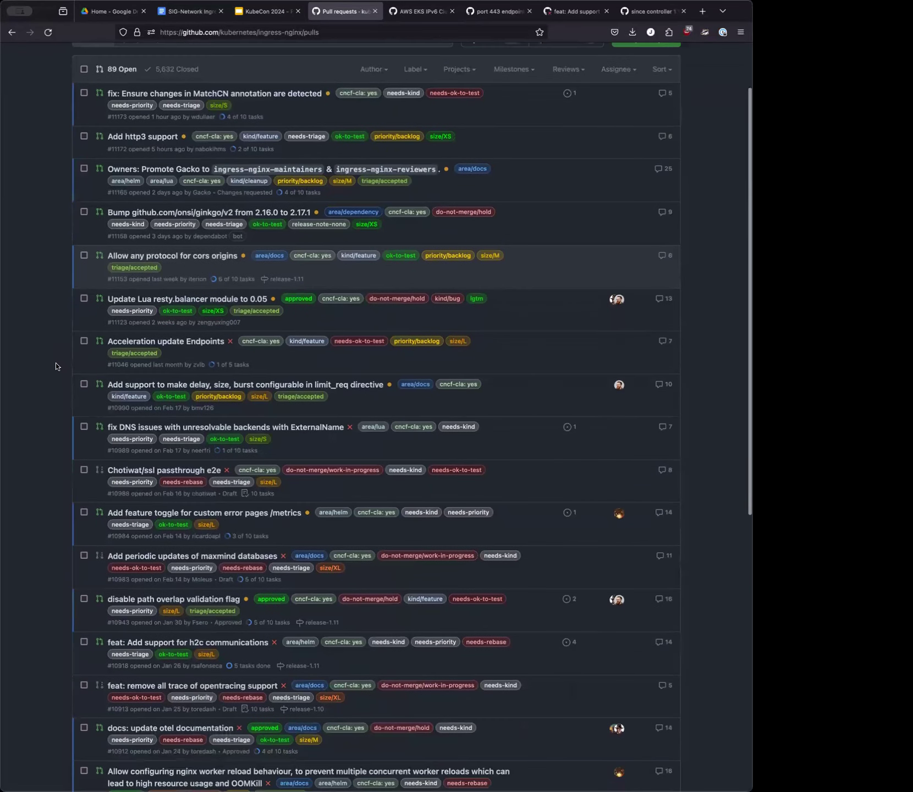
scroll("down", 3)
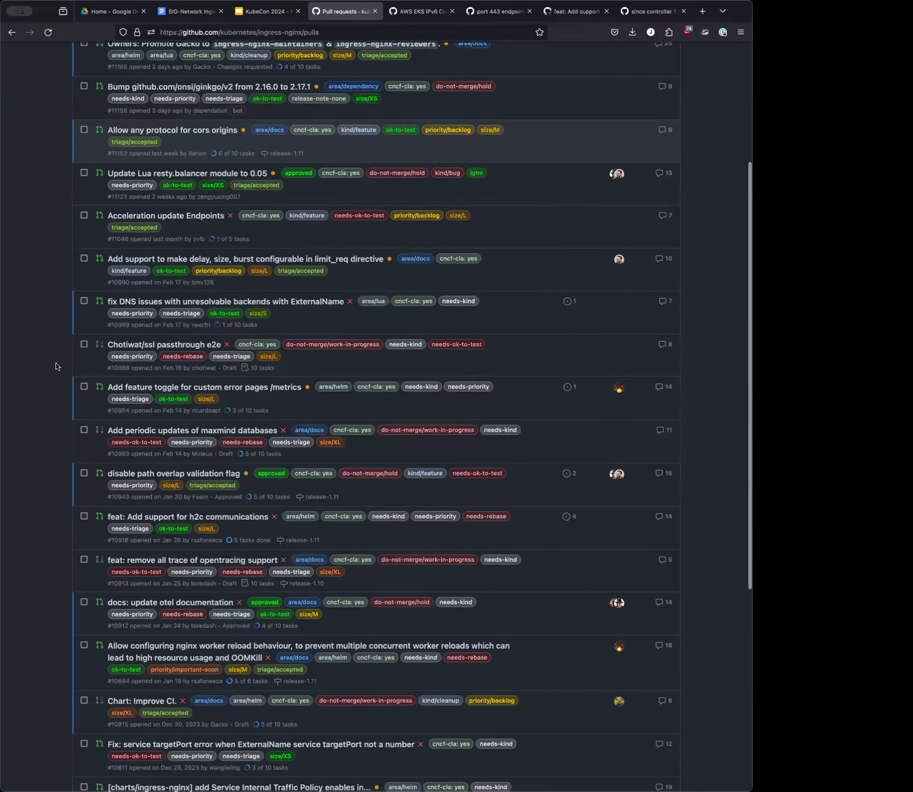
scroll("down", 3)
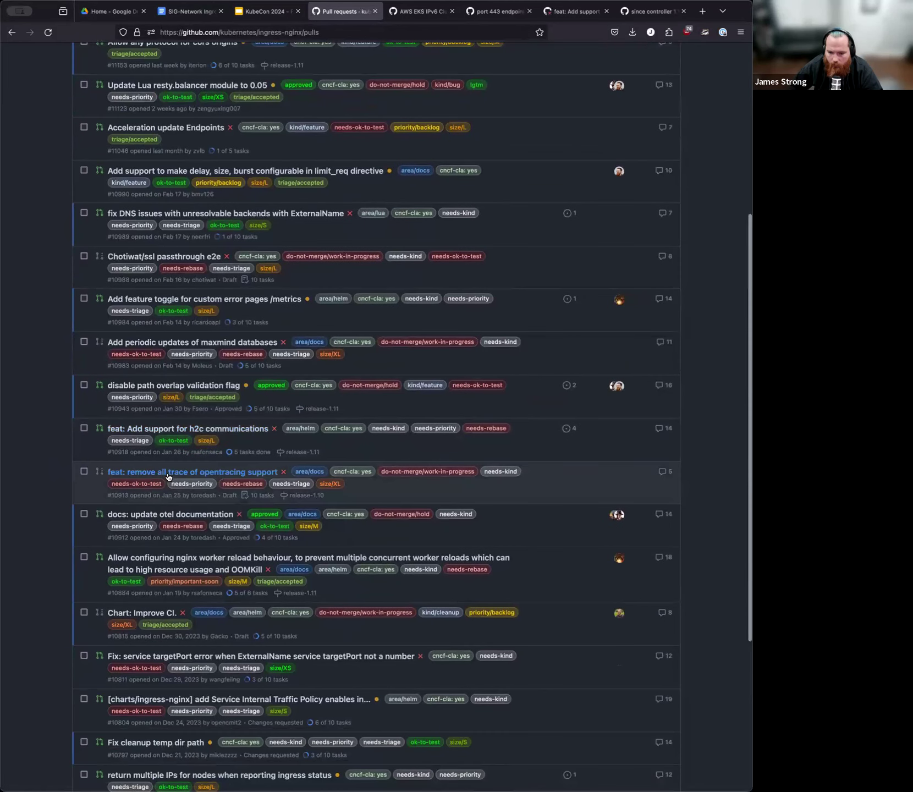
left_click(193, 472)
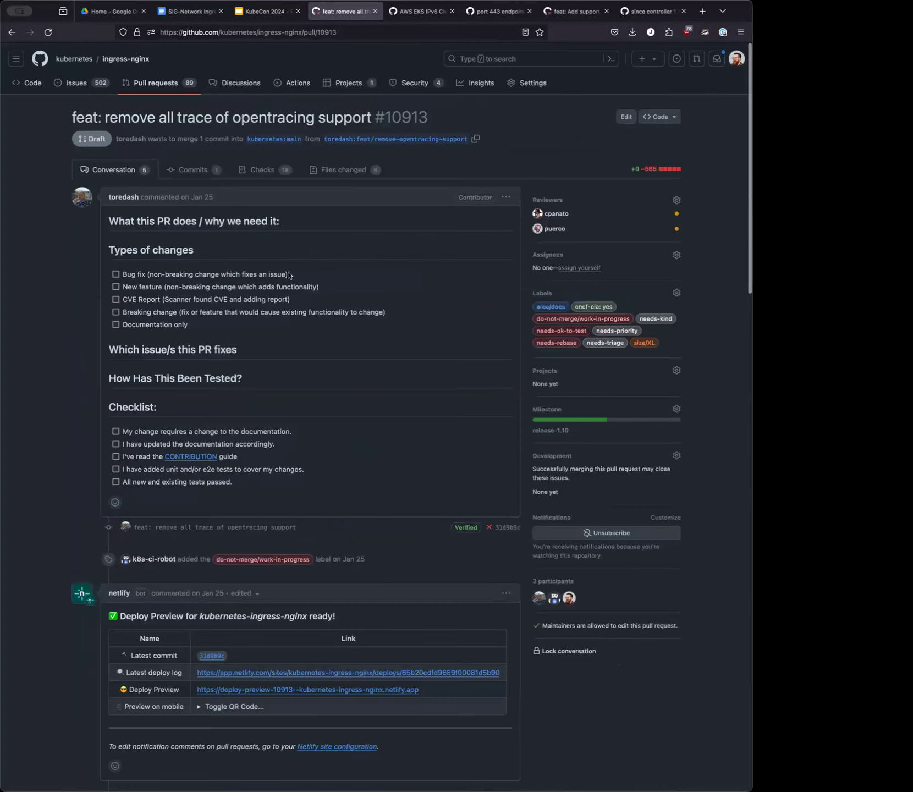
left_click(286, 169)
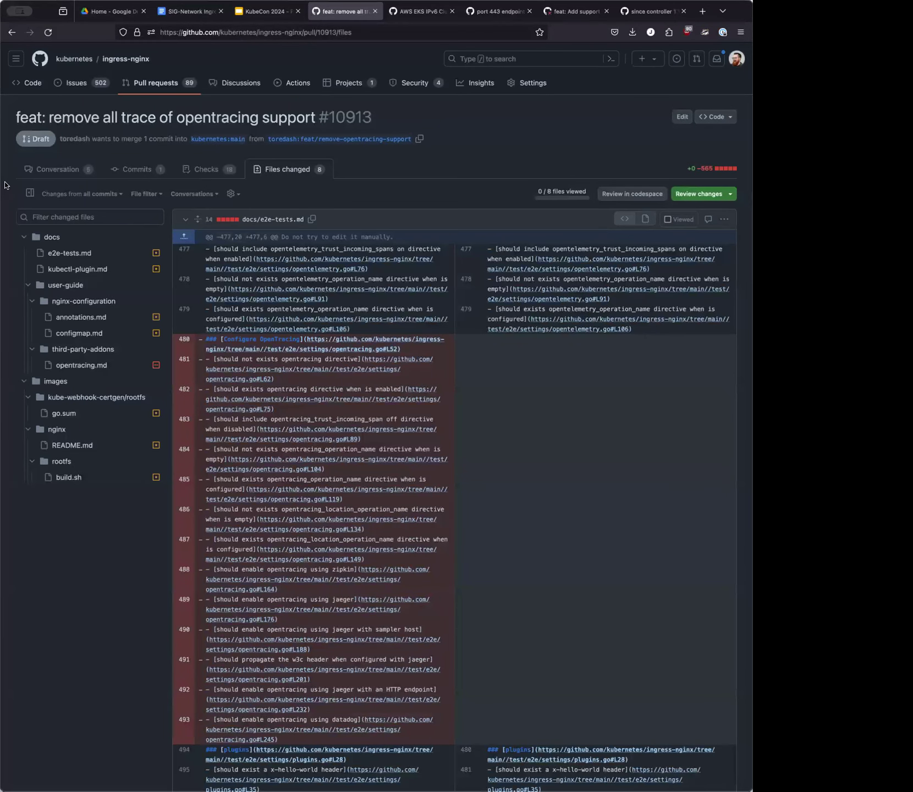
mouse_move(568, 466)
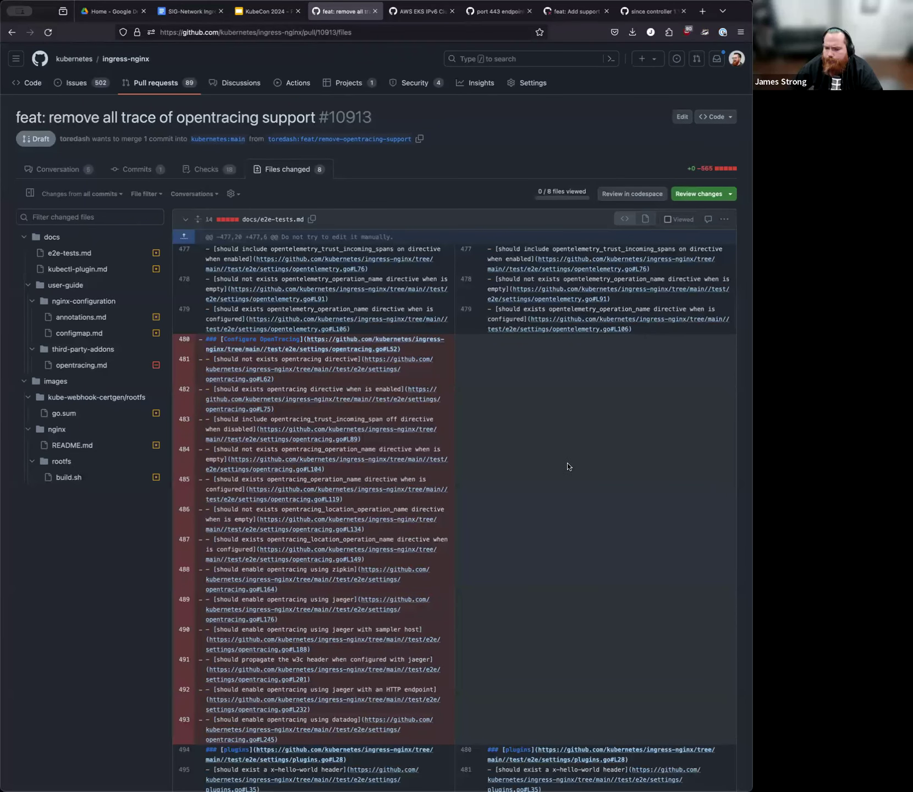
scroll("down", 3)
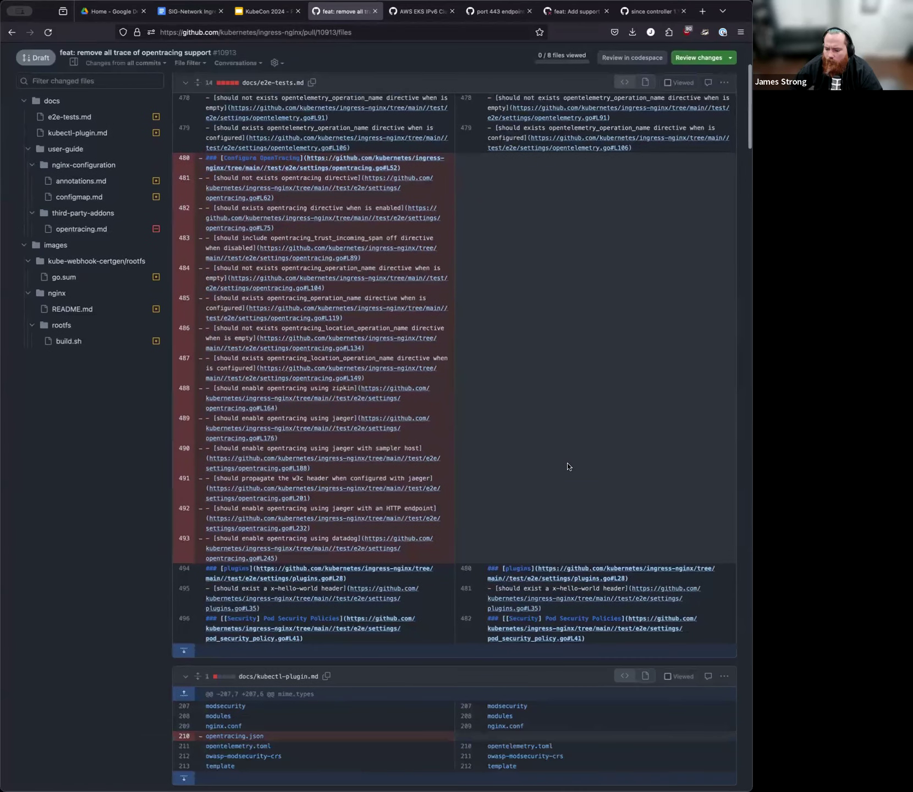
scroll("down", 3)
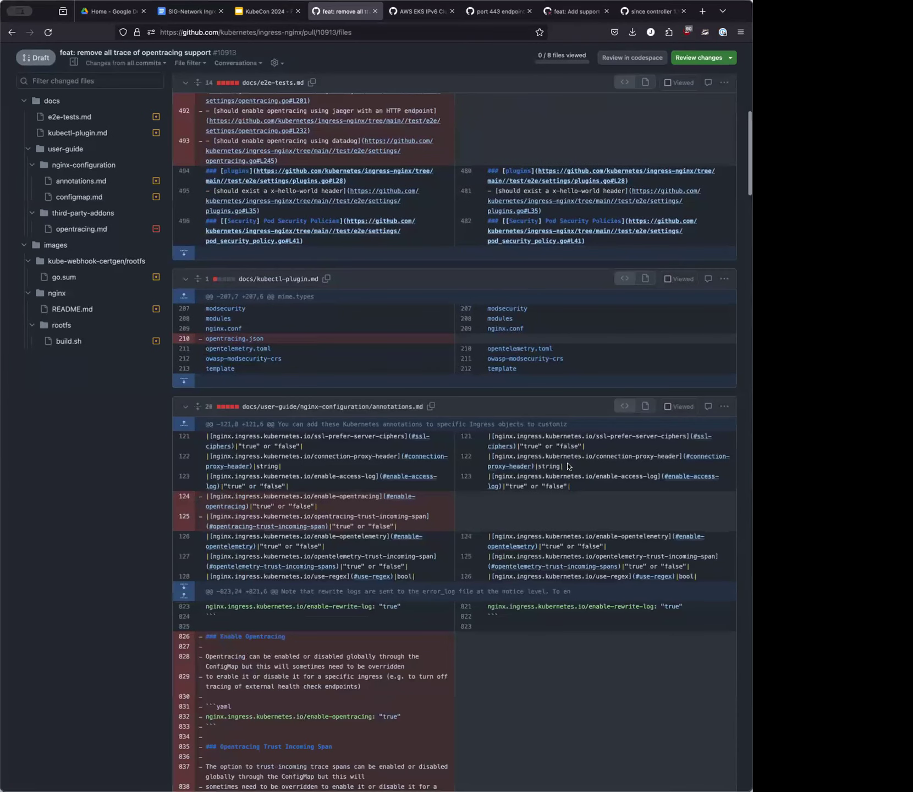
scroll("up", 3)
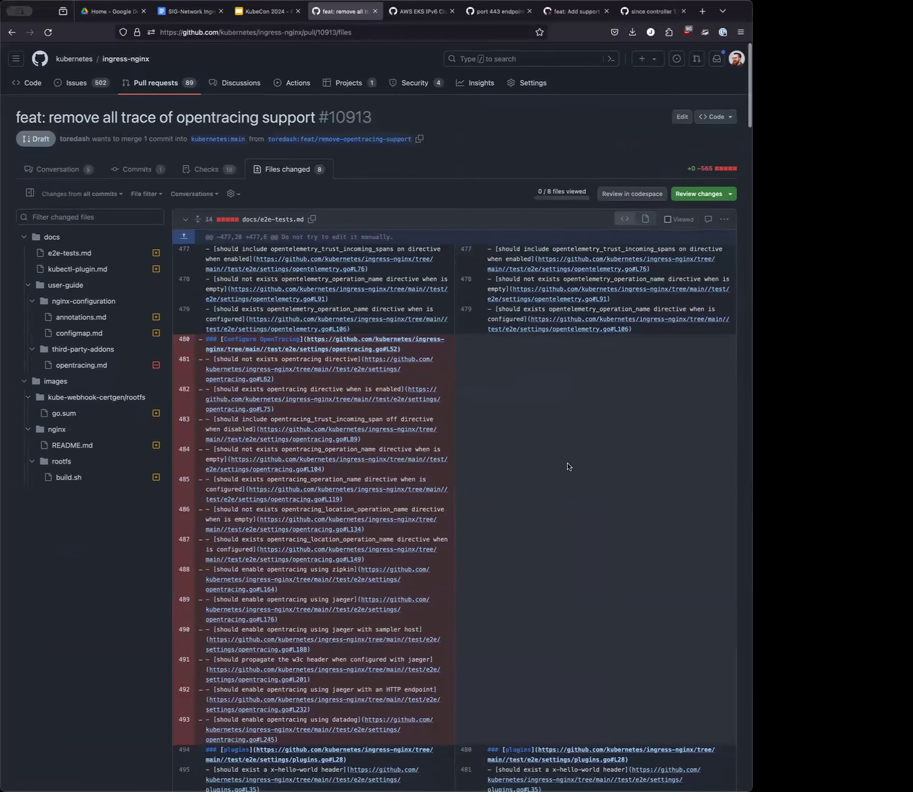
scroll("down", 3)
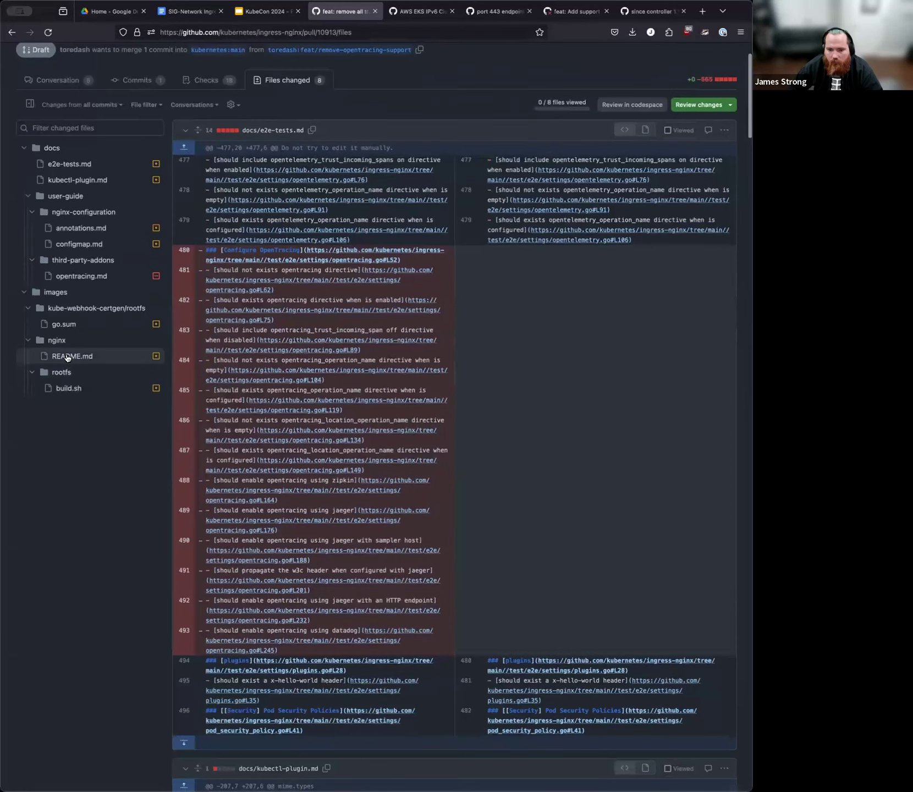
scroll("up", 3)
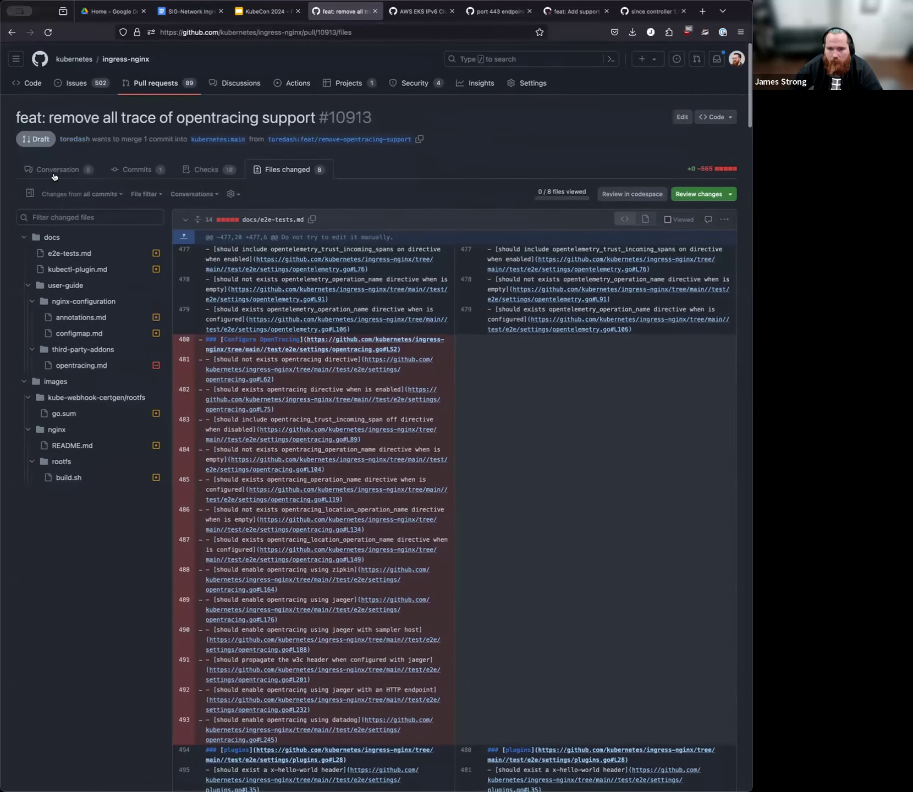
left_click(58, 170)
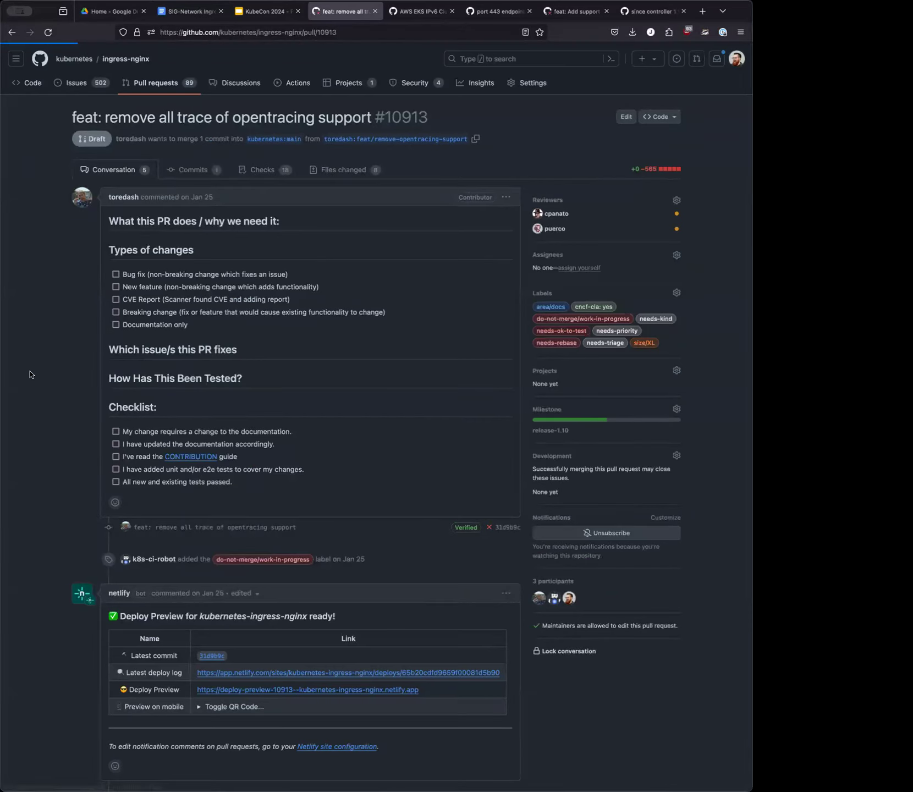
Review the build.sh and configmap.md opentracing removals in PR #10913's changed files
left_click(344, 169)
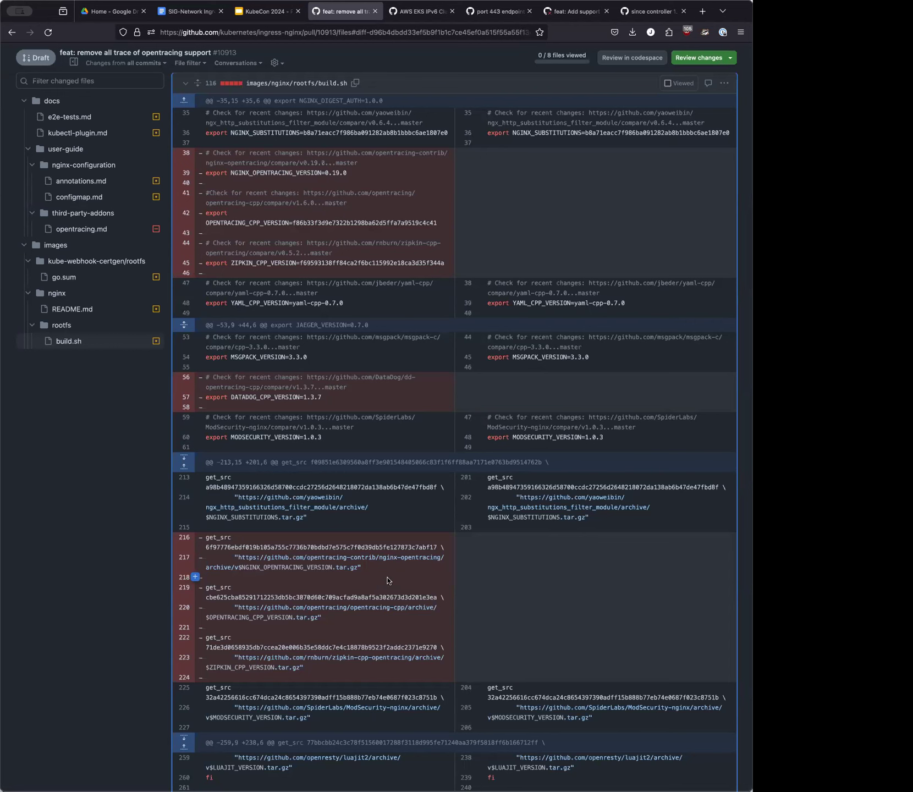
mouse_move(199, 456)
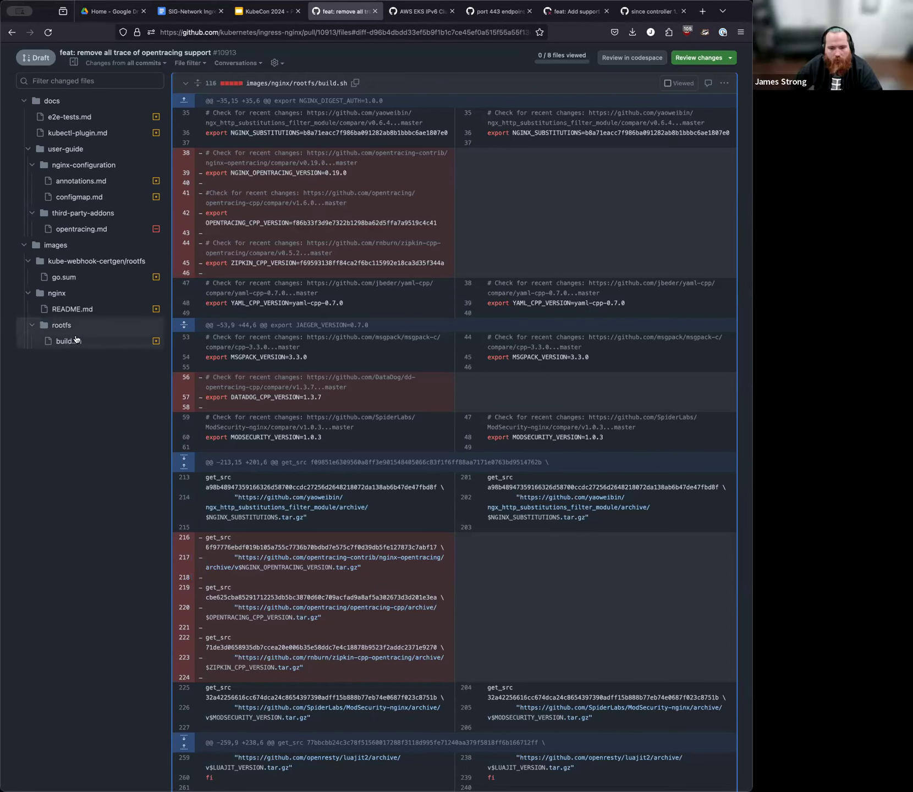
mouse_move(85, 407)
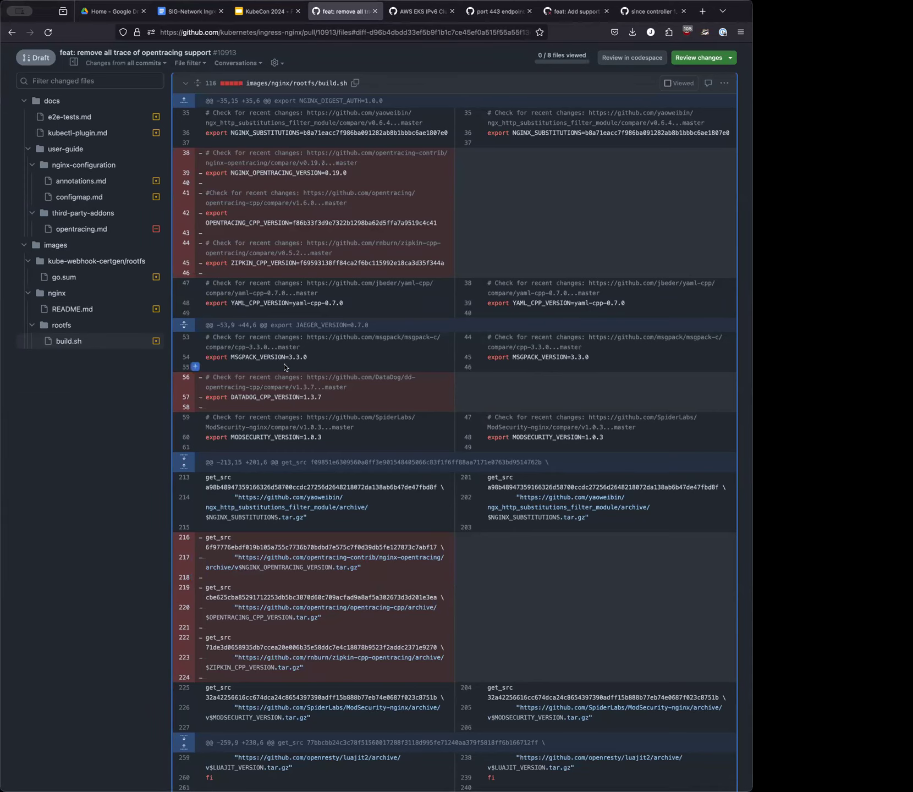
scroll("up", 3)
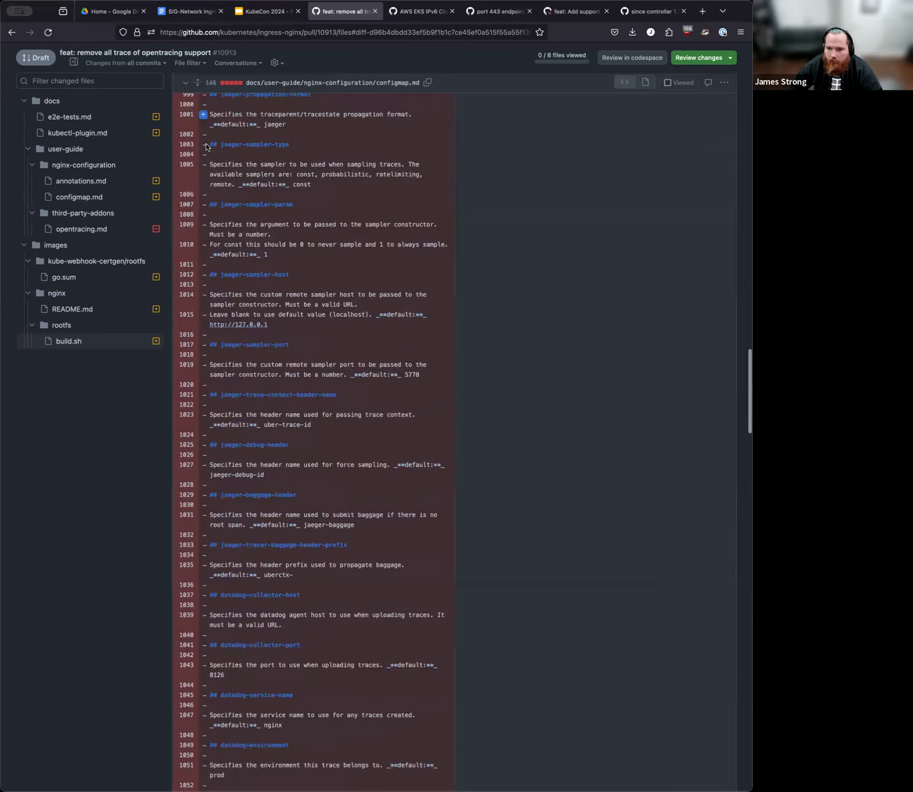
scroll("up", 3)
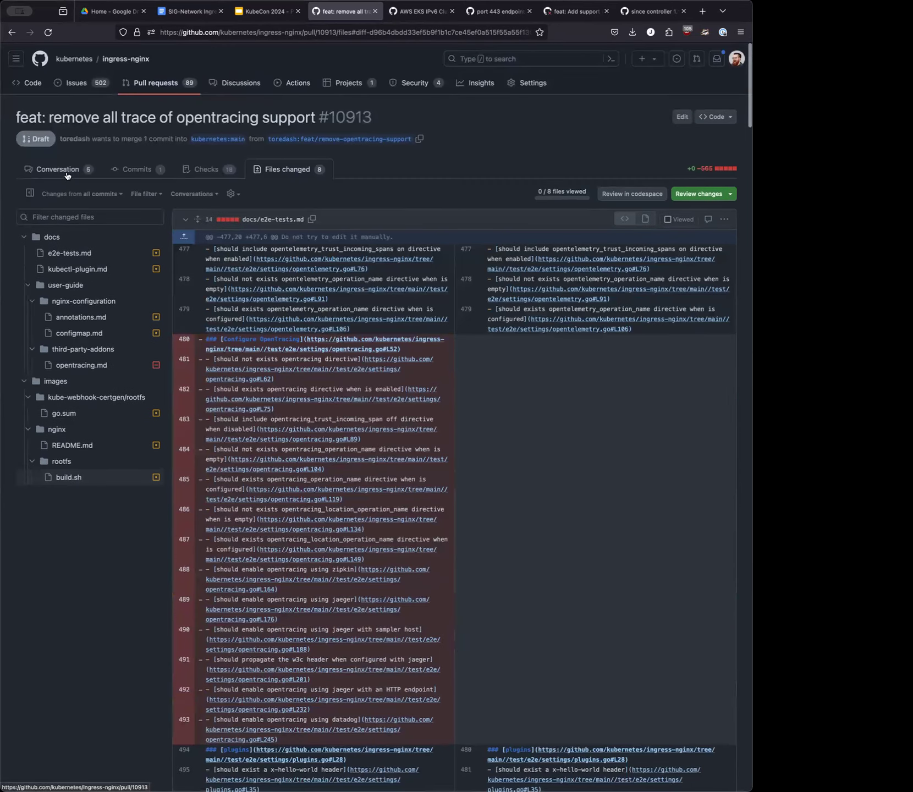
Revisit PR #10913's conversation, then return to its build.sh opentracing removals
left_click(57, 169)
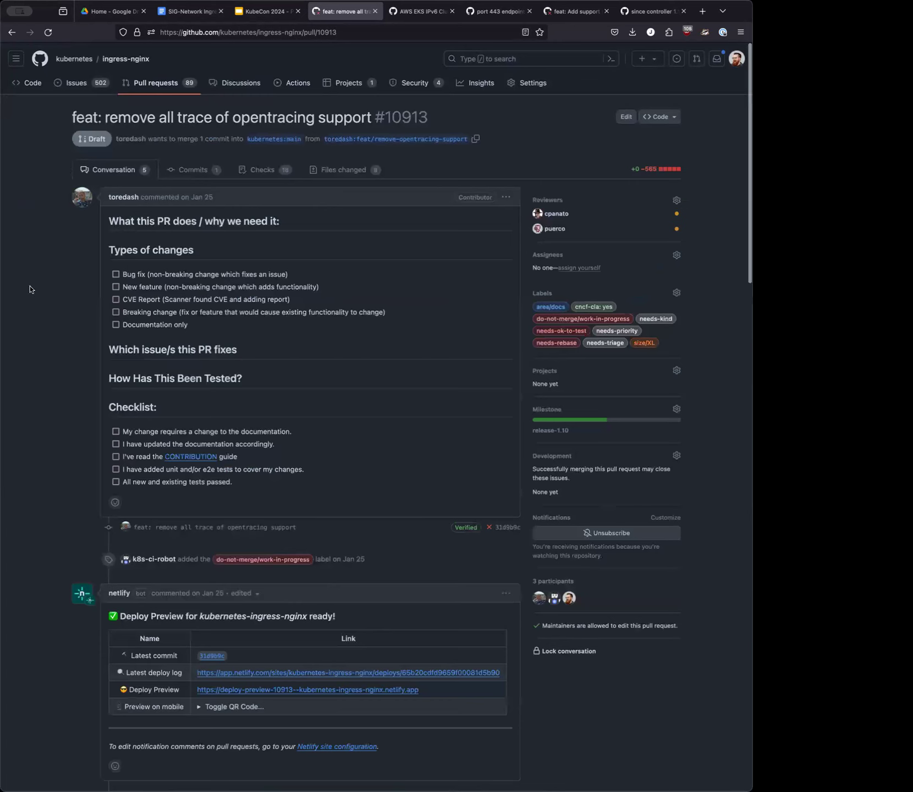
mouse_move(289, 240)
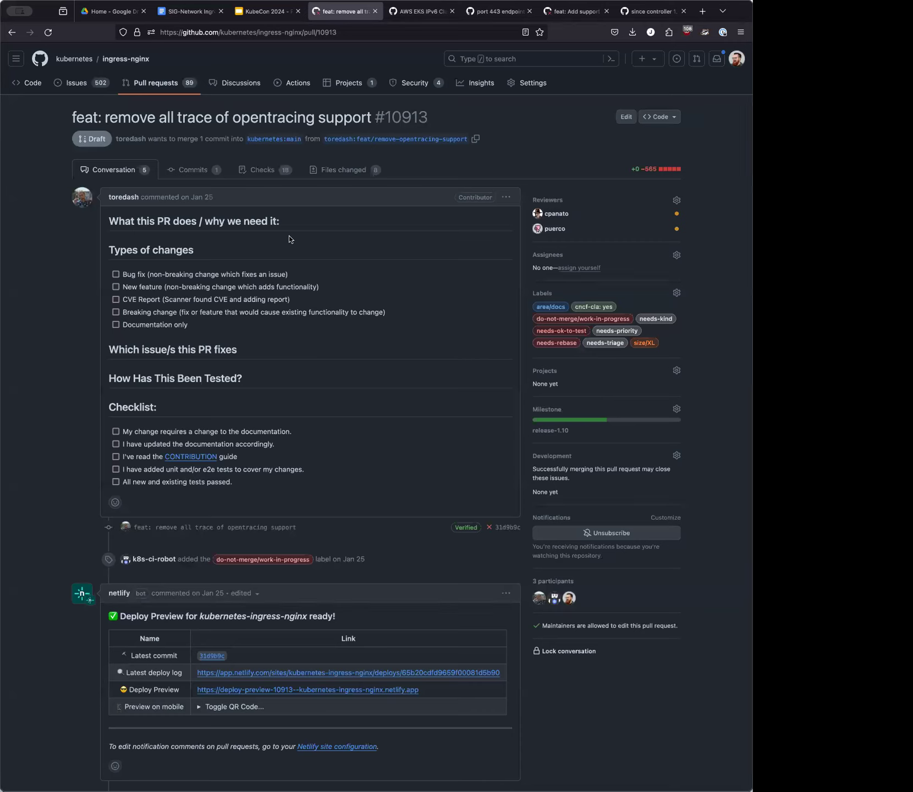
mouse_move(344, 170)
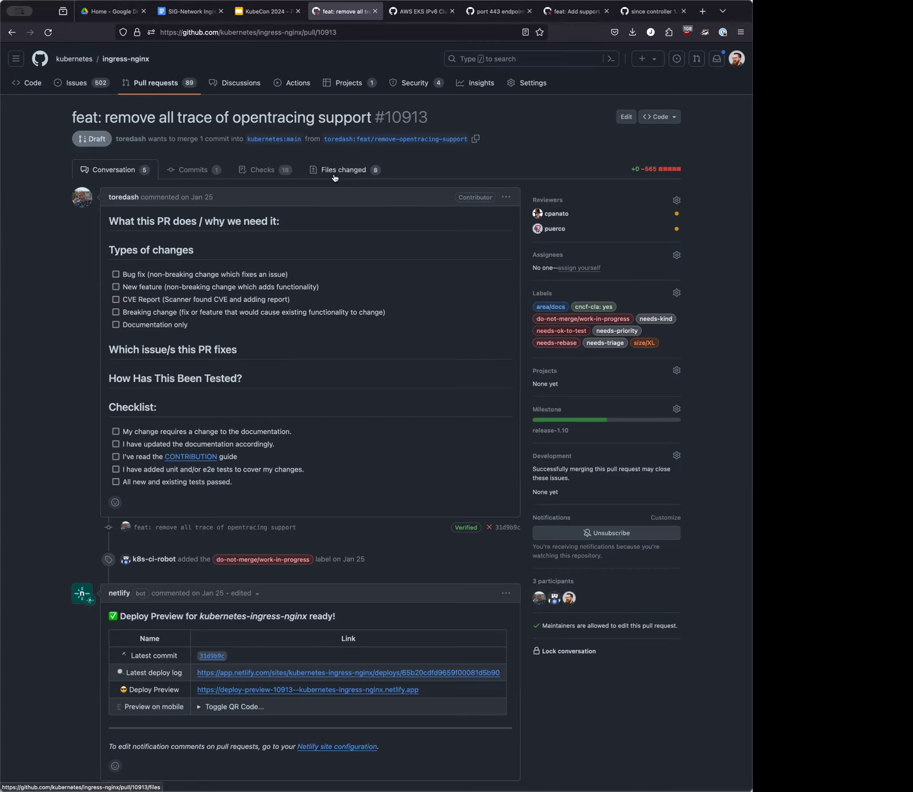
left_click(346, 170)
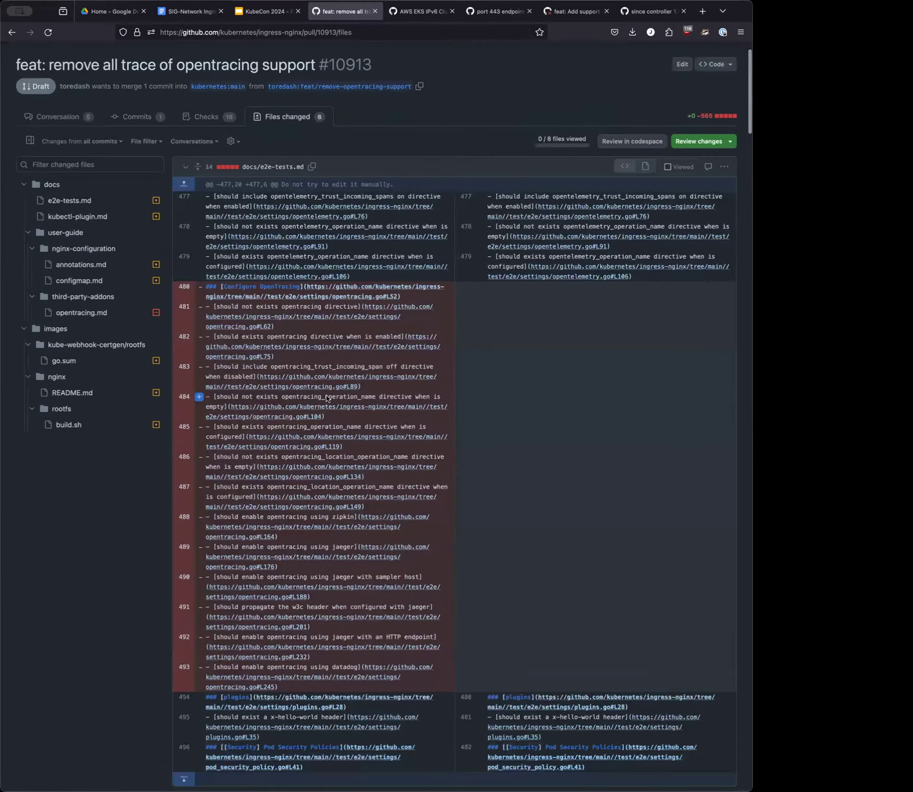
left_click(68, 341)
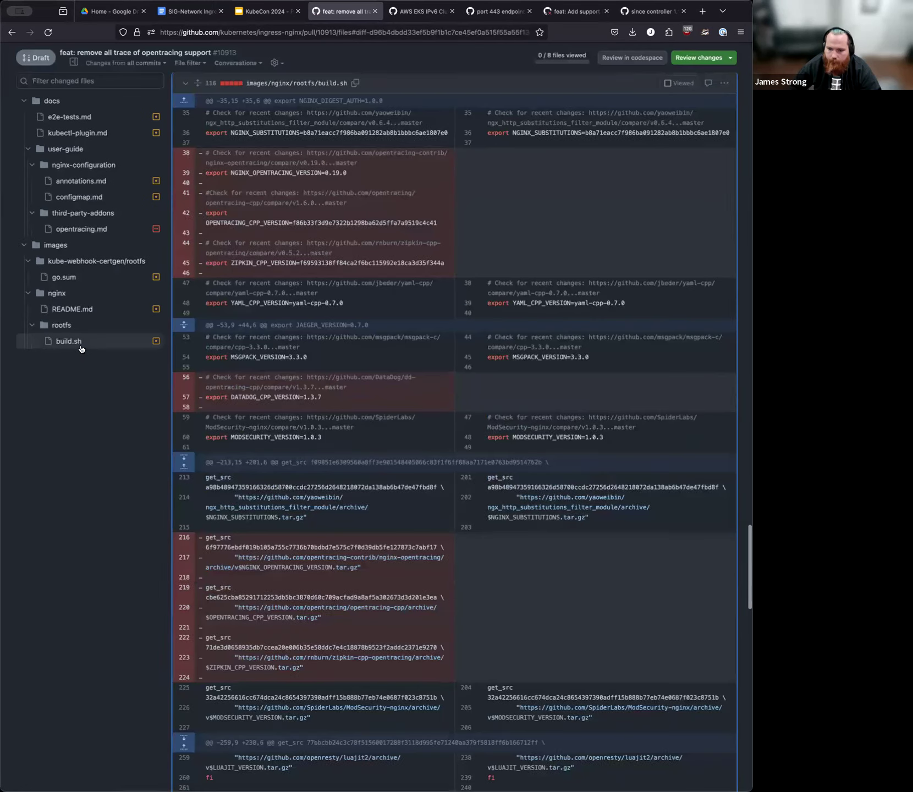
mouse_move(521, 93)
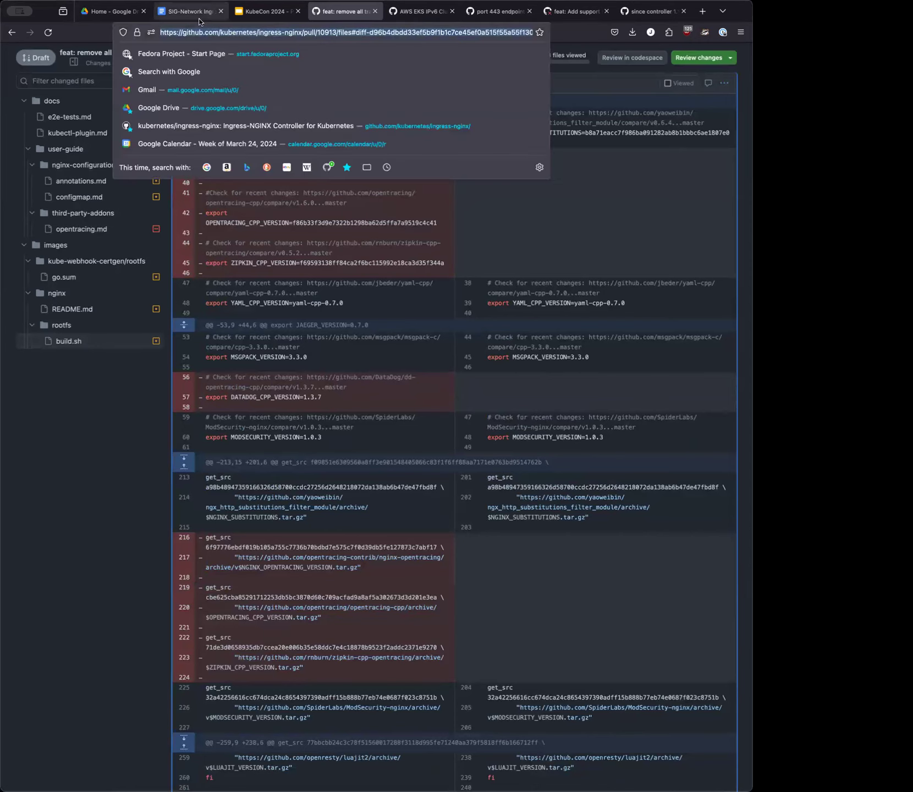
In the notes, write "Add note to keep the build.sh since 1.9 and 1.8 still supp"
left_click(190, 11)
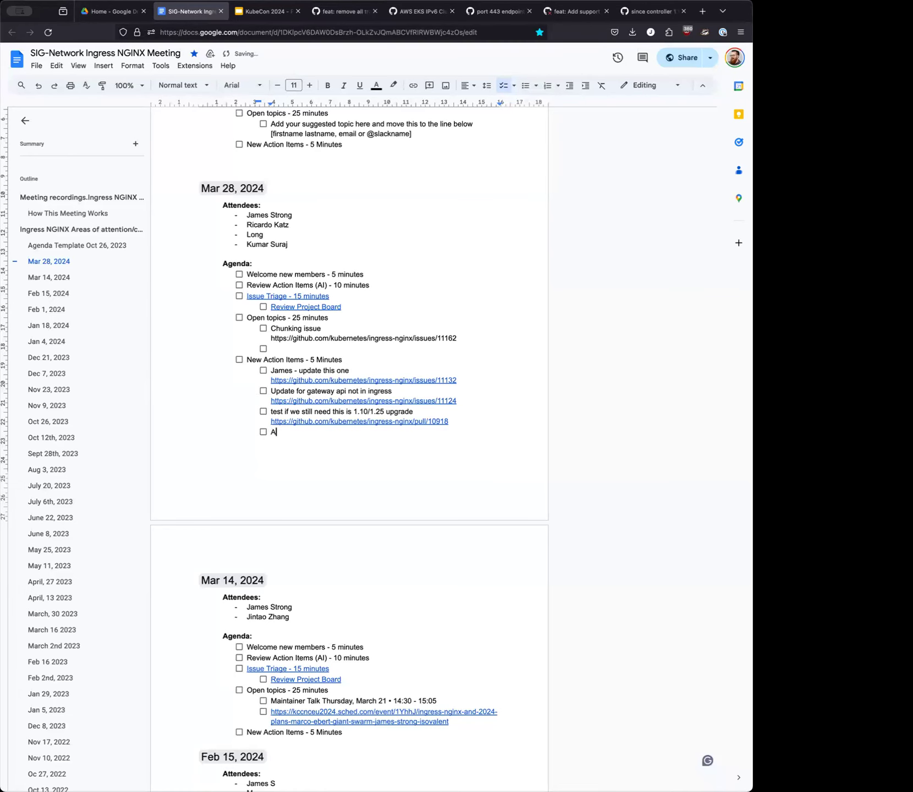
type("dd note")
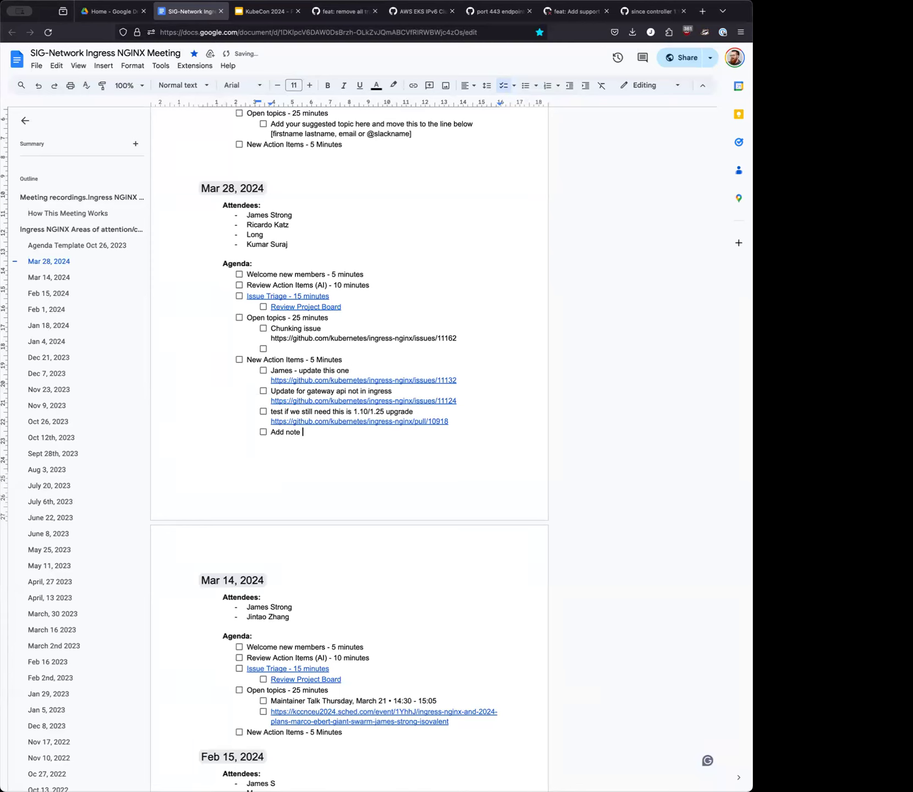
type("to")
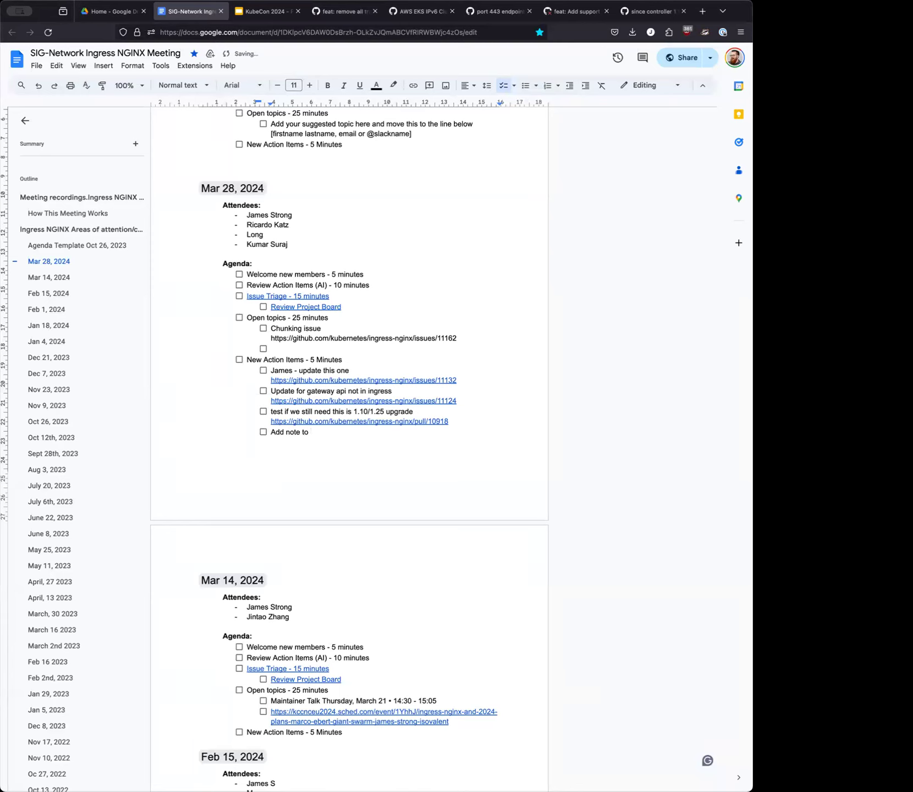
type("keep the b")
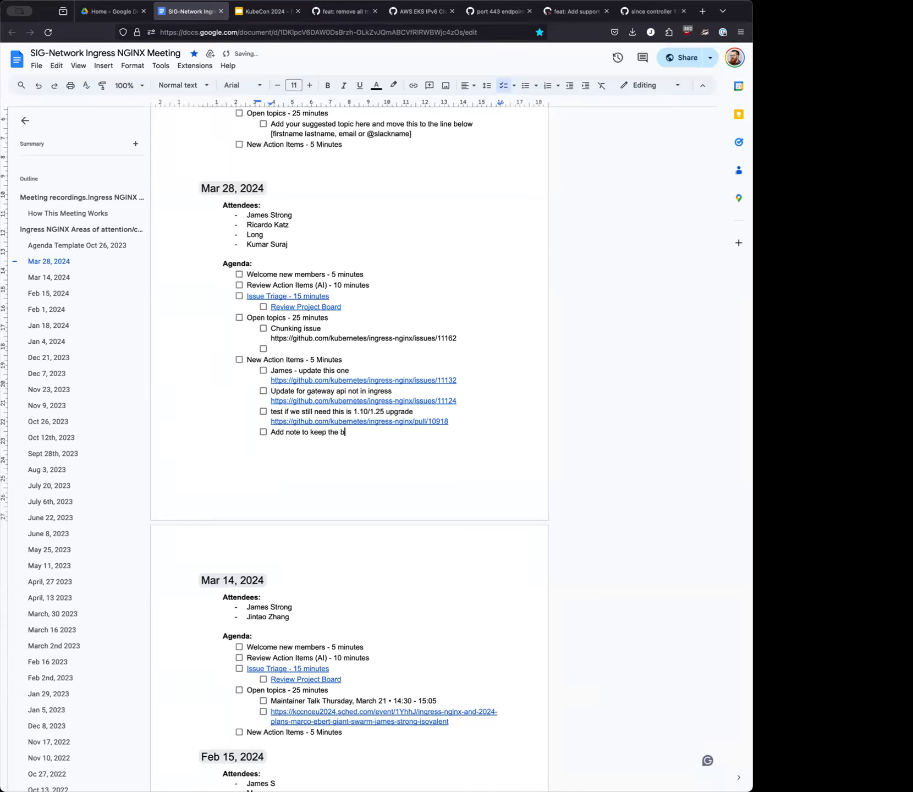
type("uild.sh")
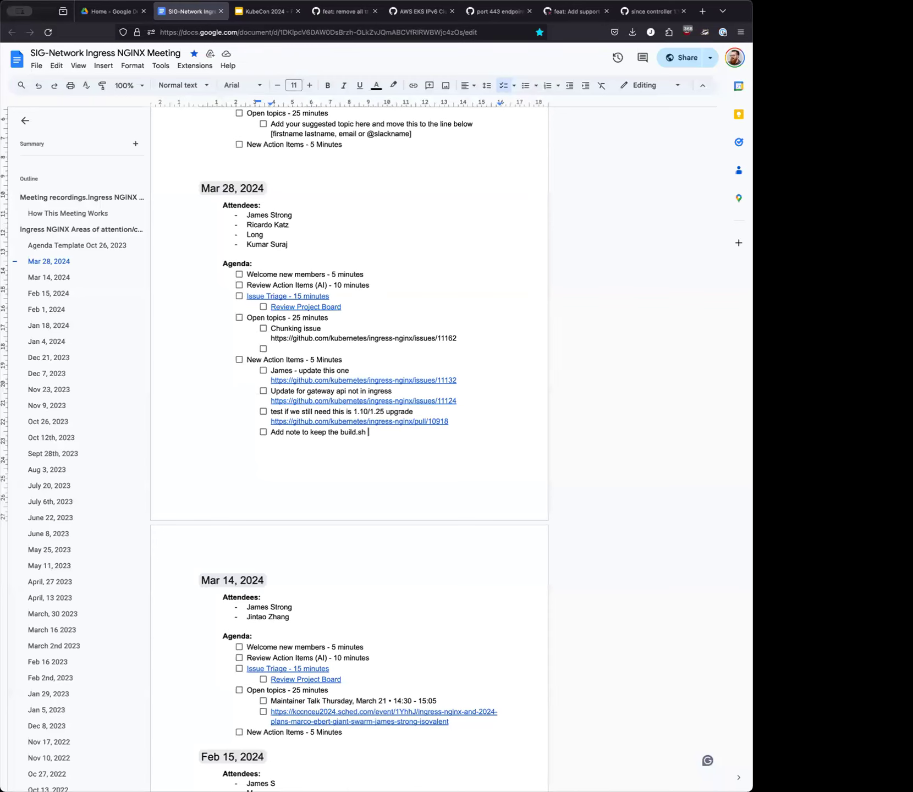
type("since")
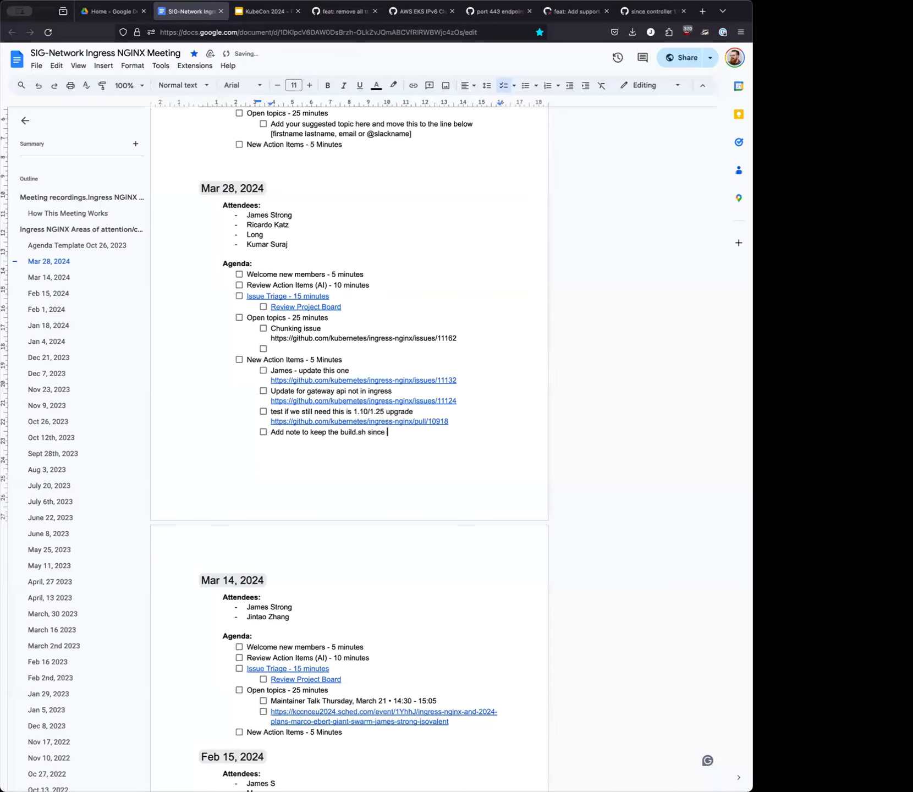
type("1.9")
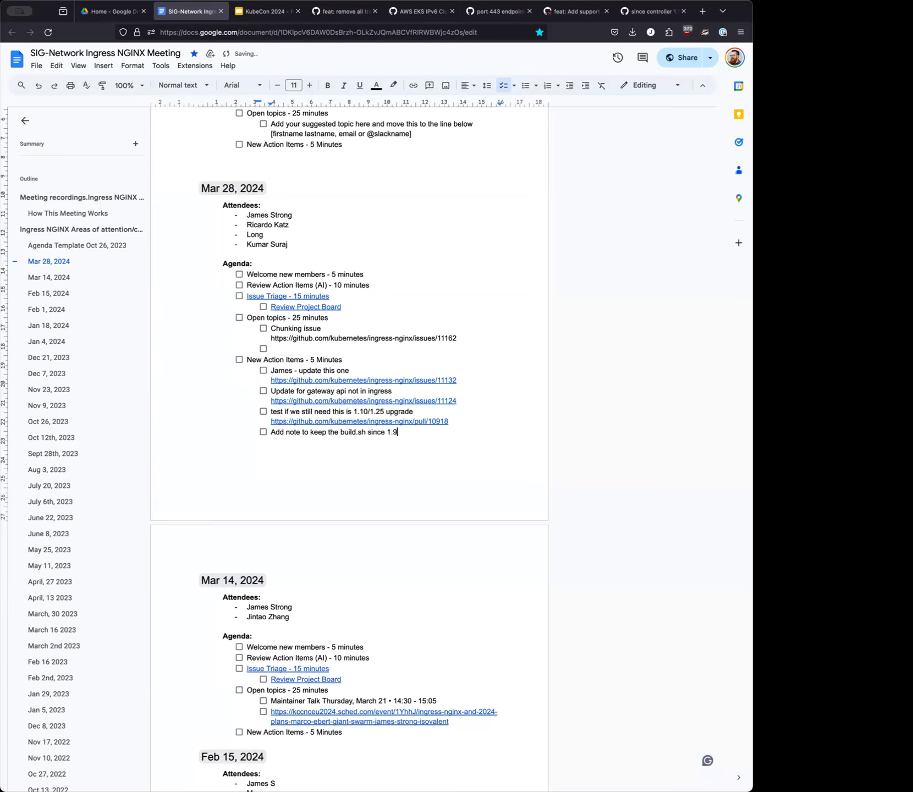
type("and 1.")
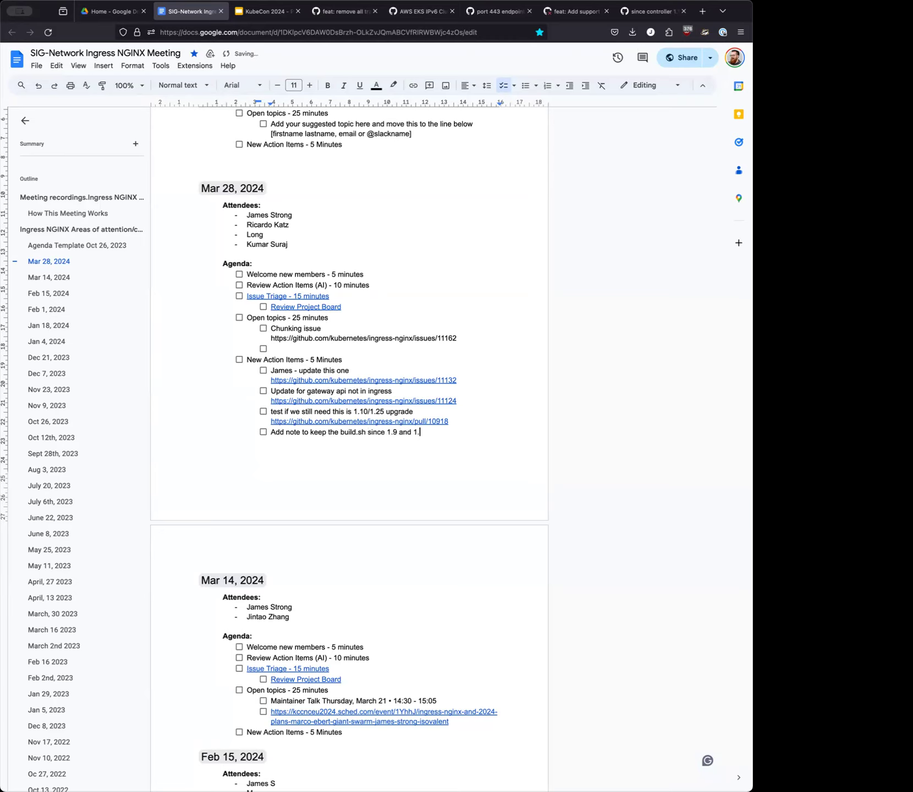
type("8")
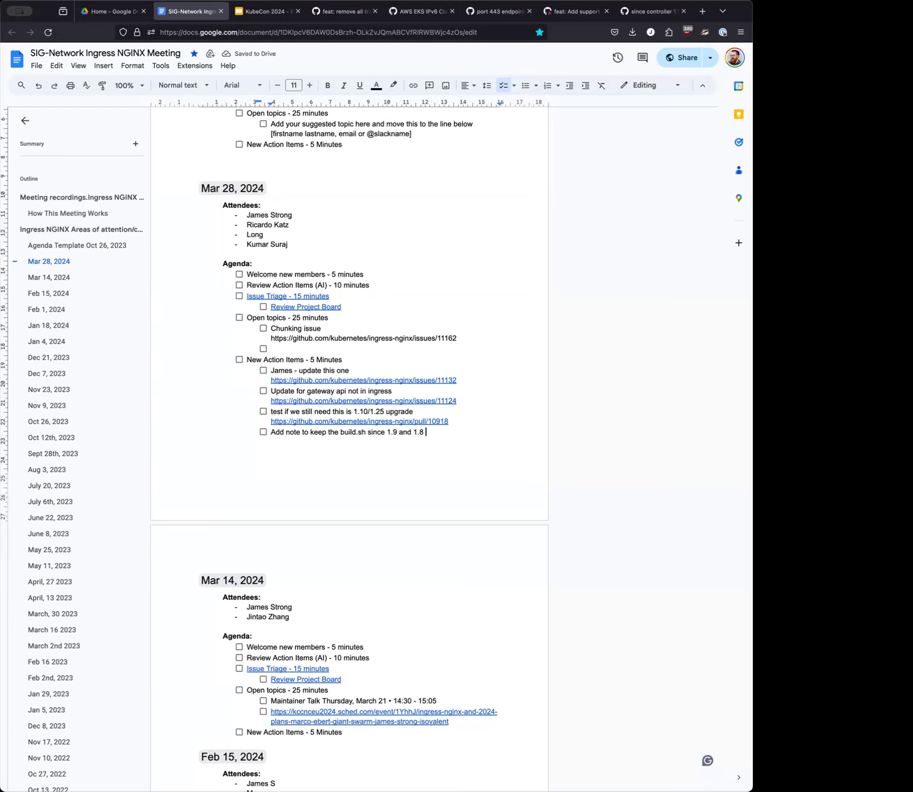
type("still supp")
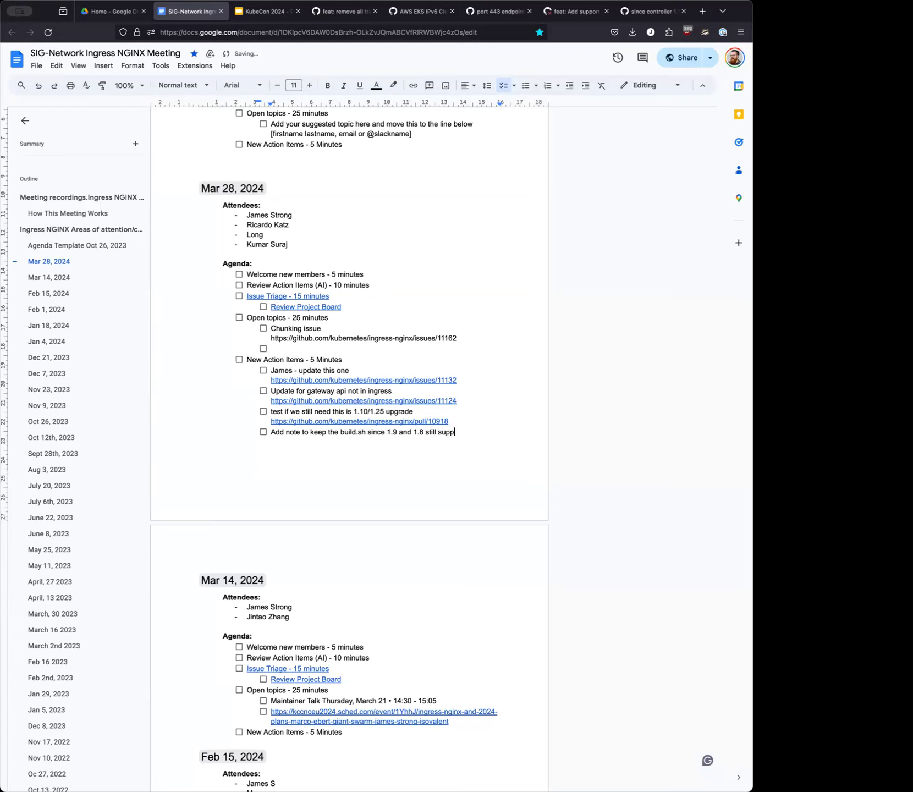